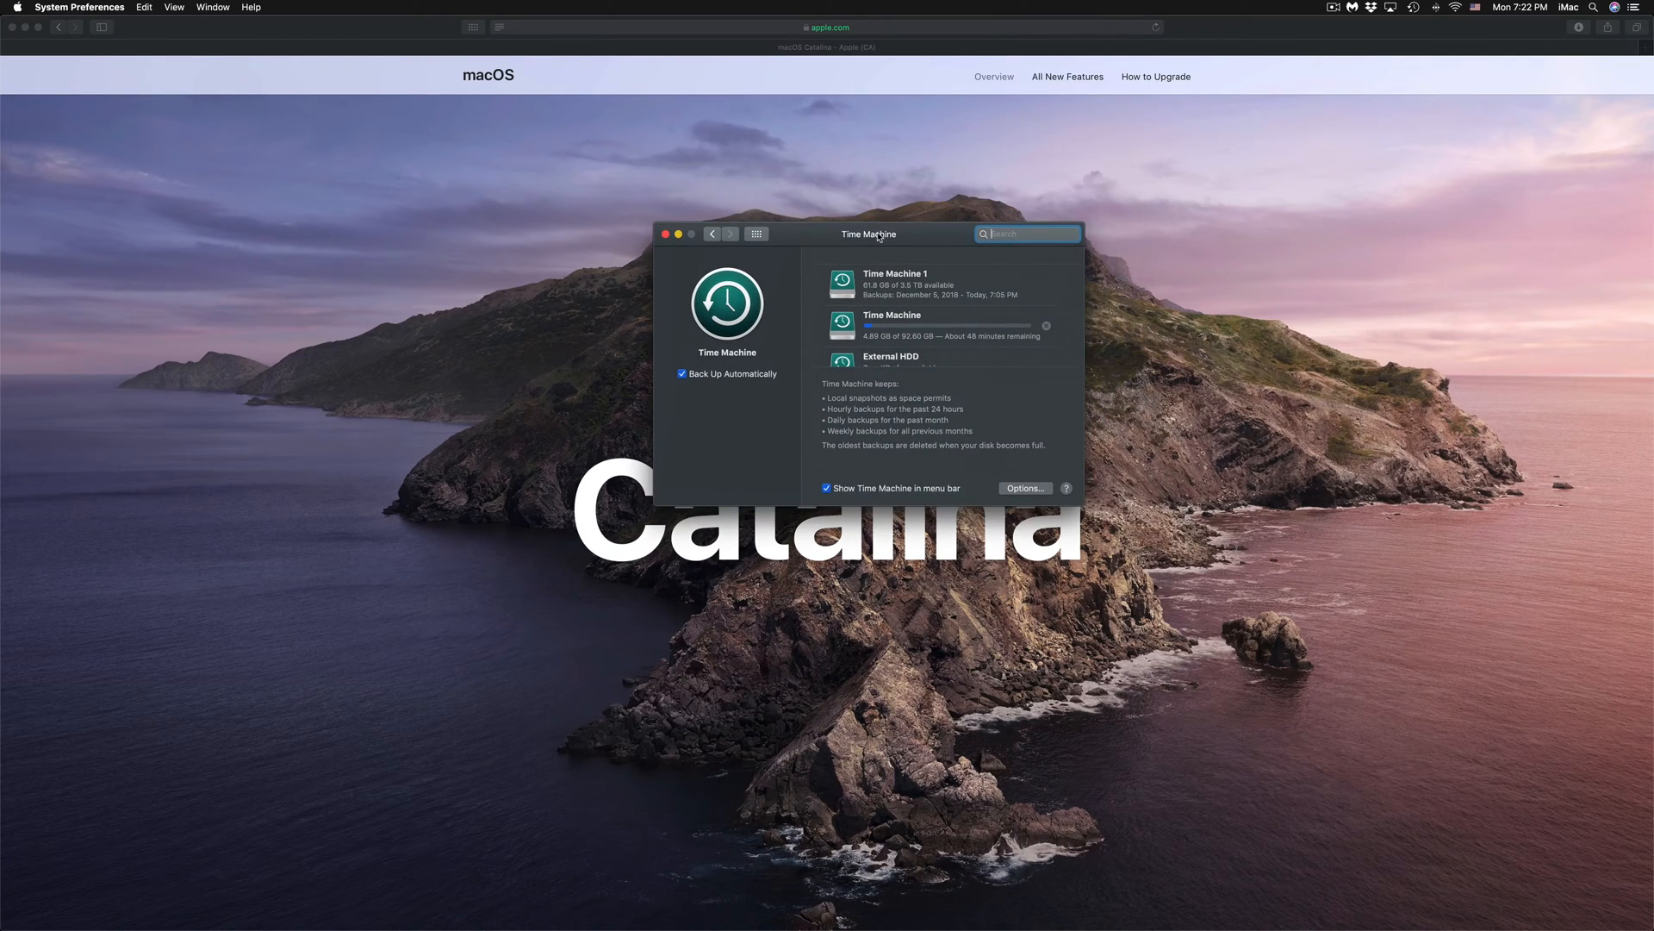
mouse_move(805, 241)
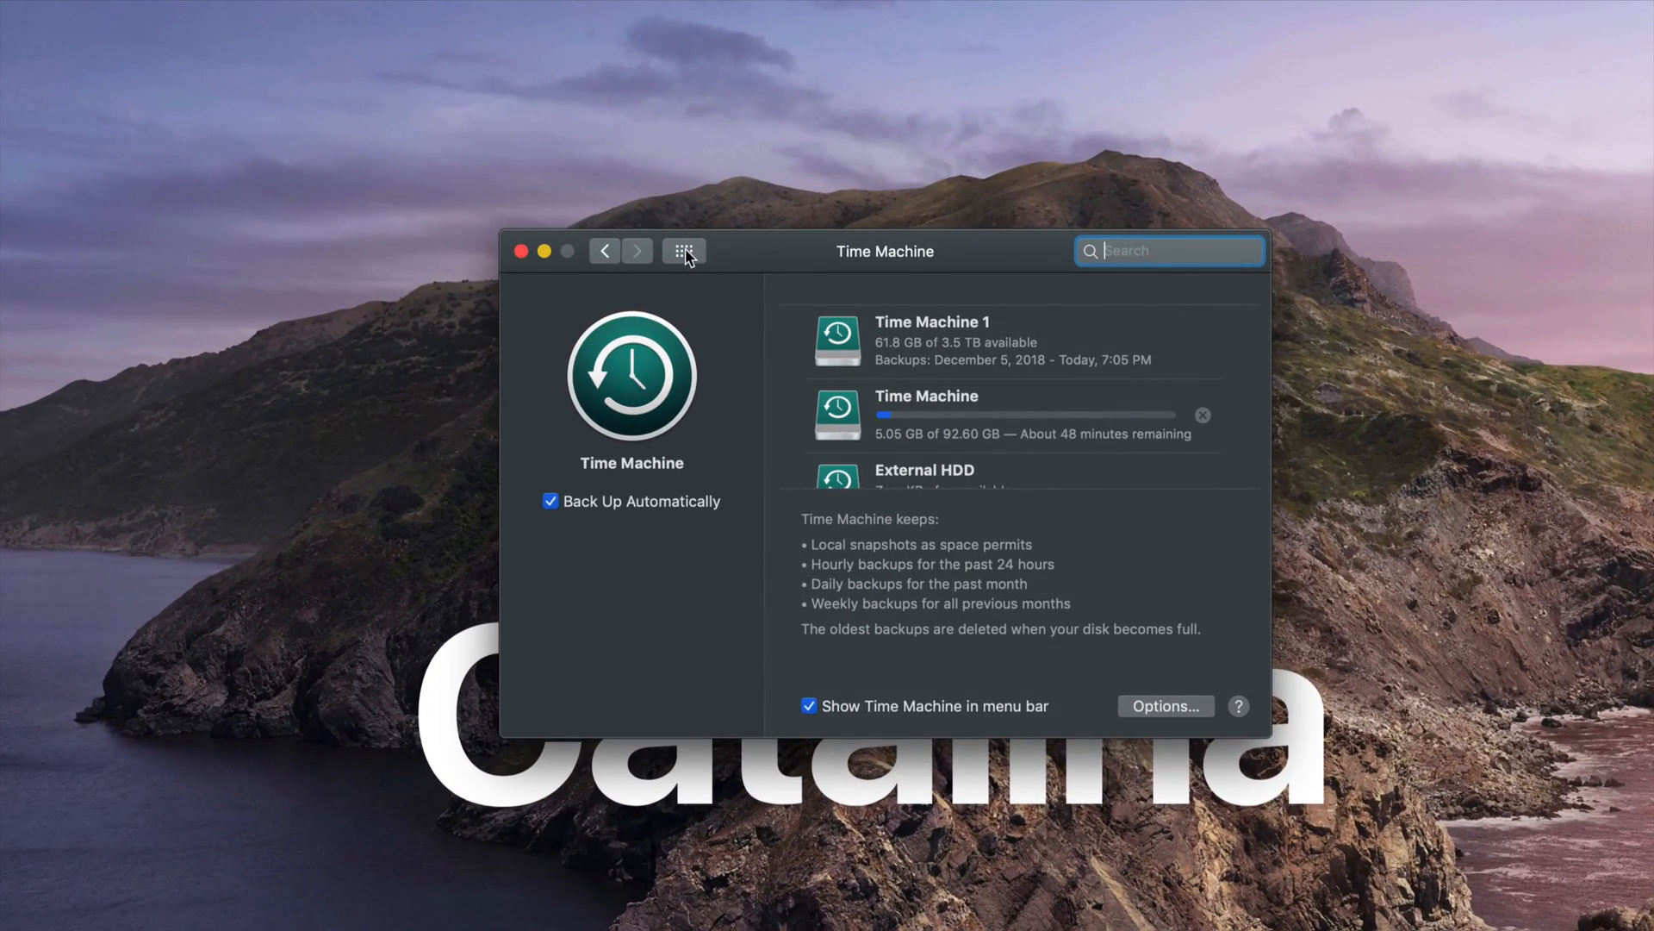
- Return from the Time Machine pane to the full grid of preference panes
click(683, 251)
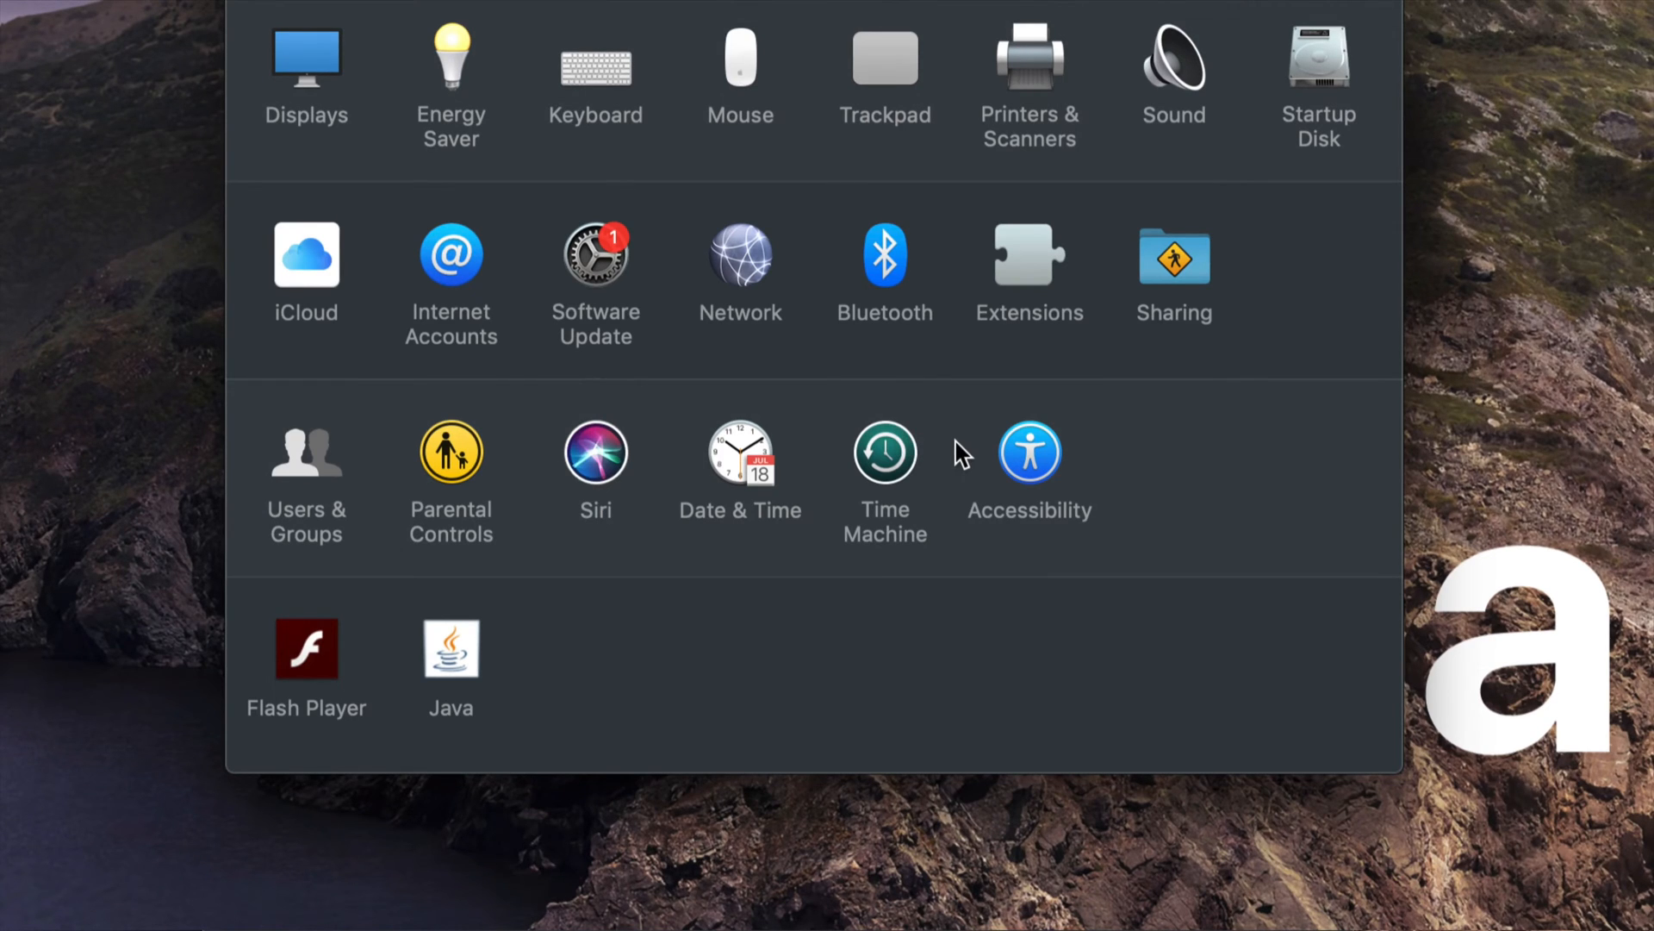
mouse_move(889, 493)
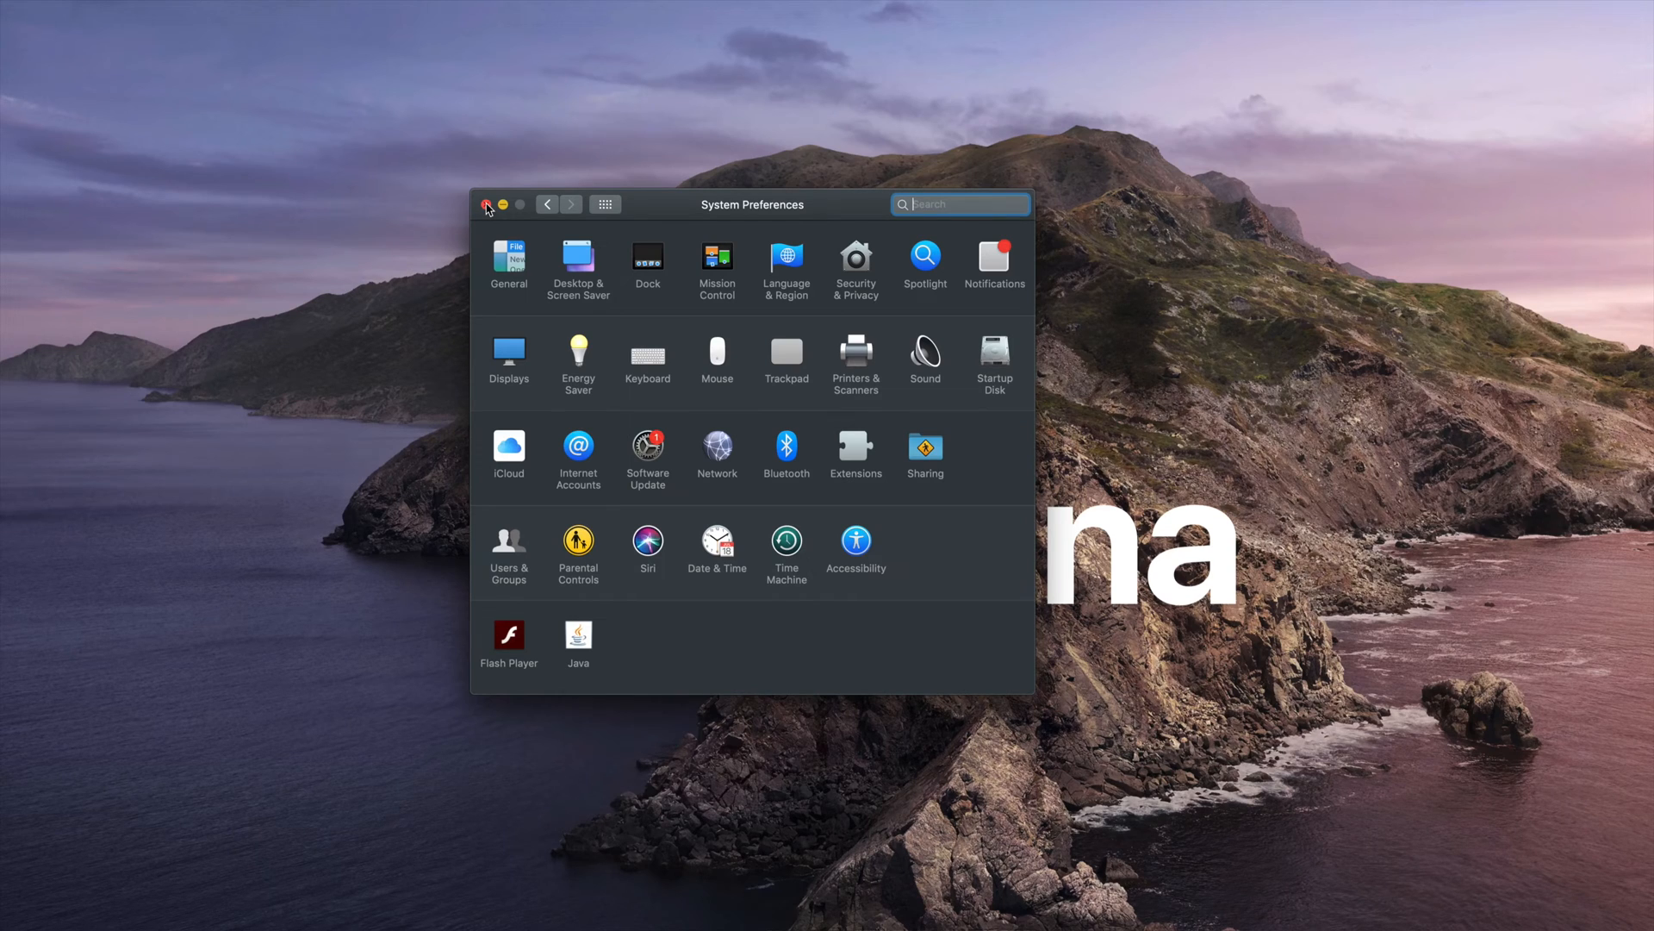
- Reopen the Time Machine pane to check the backup, now at 6.25 GB with about 47 minutes left
click(486, 205)
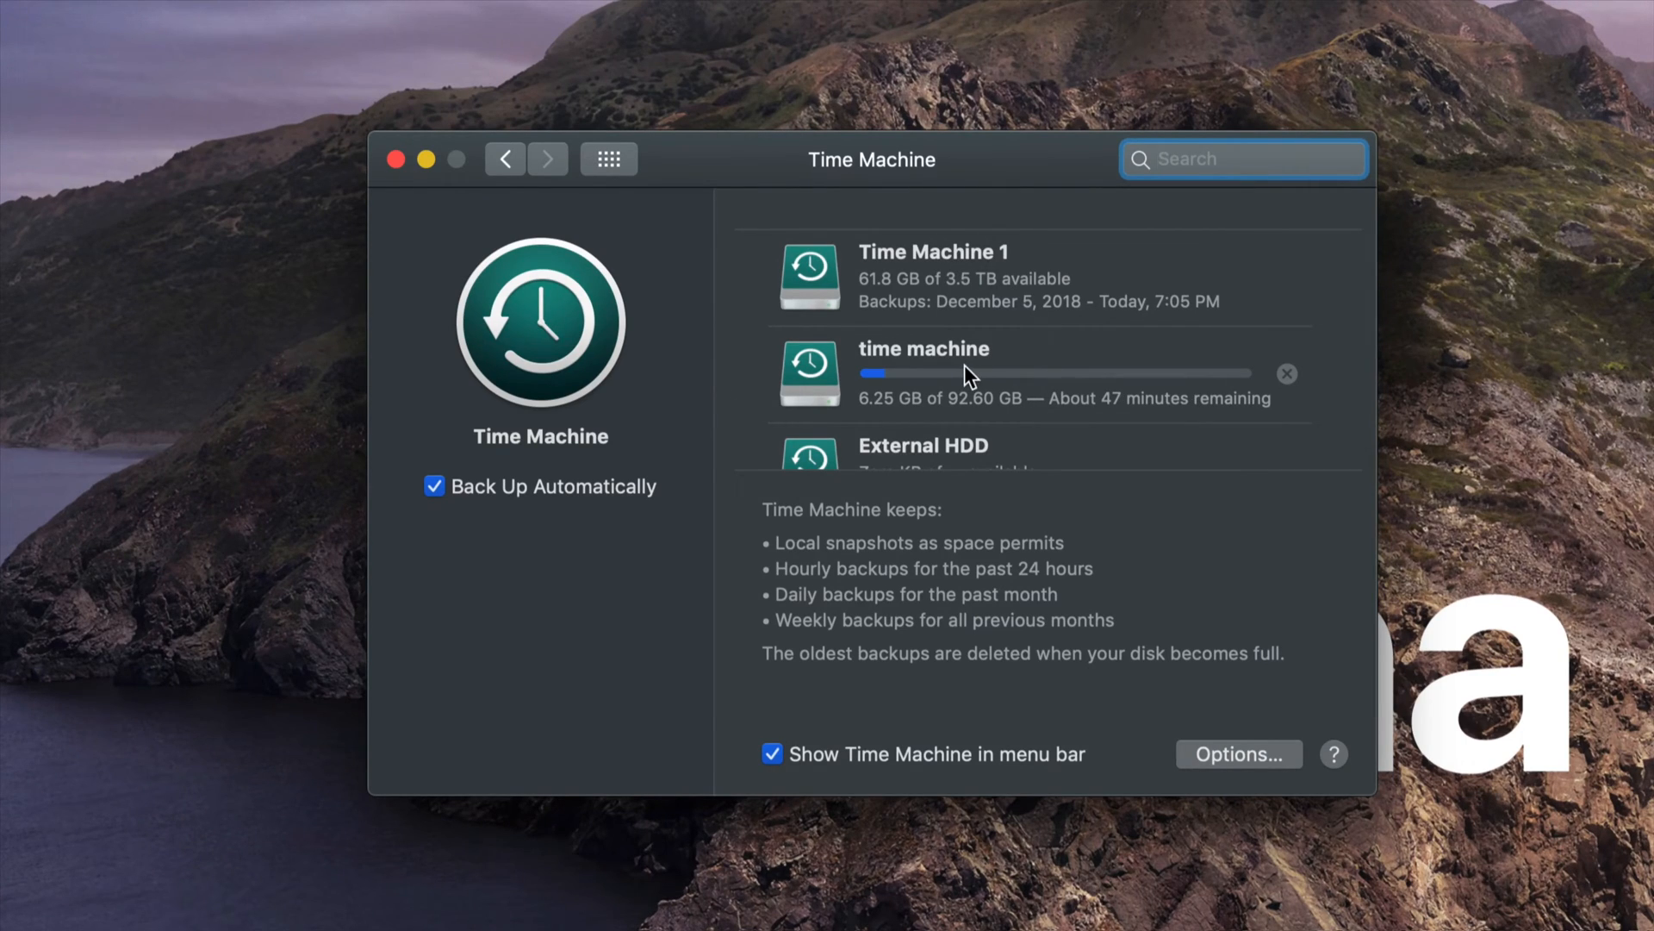
mouse_move(997, 403)
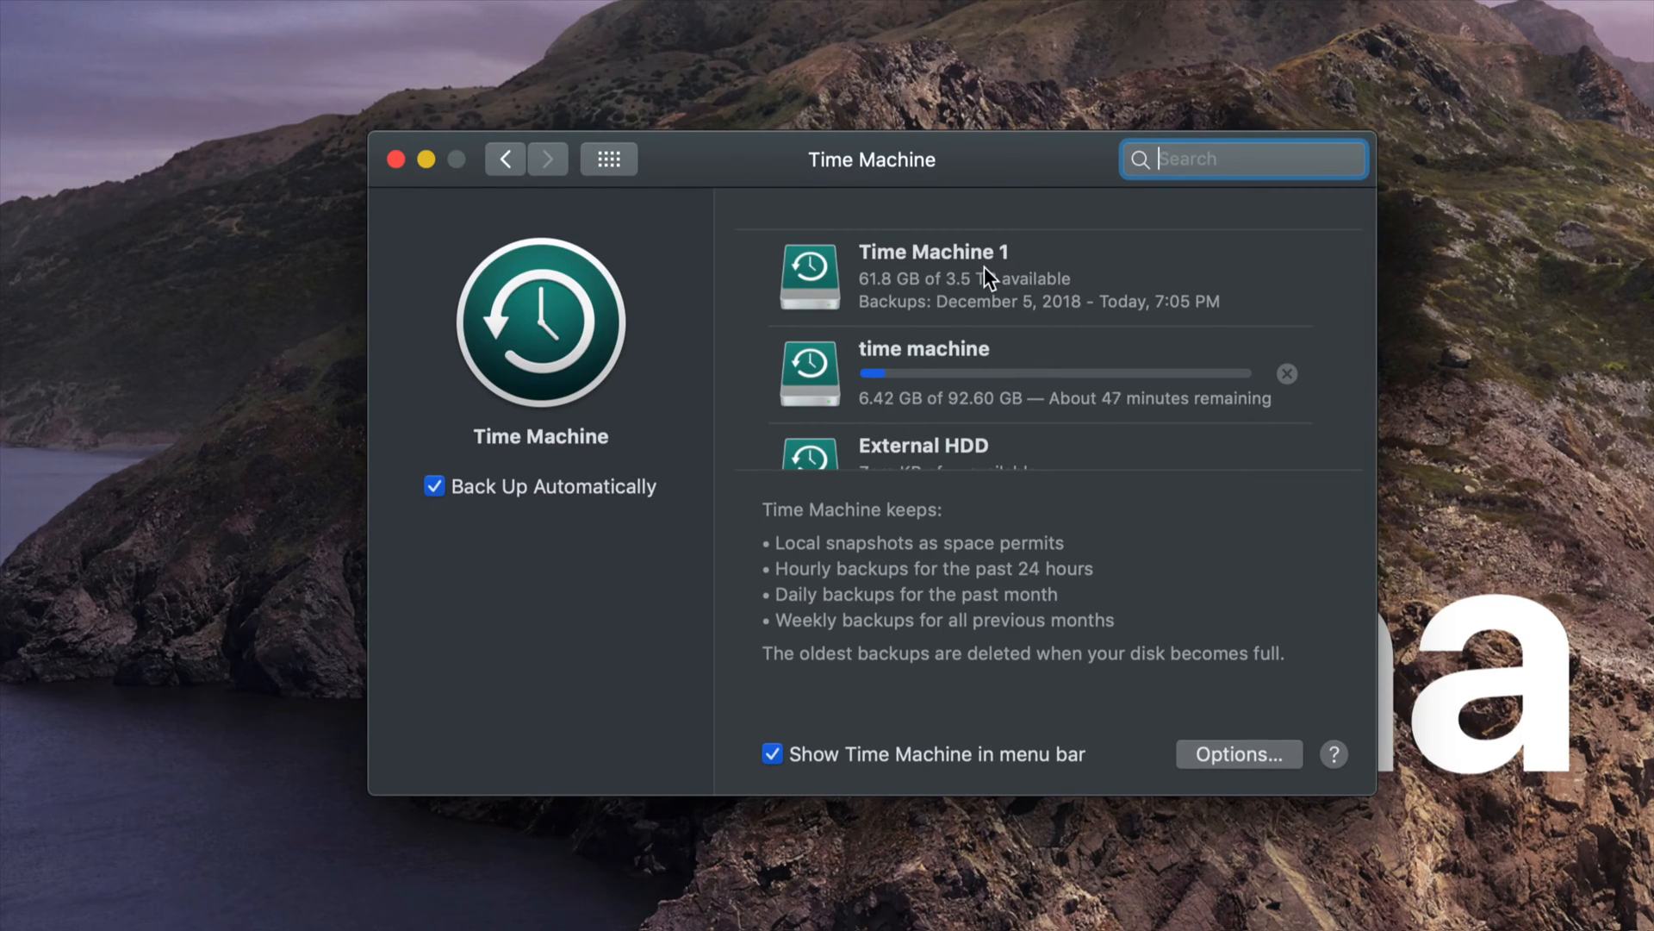
mouse_move(391, 155)
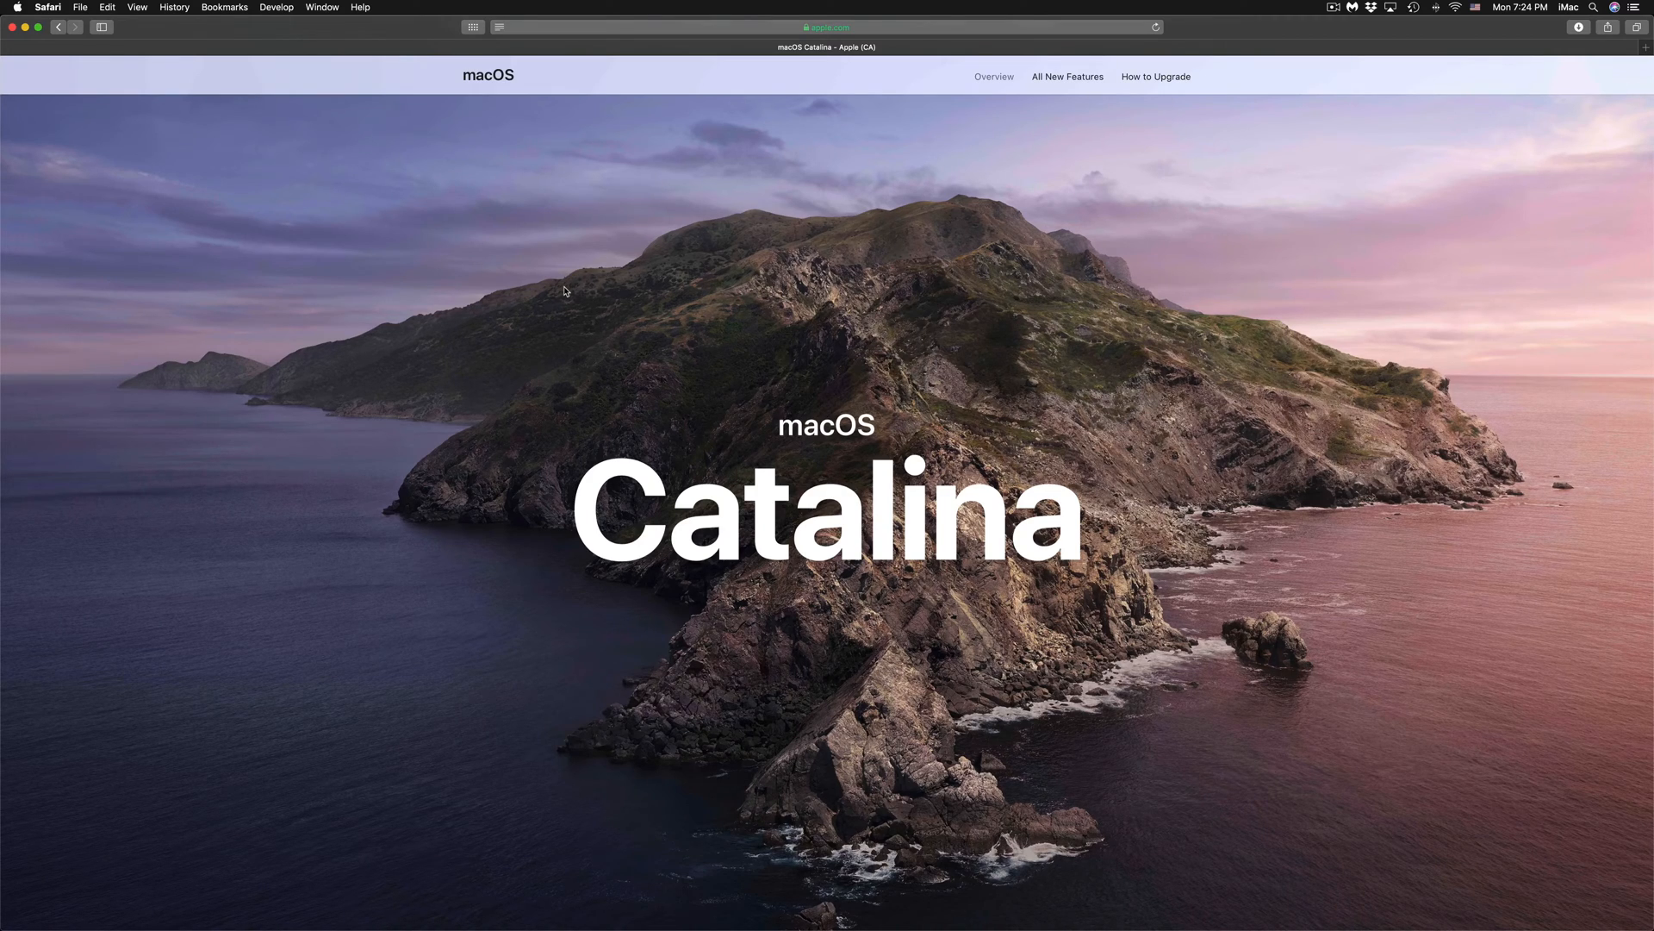
mouse_move(677, 902)
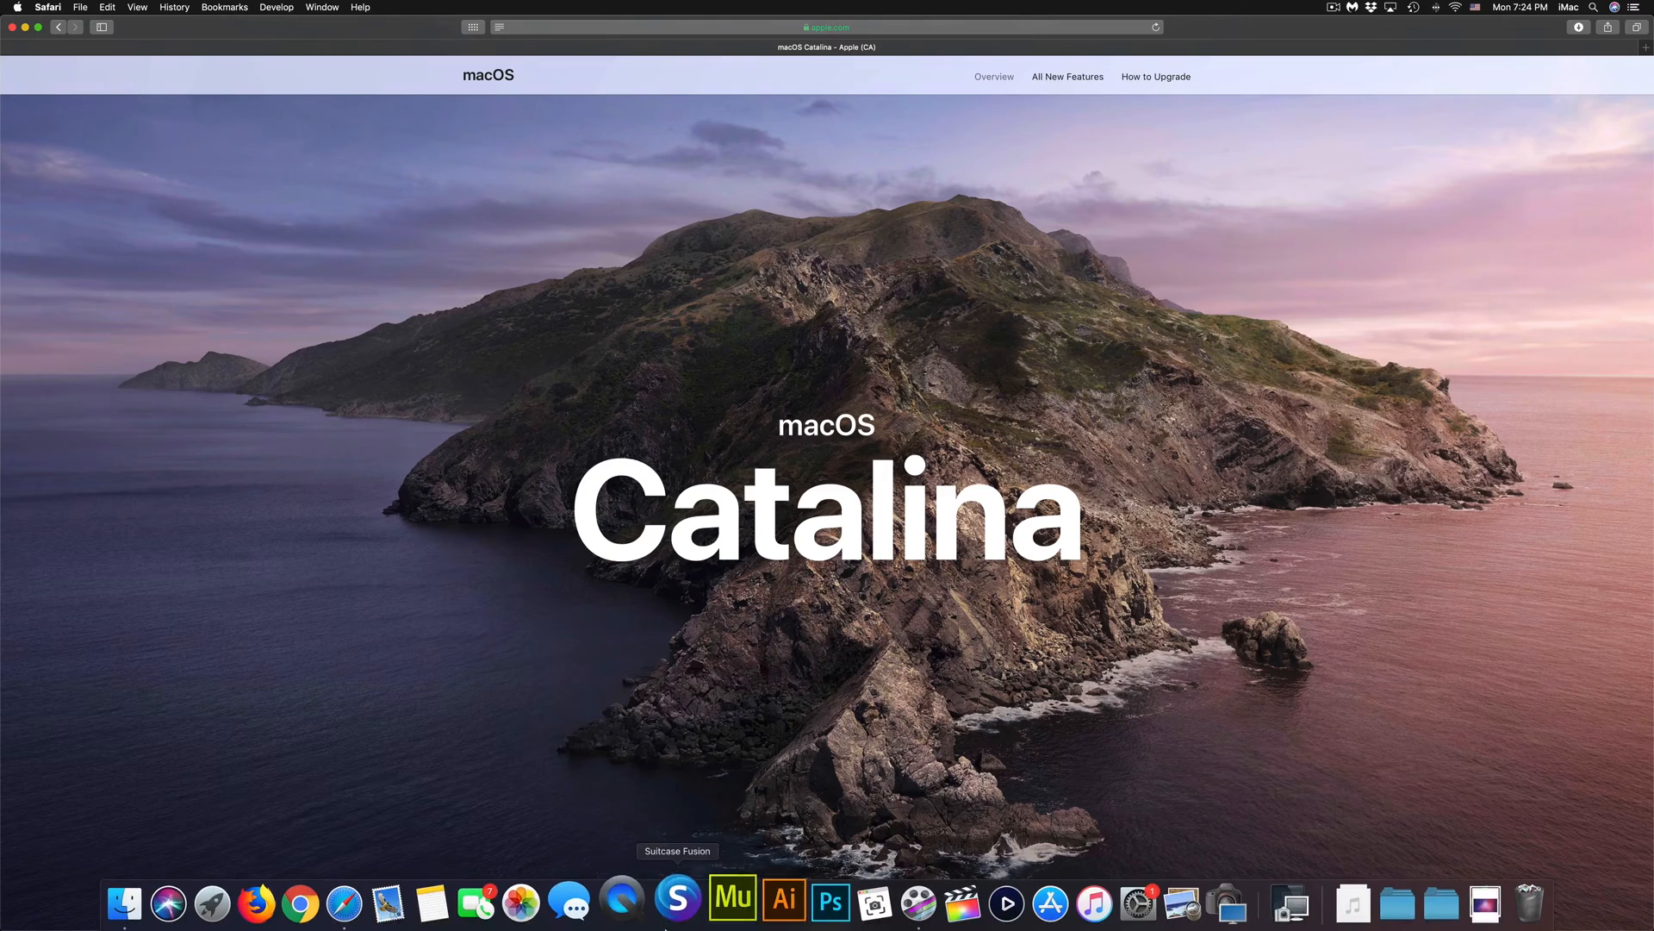
mouse_move(406, 901)
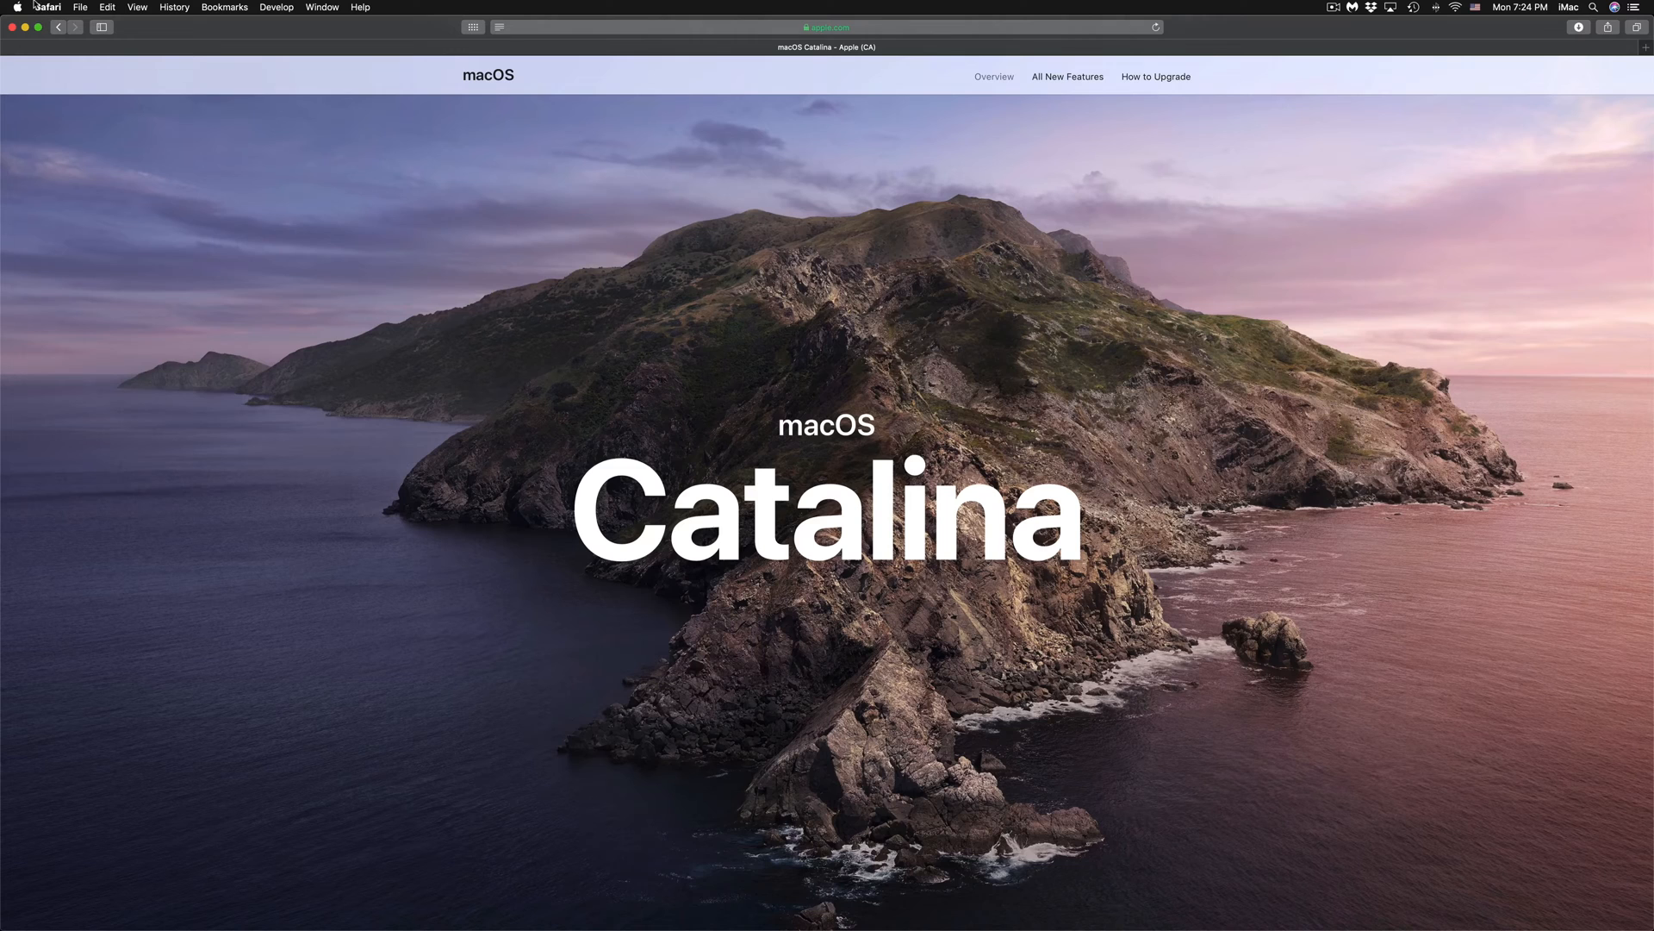
mouse_move(121, 300)
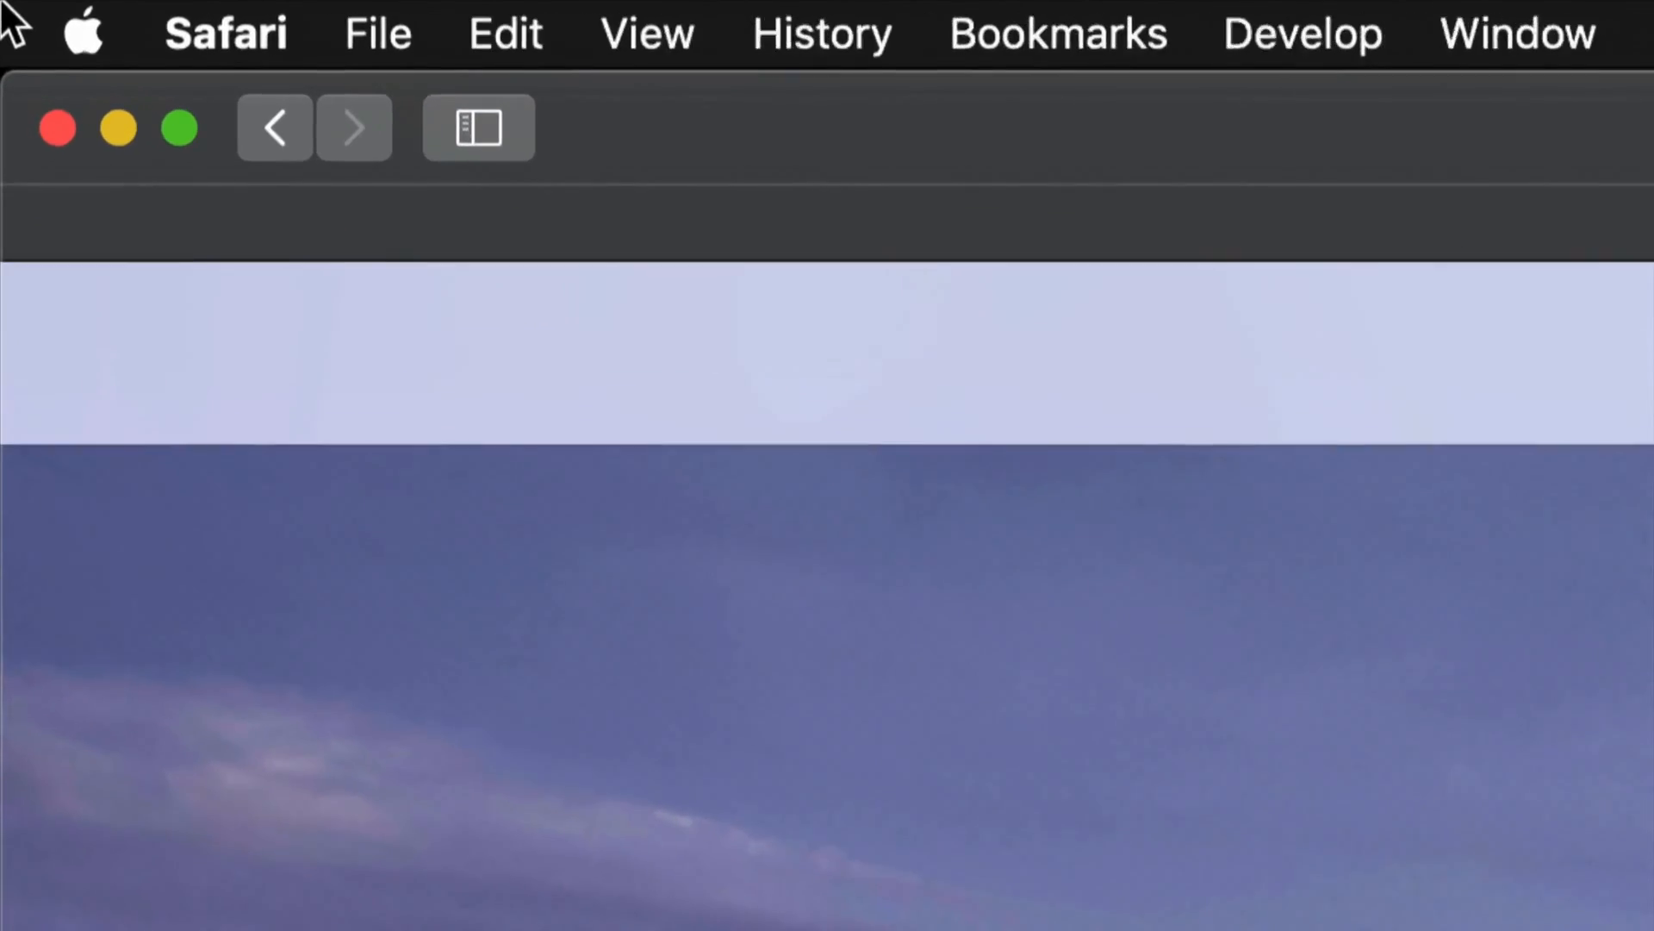
- Launch System Preferences from the Apple menu, where it is flagged with 1 update
click(83, 32)
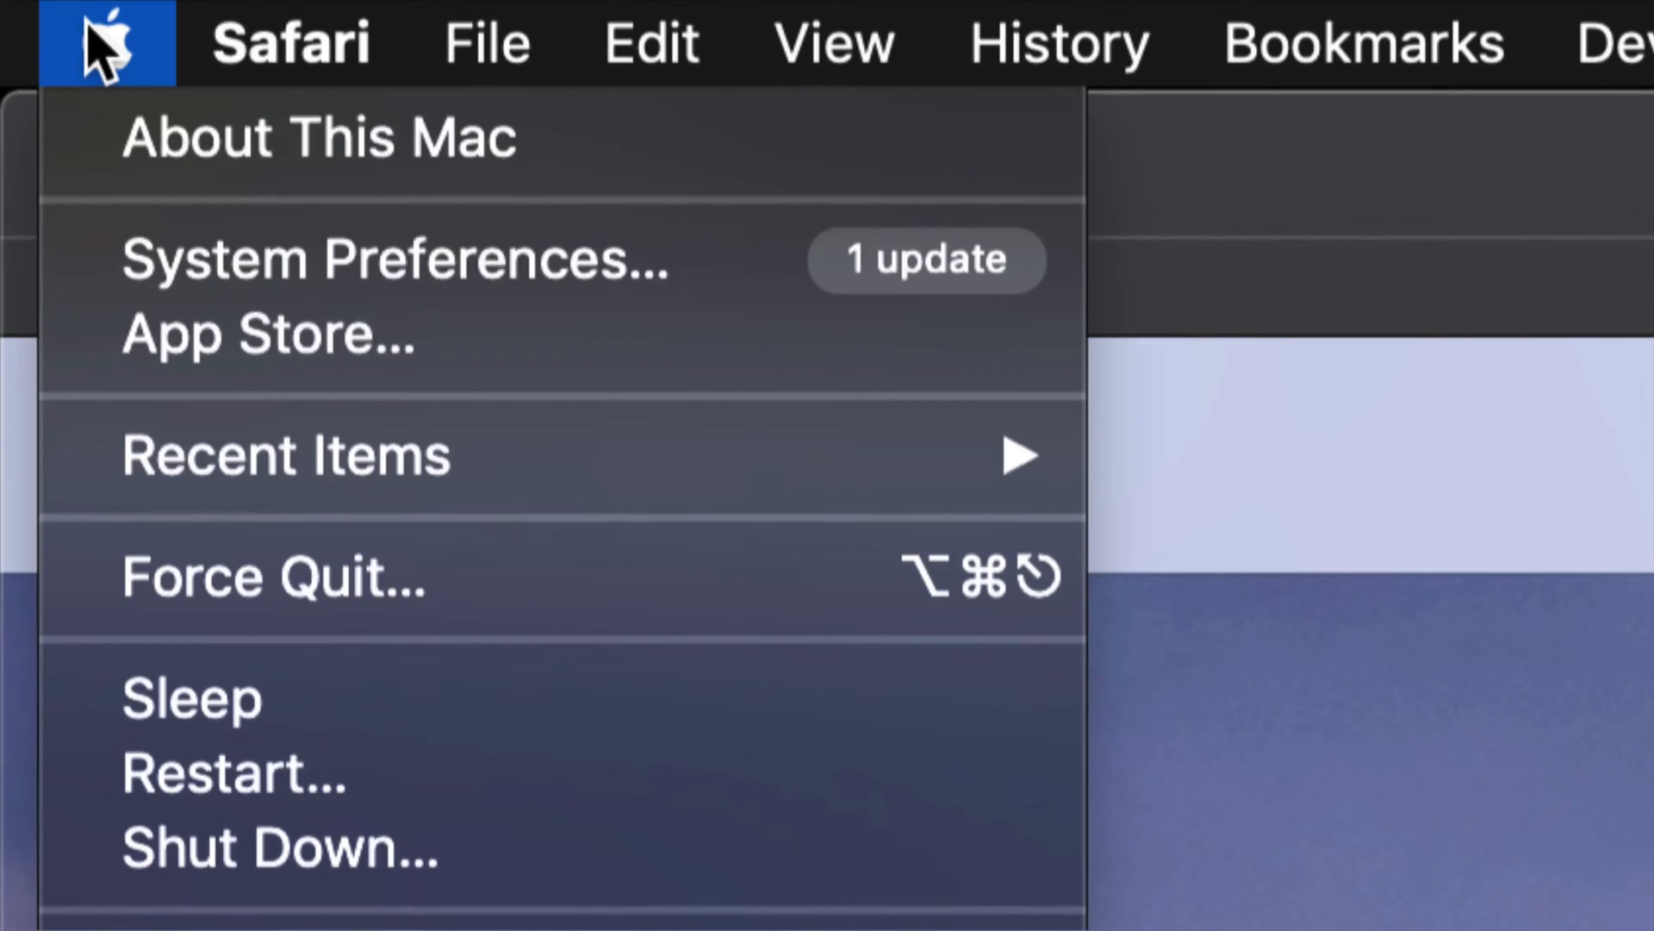
mouse_move(396, 258)
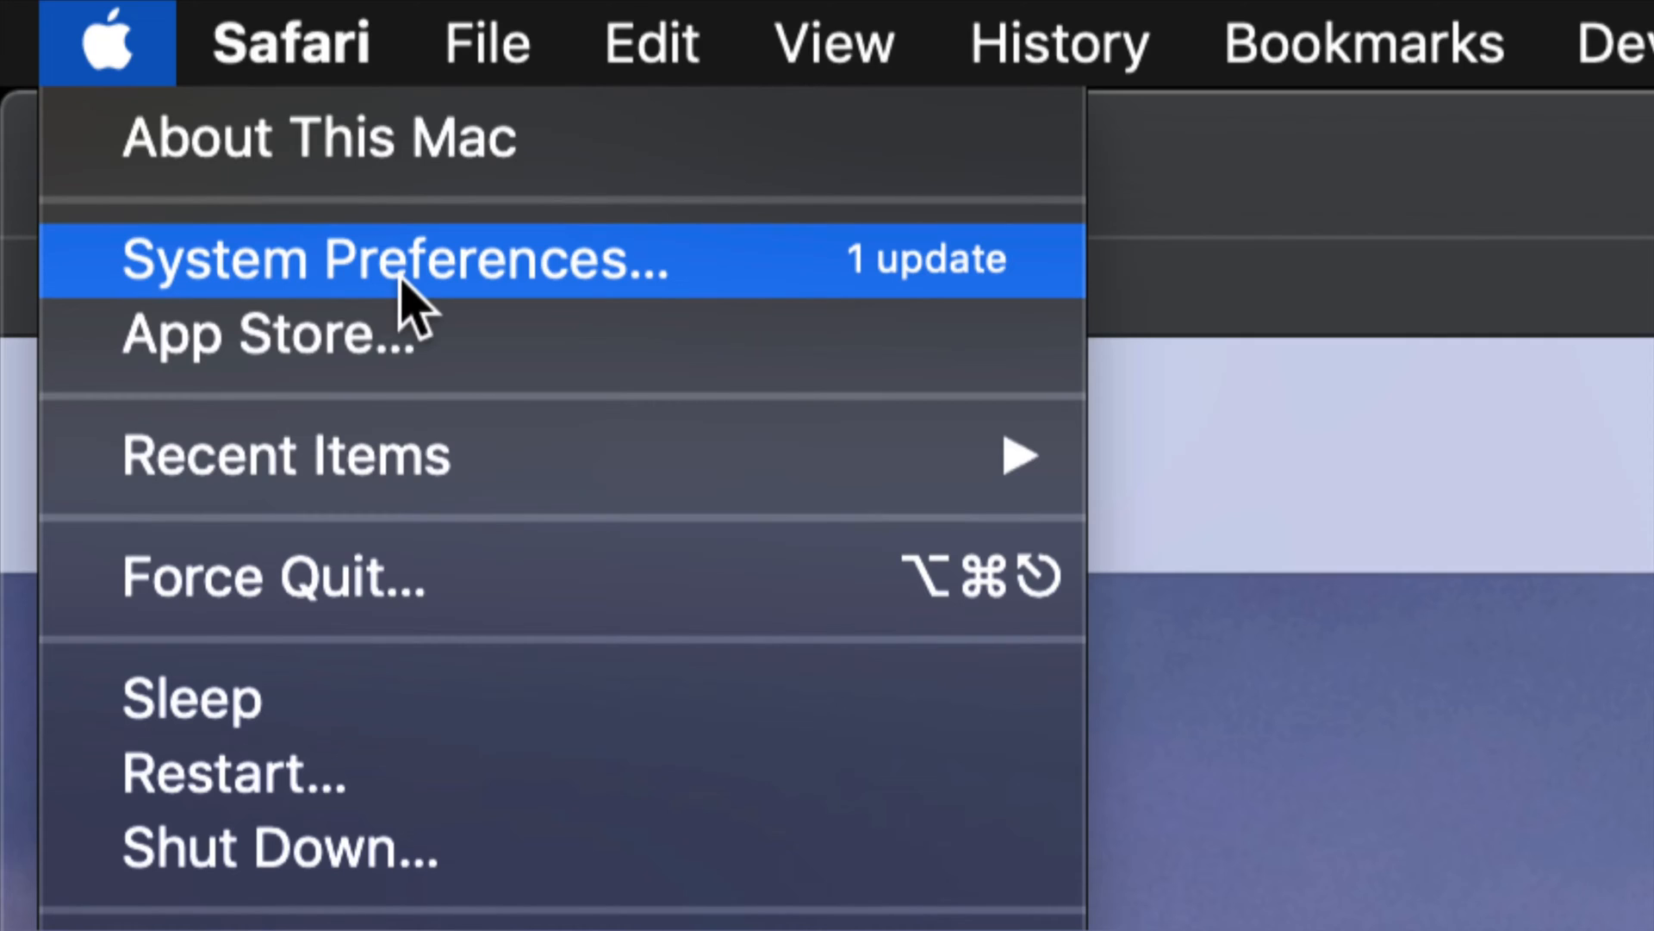
click(396, 259)
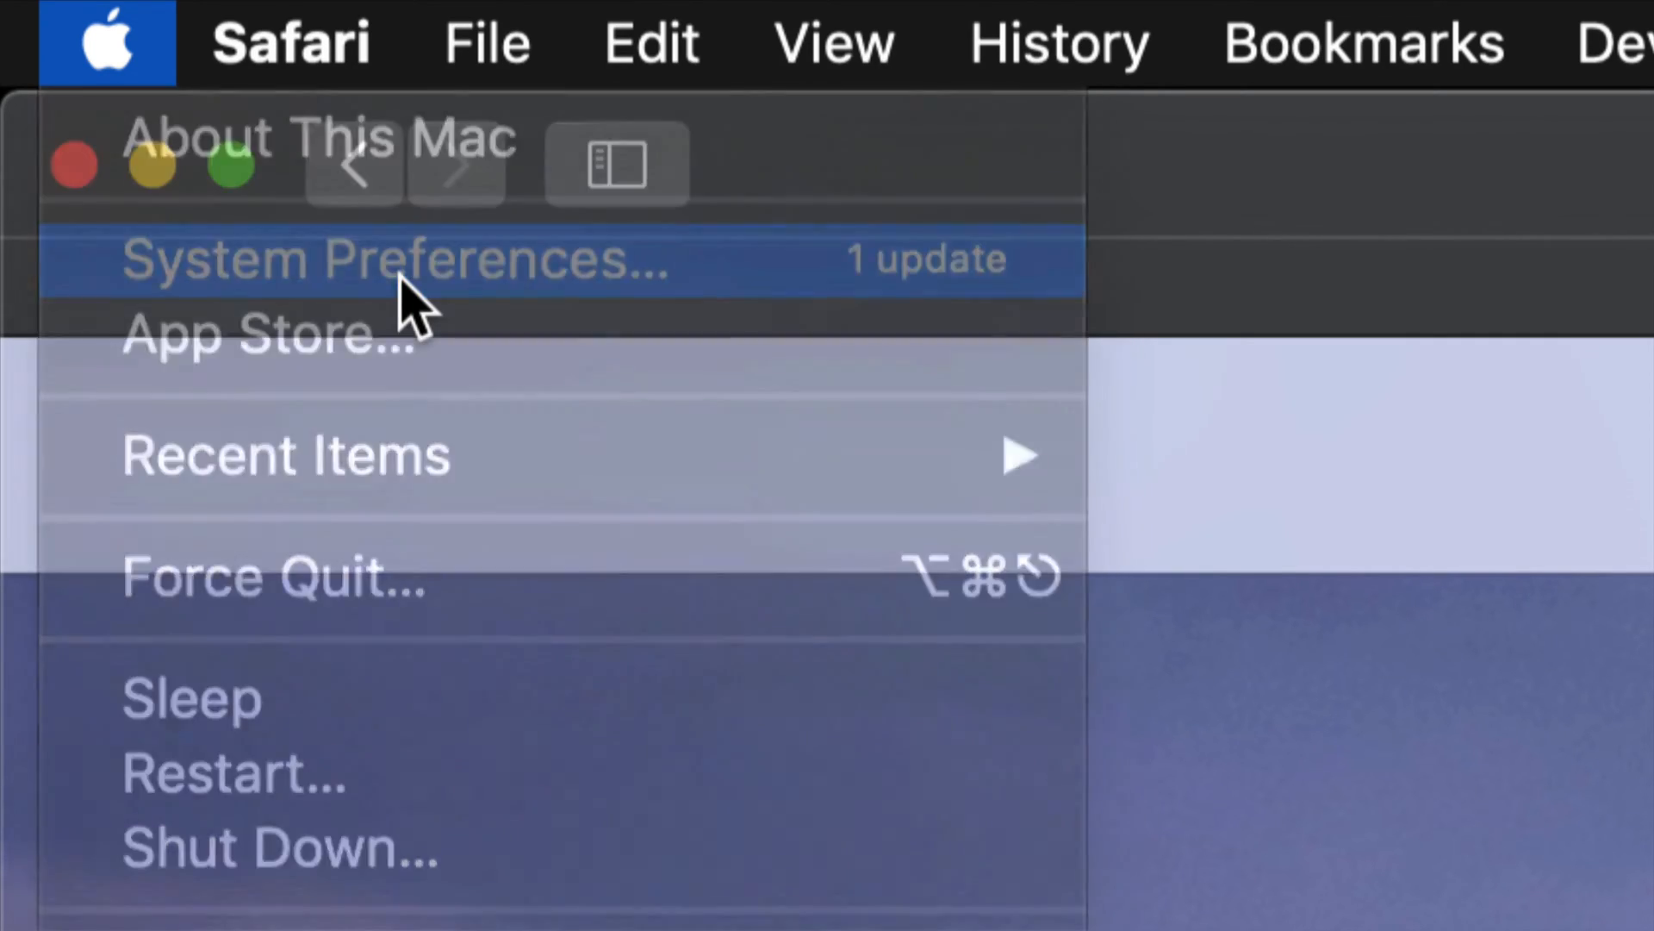
click(396, 258)
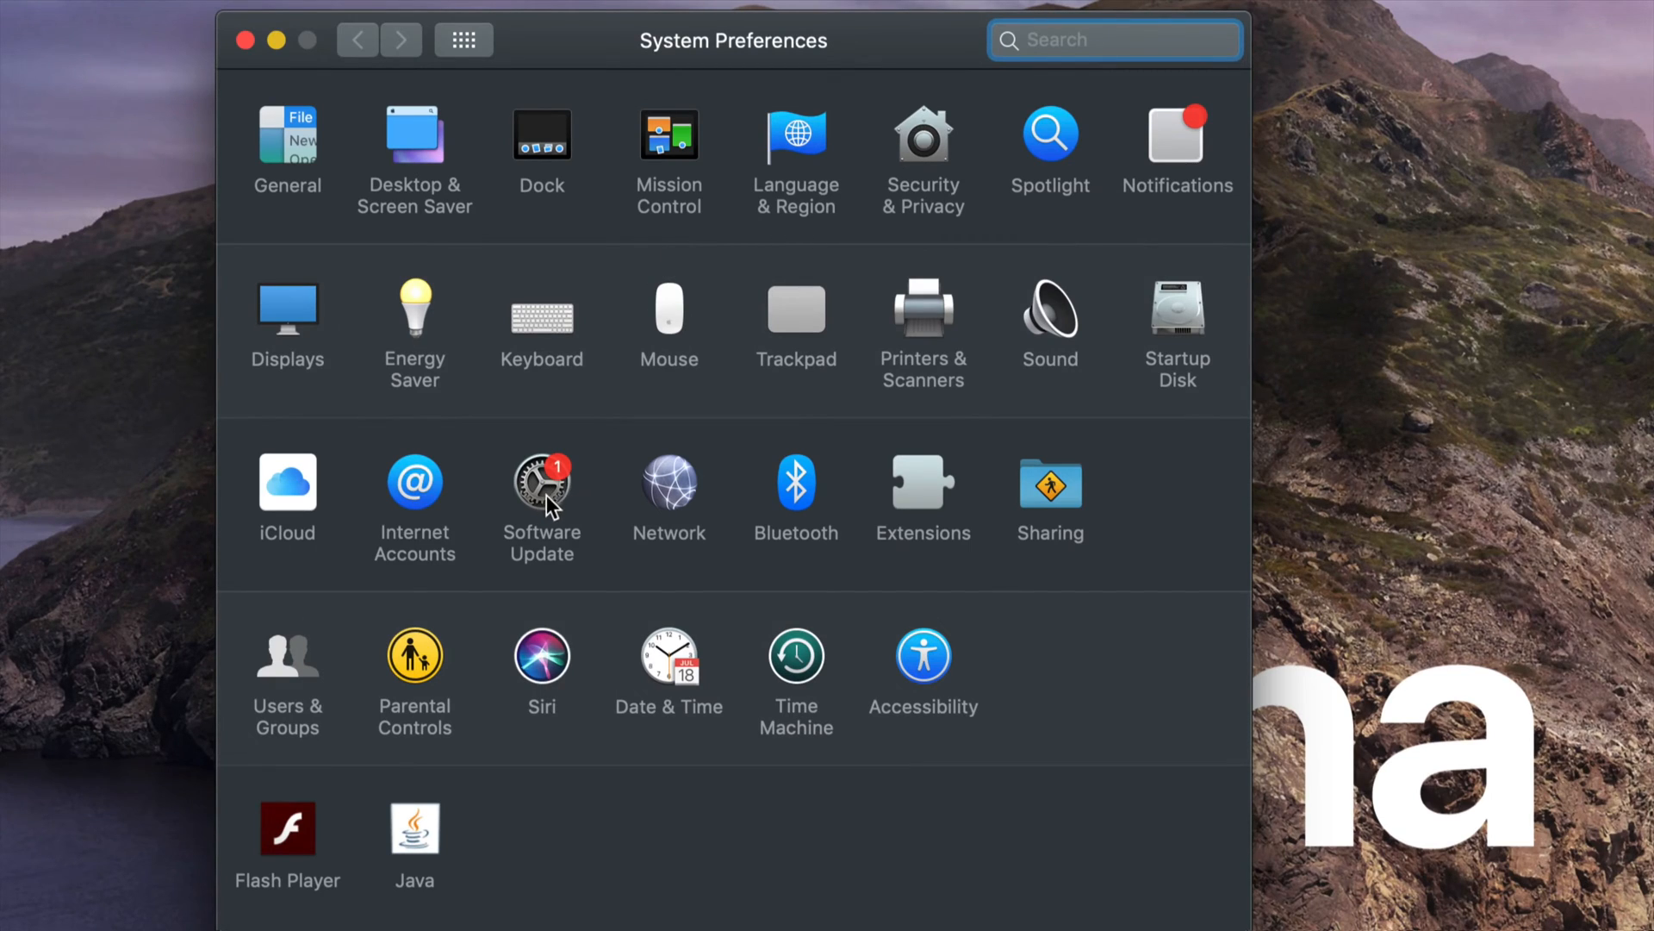
mouse_move(549, 451)
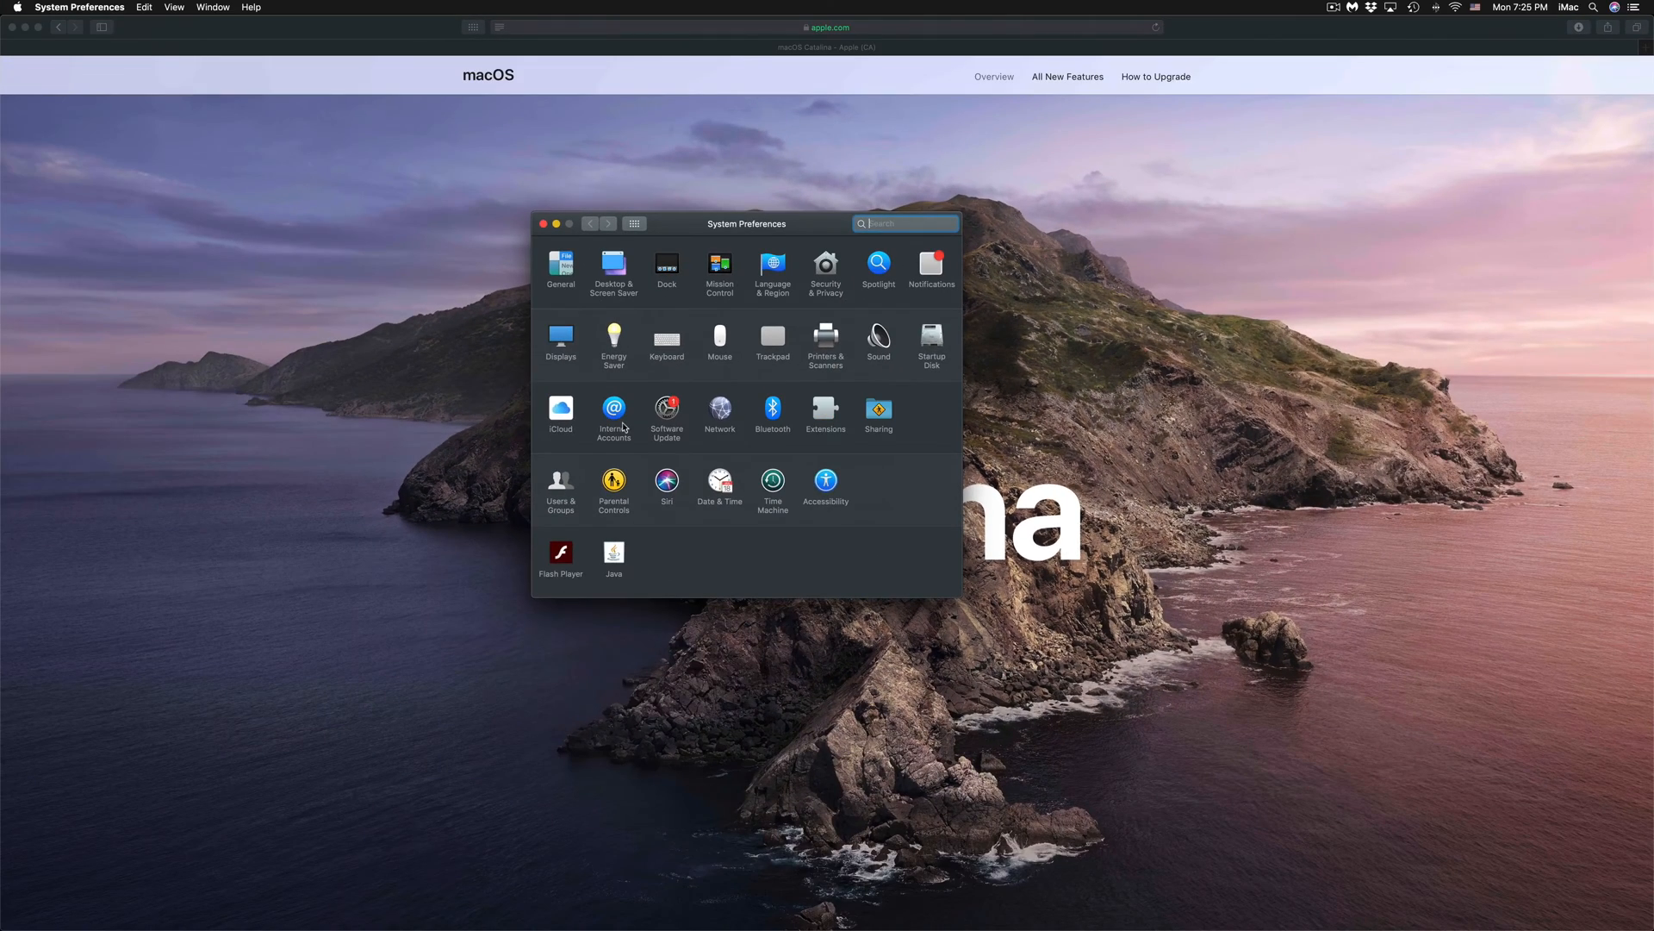
click(18, 8)
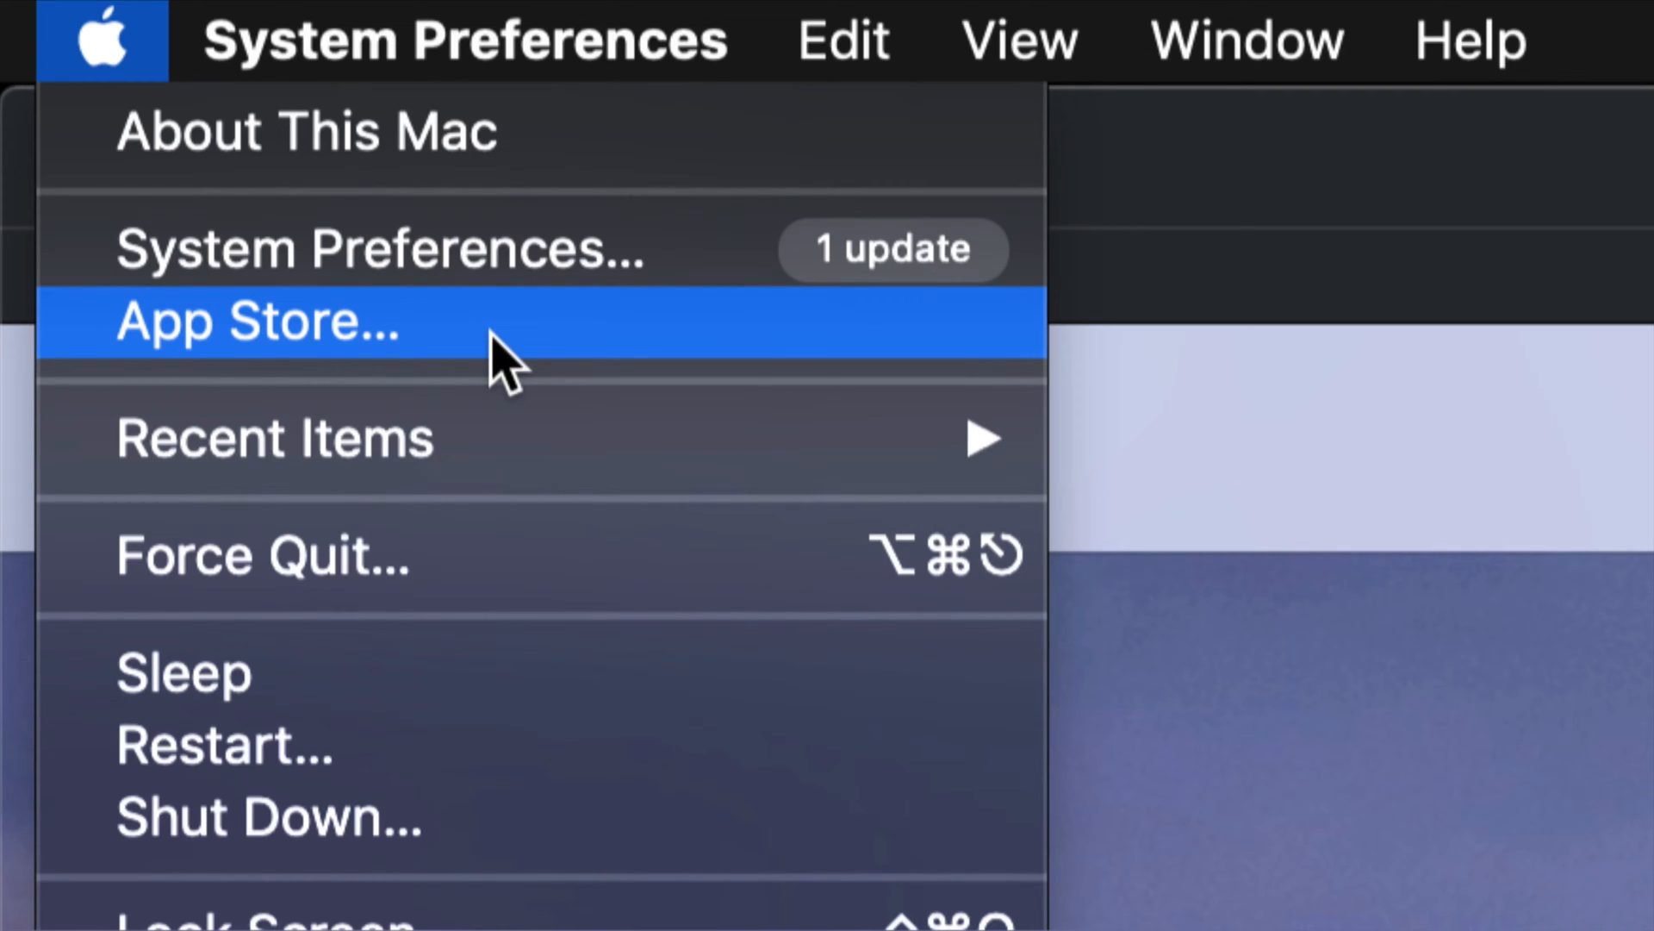
mouse_move(1040, 386)
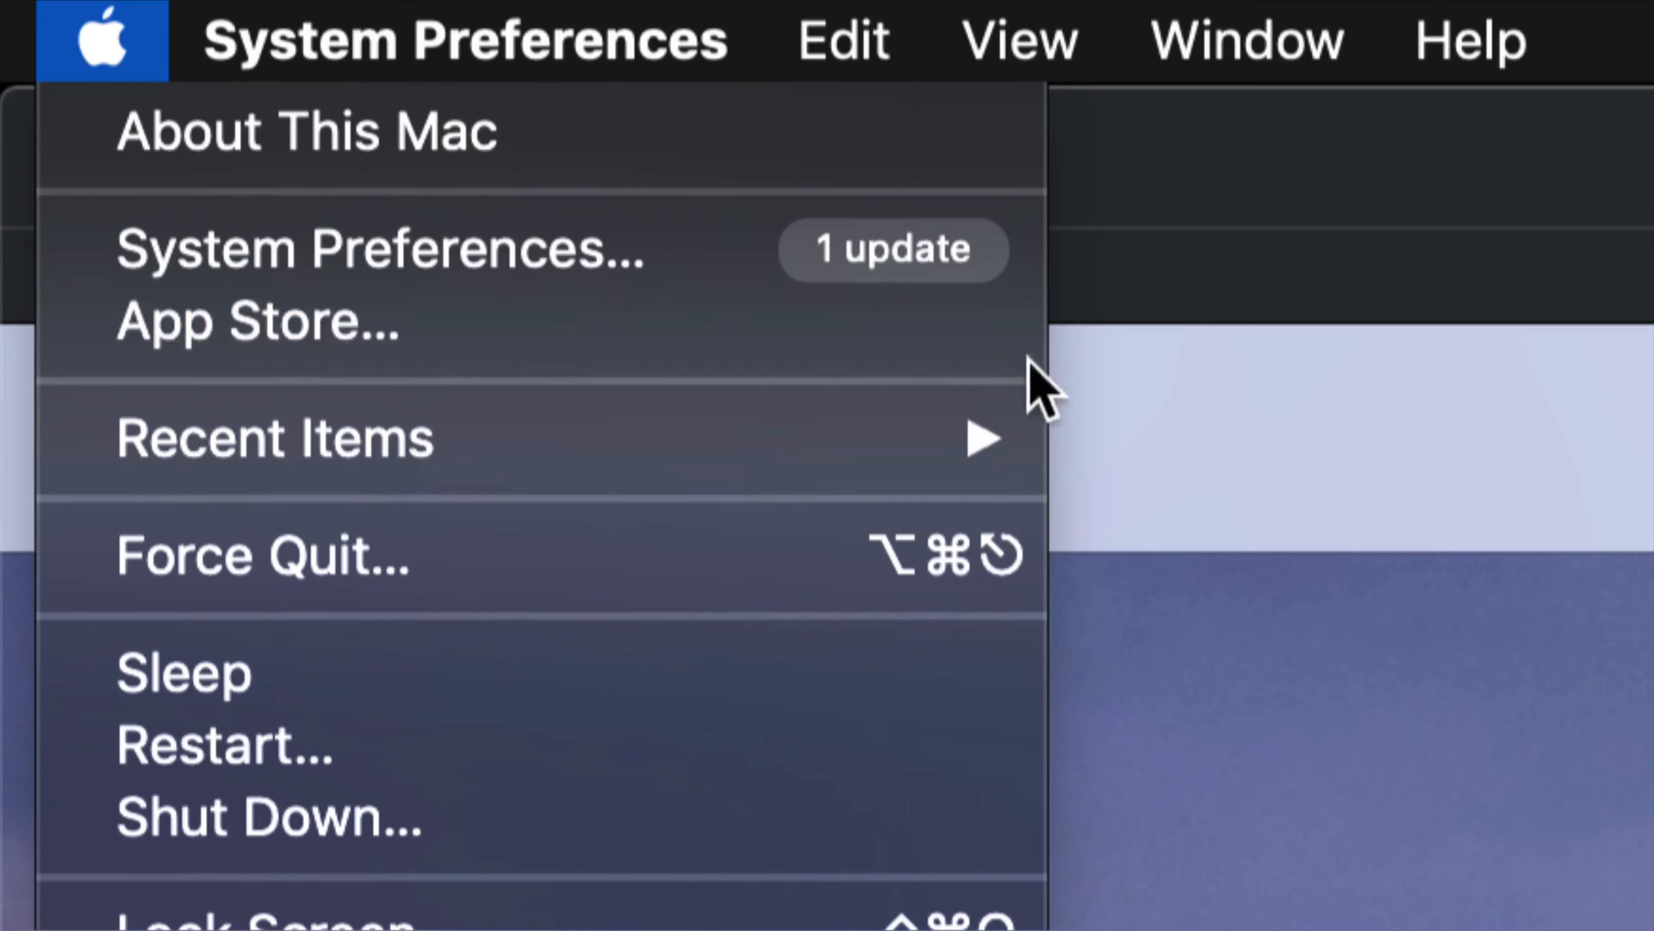
mouse_move(749, 306)
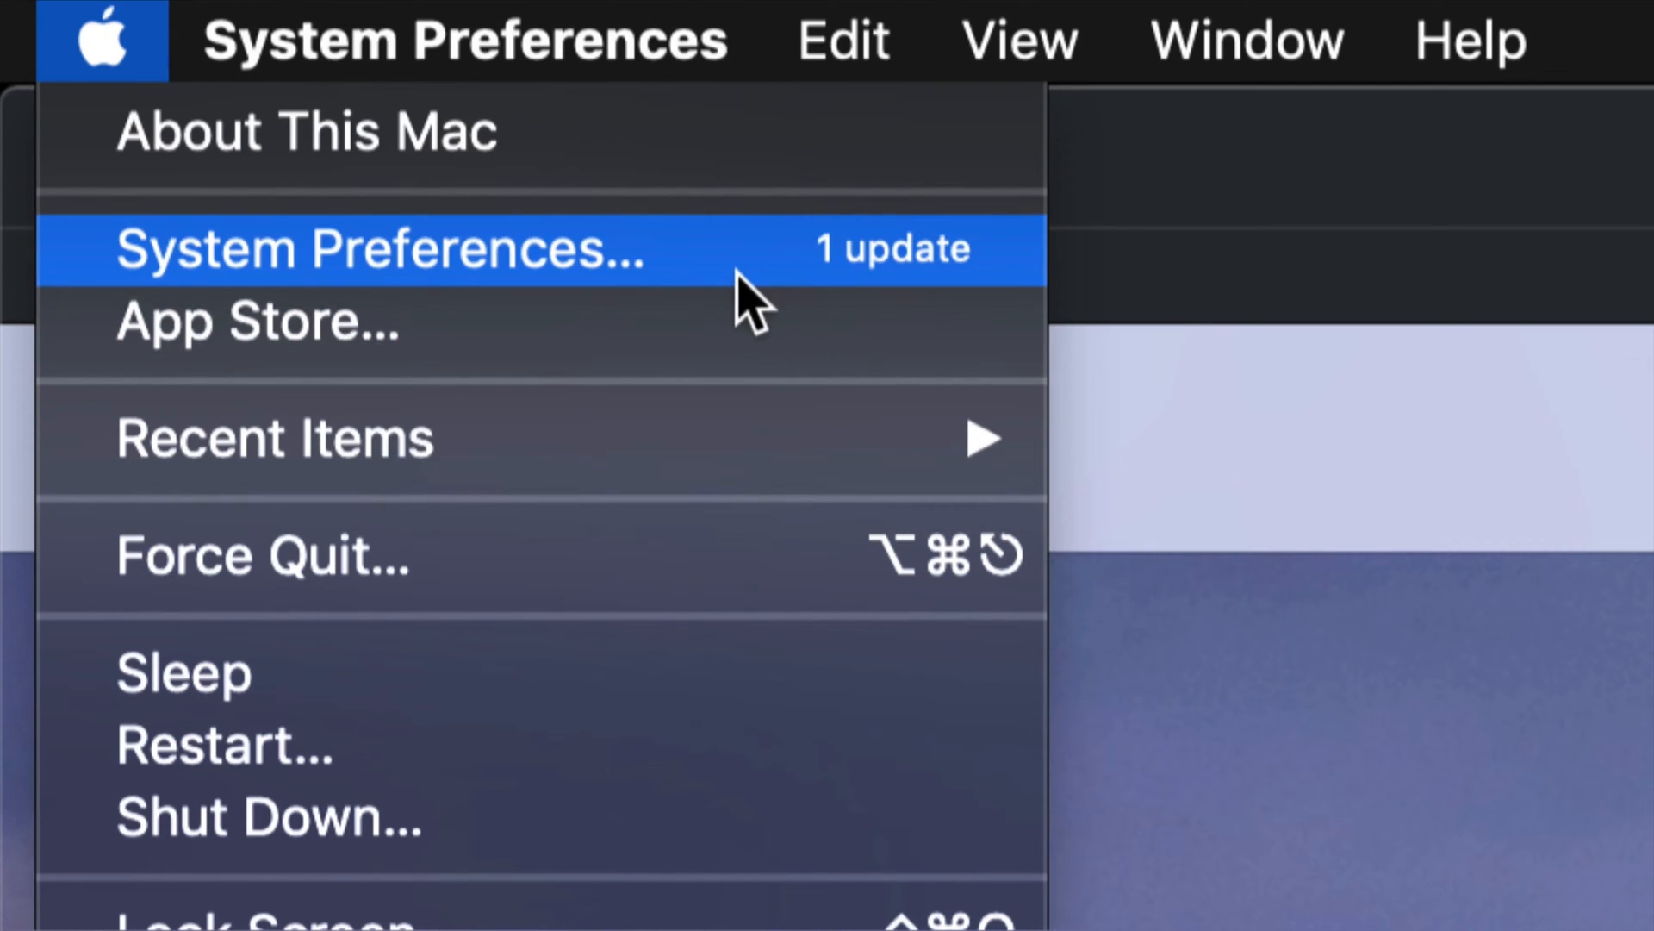
click(380, 249)
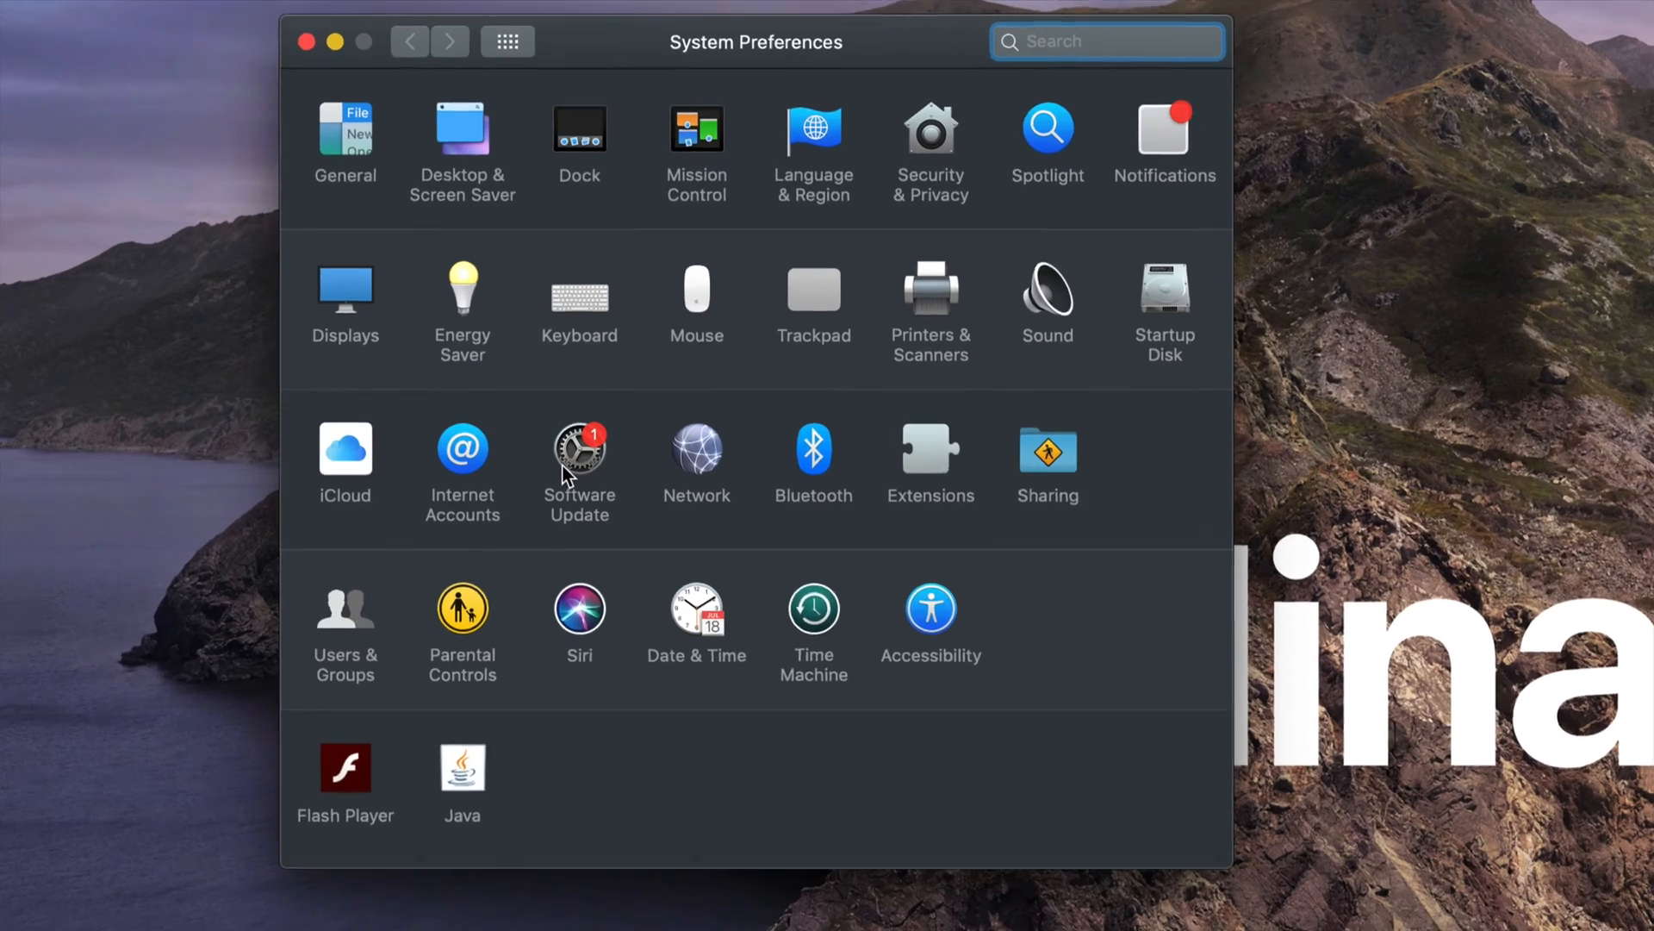
- Show the Software Update pane offering macOS Catalina 10.15 at 8.09 GB
click(579, 462)
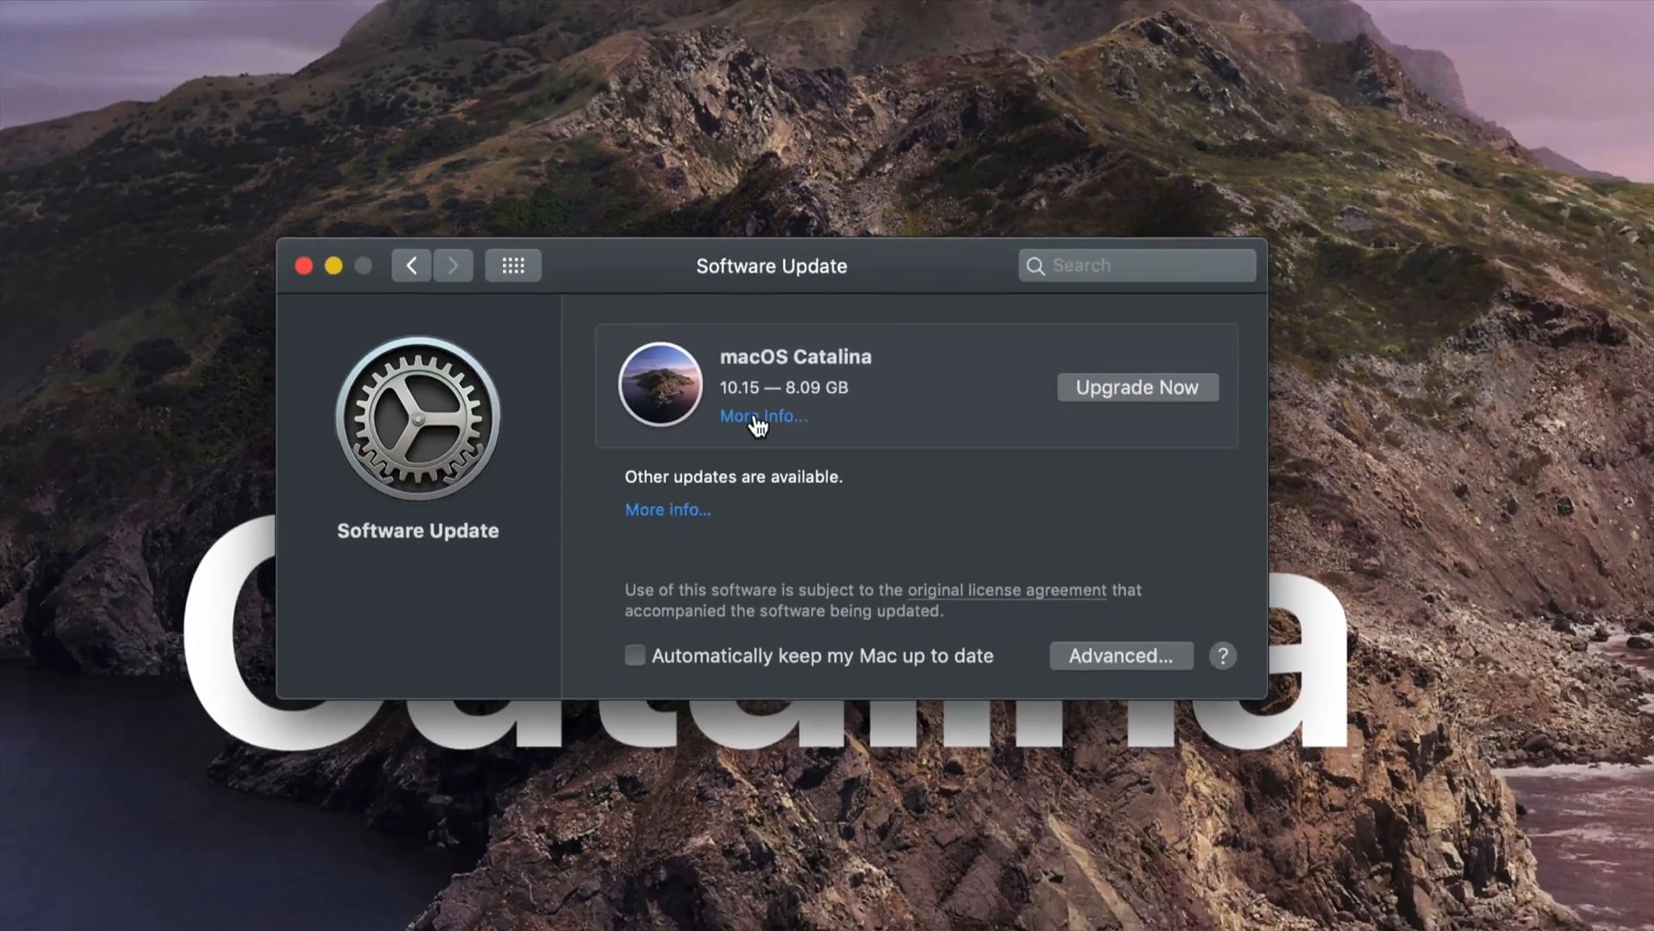
- View the apple.com Catalina feature page via More Info, from Music/TV/podcasts down to Sidecar
click(762, 414)
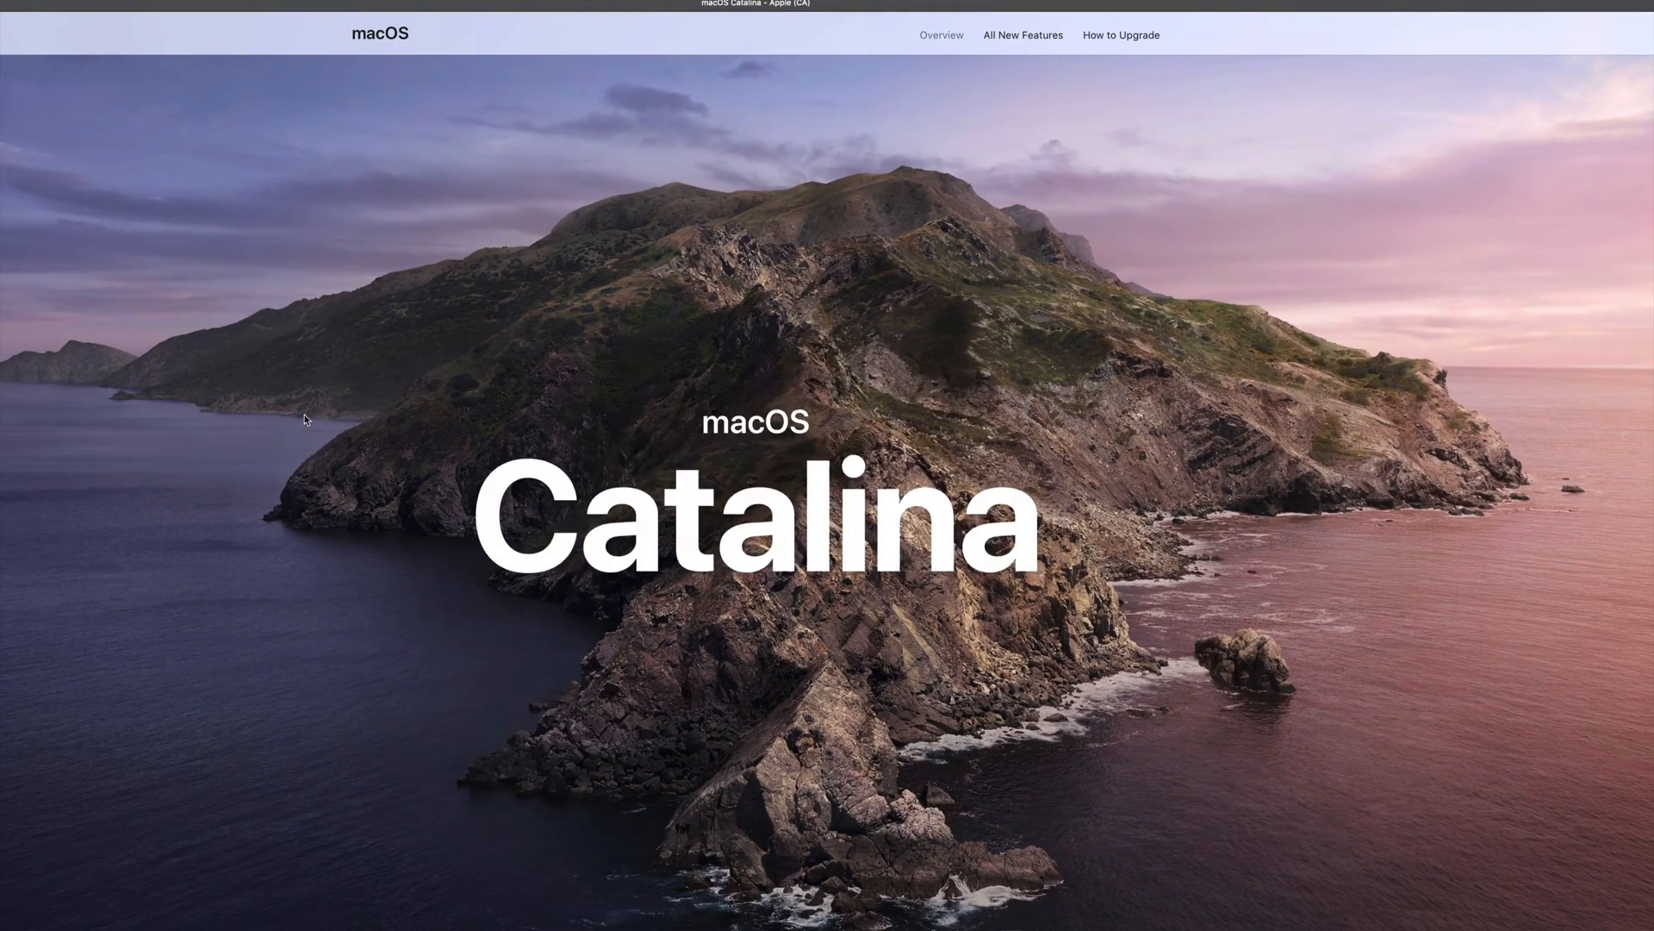
scroll(down, 3)
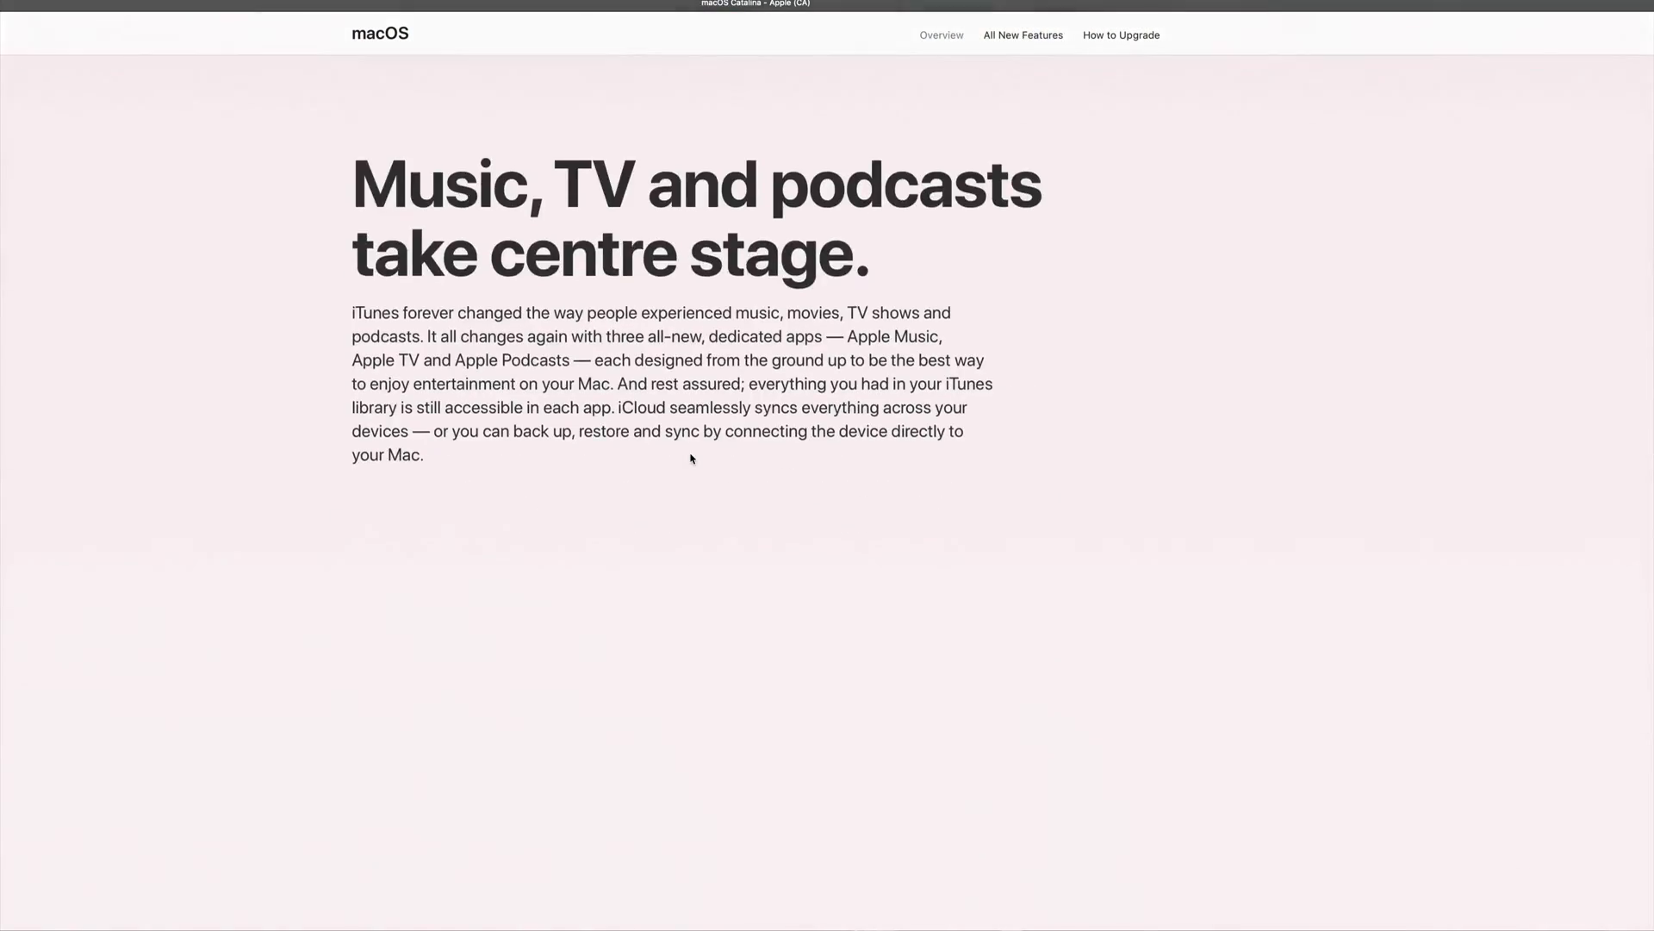
scroll(down, 3)
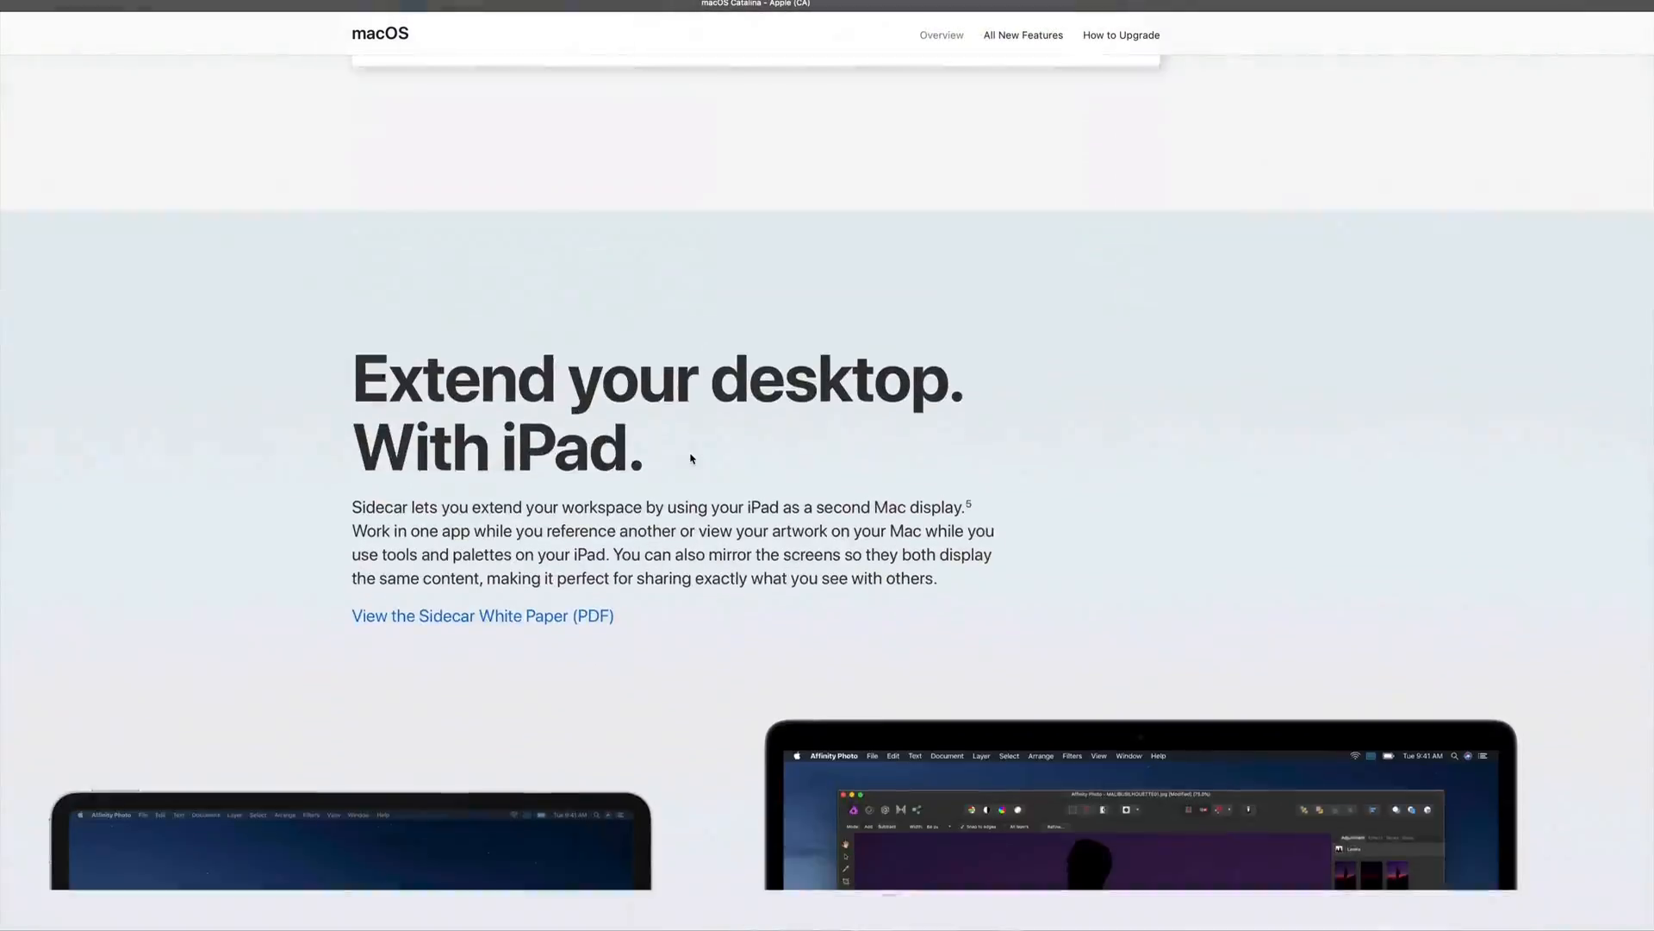
scroll(down, 3)
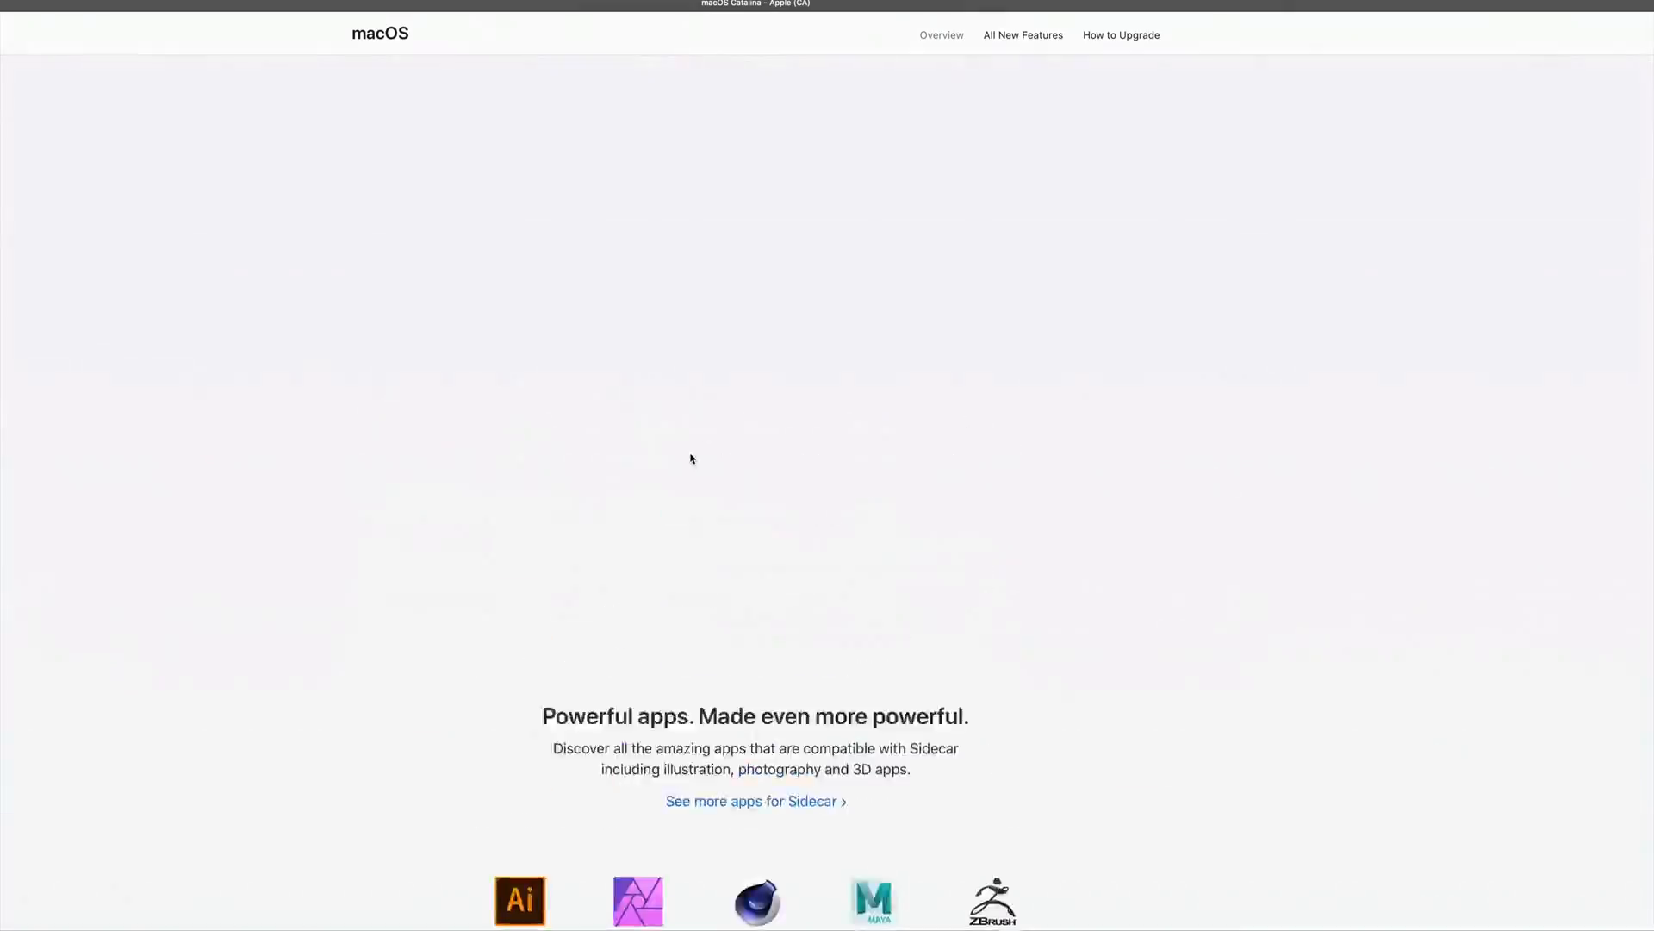
scroll(up, 3)
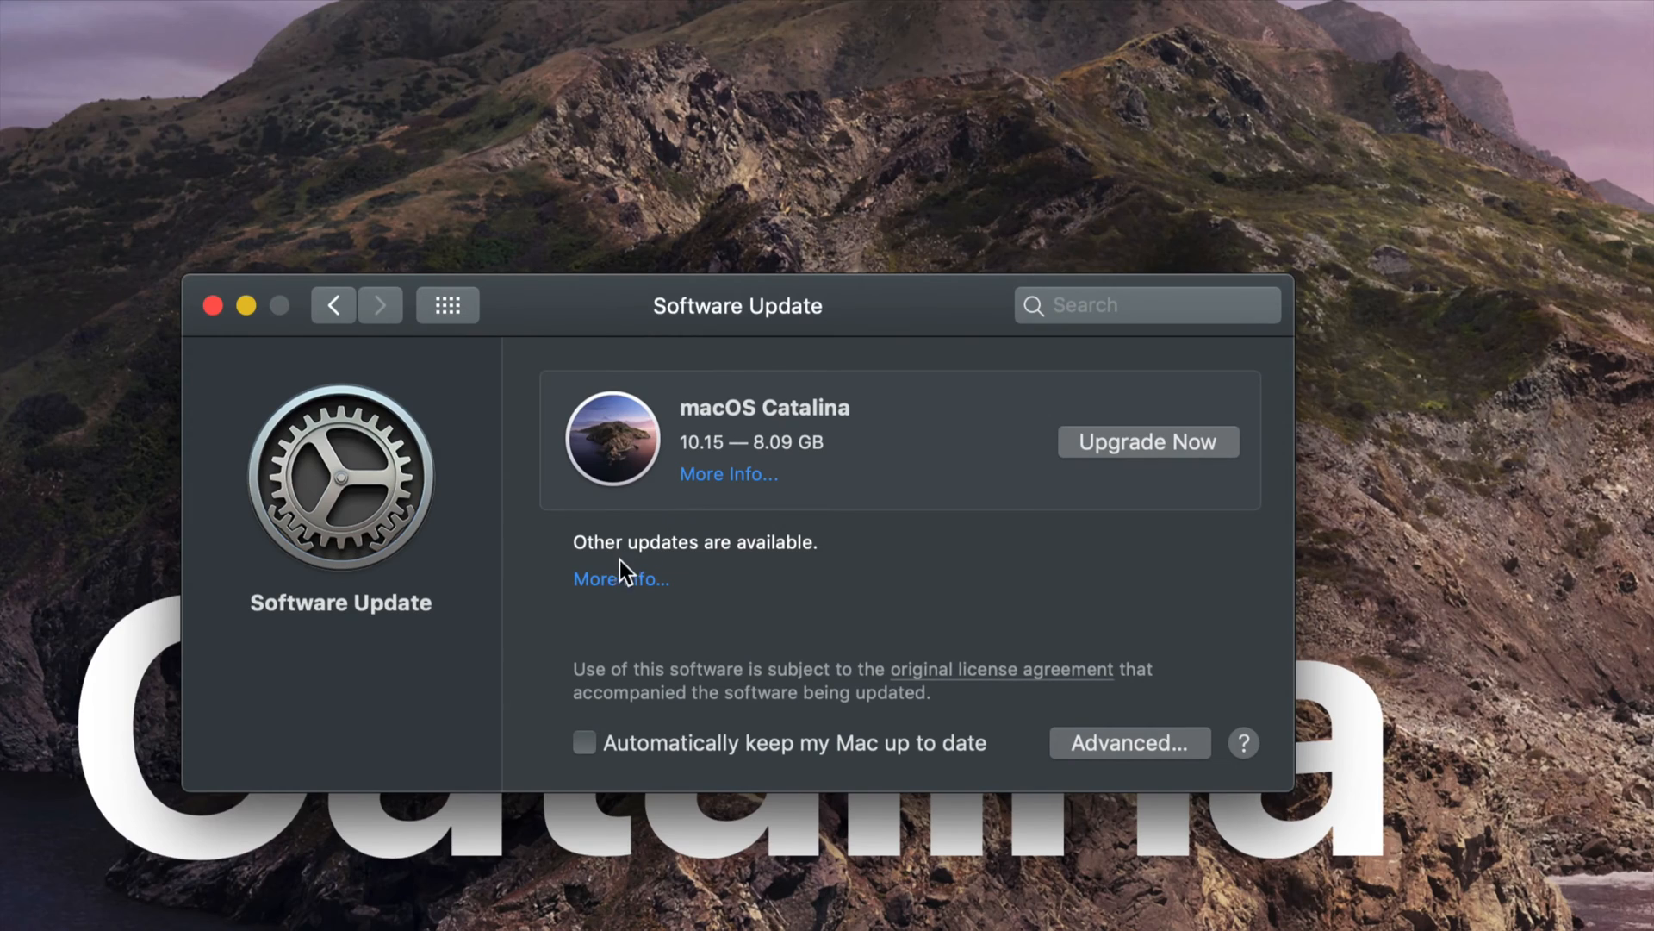
mouse_move(779, 561)
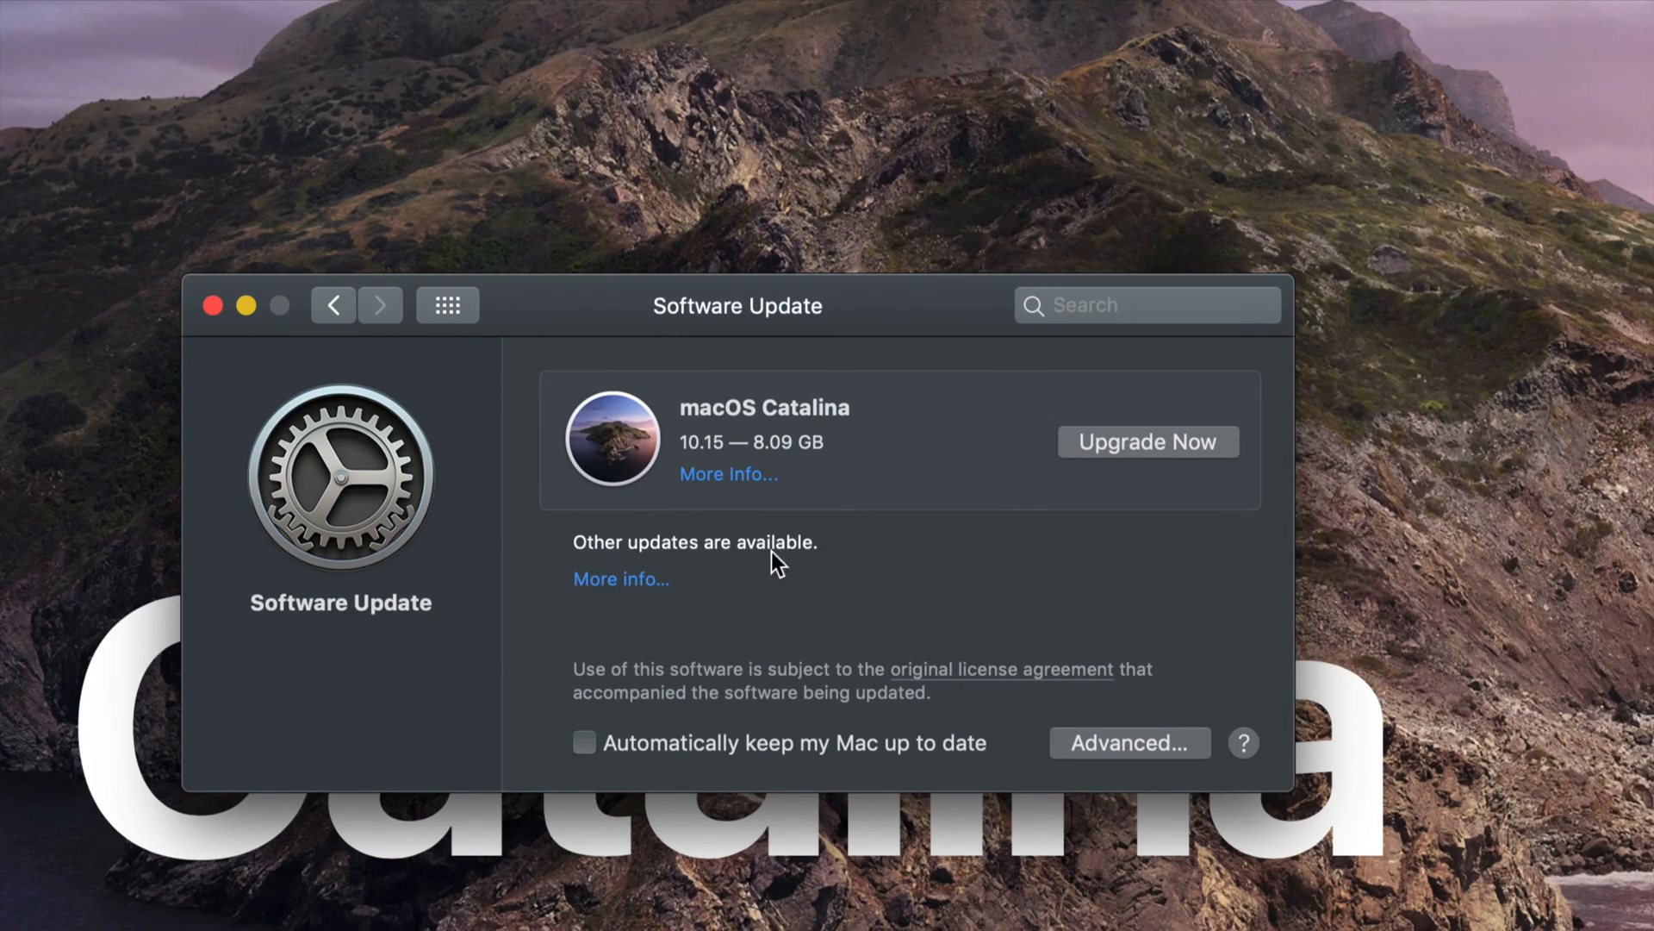
mouse_move(621, 579)
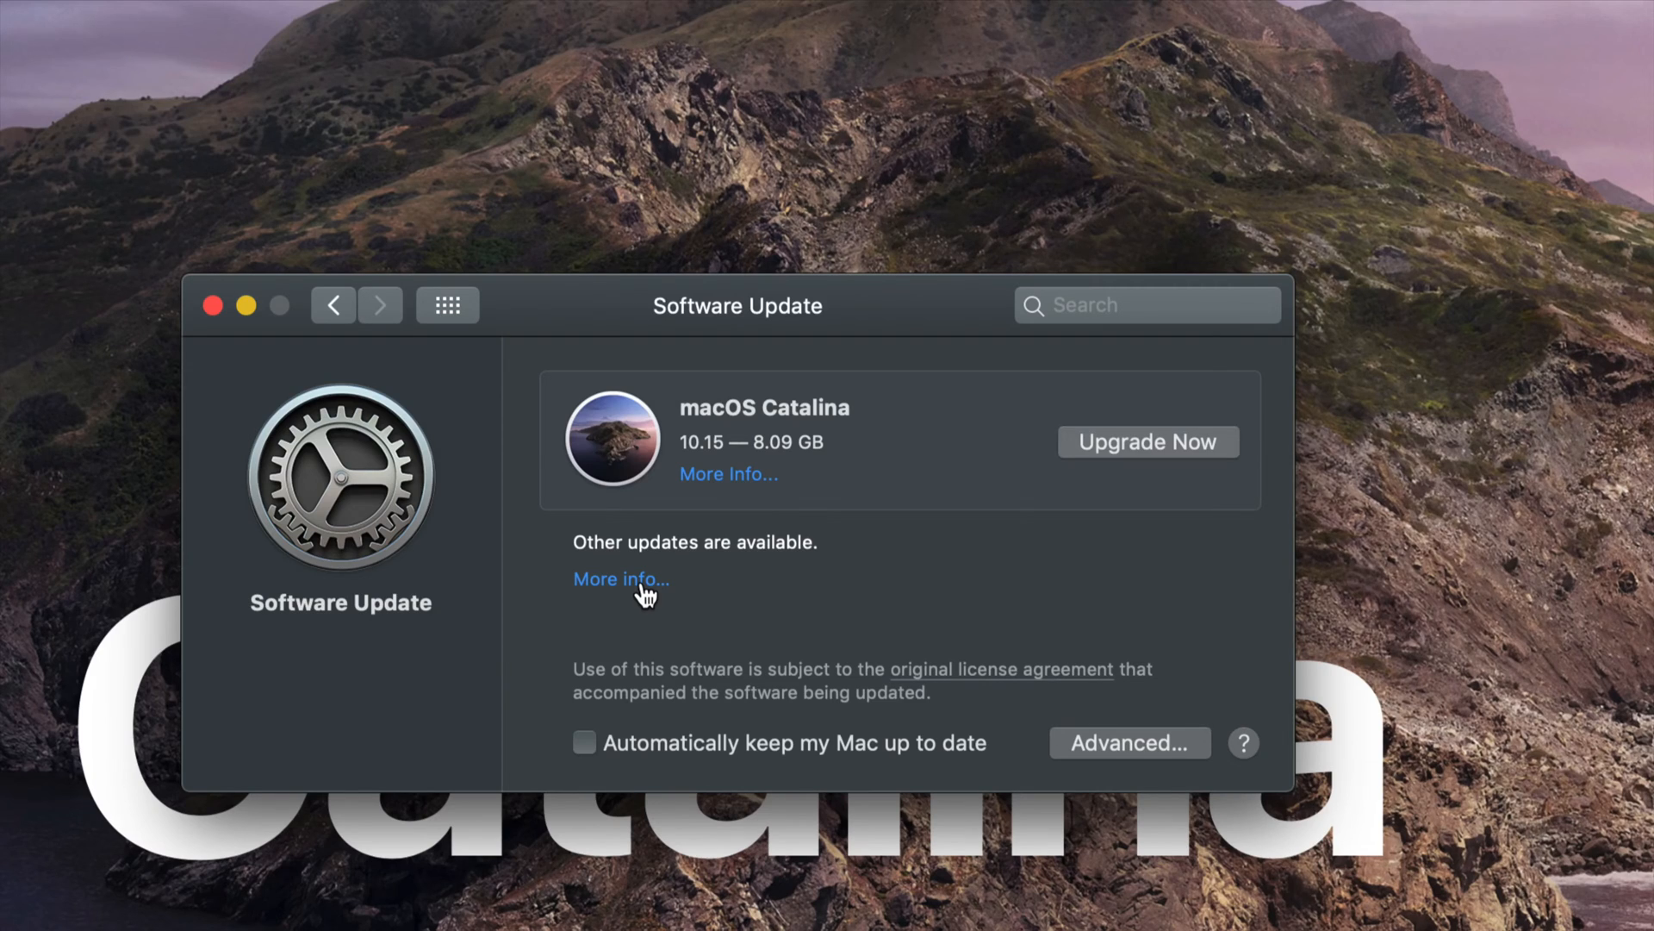
- Review the other available updates, Pro Video Formats 2.1.1 and Safari 13.0.2
click(620, 579)
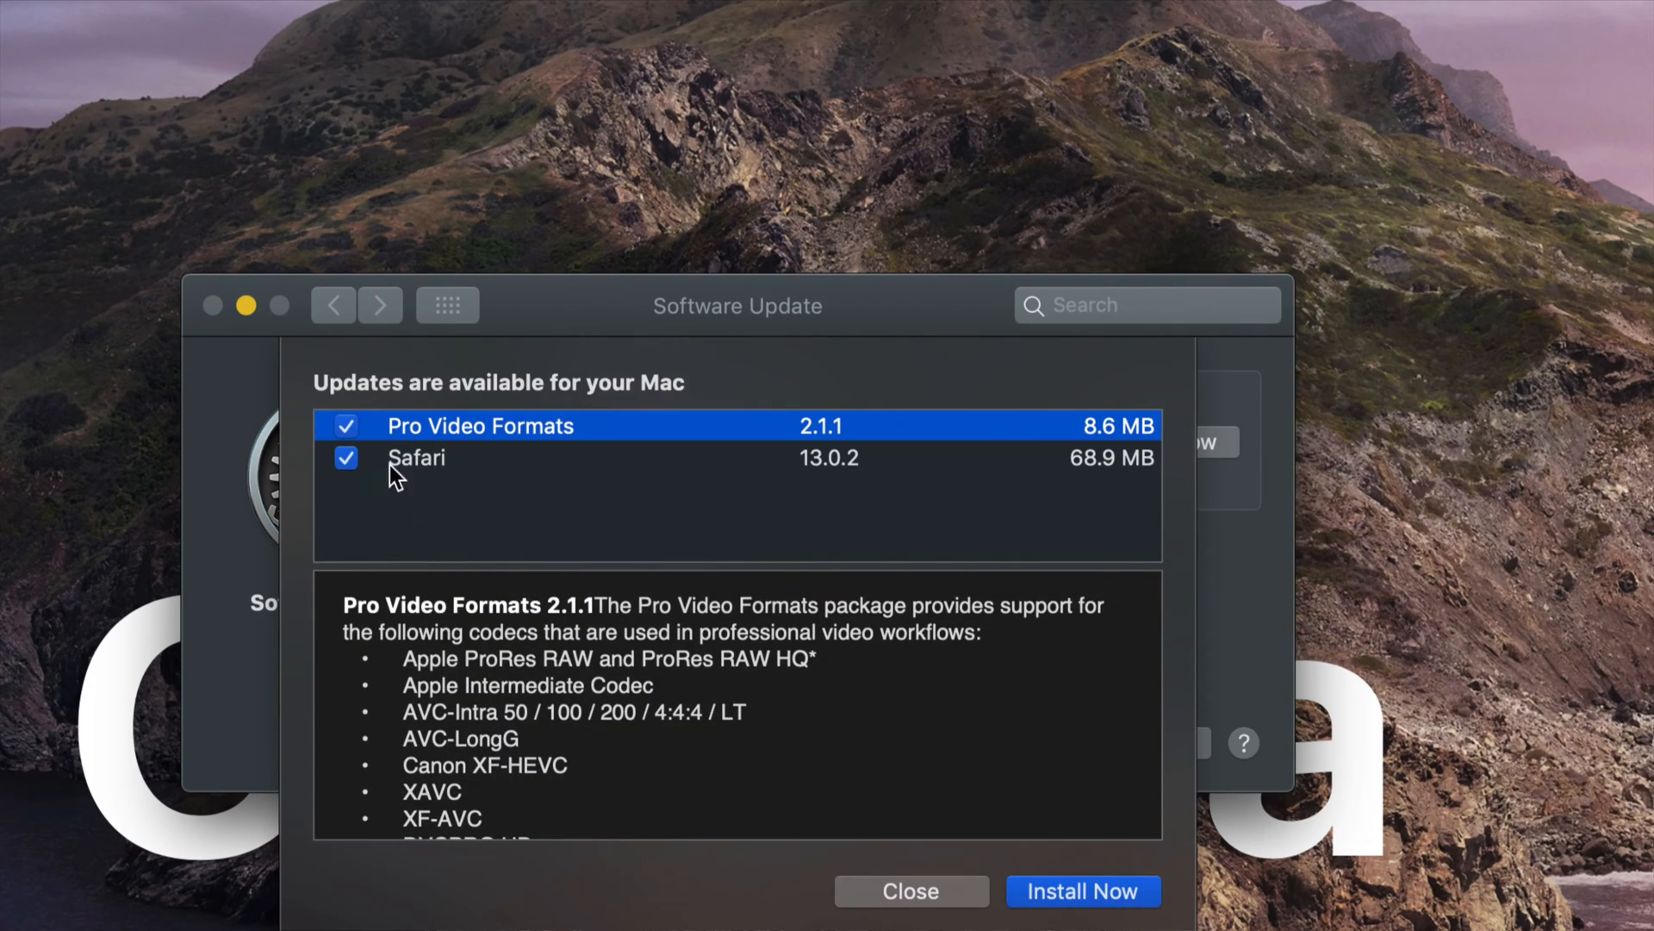
mouse_move(865, 485)
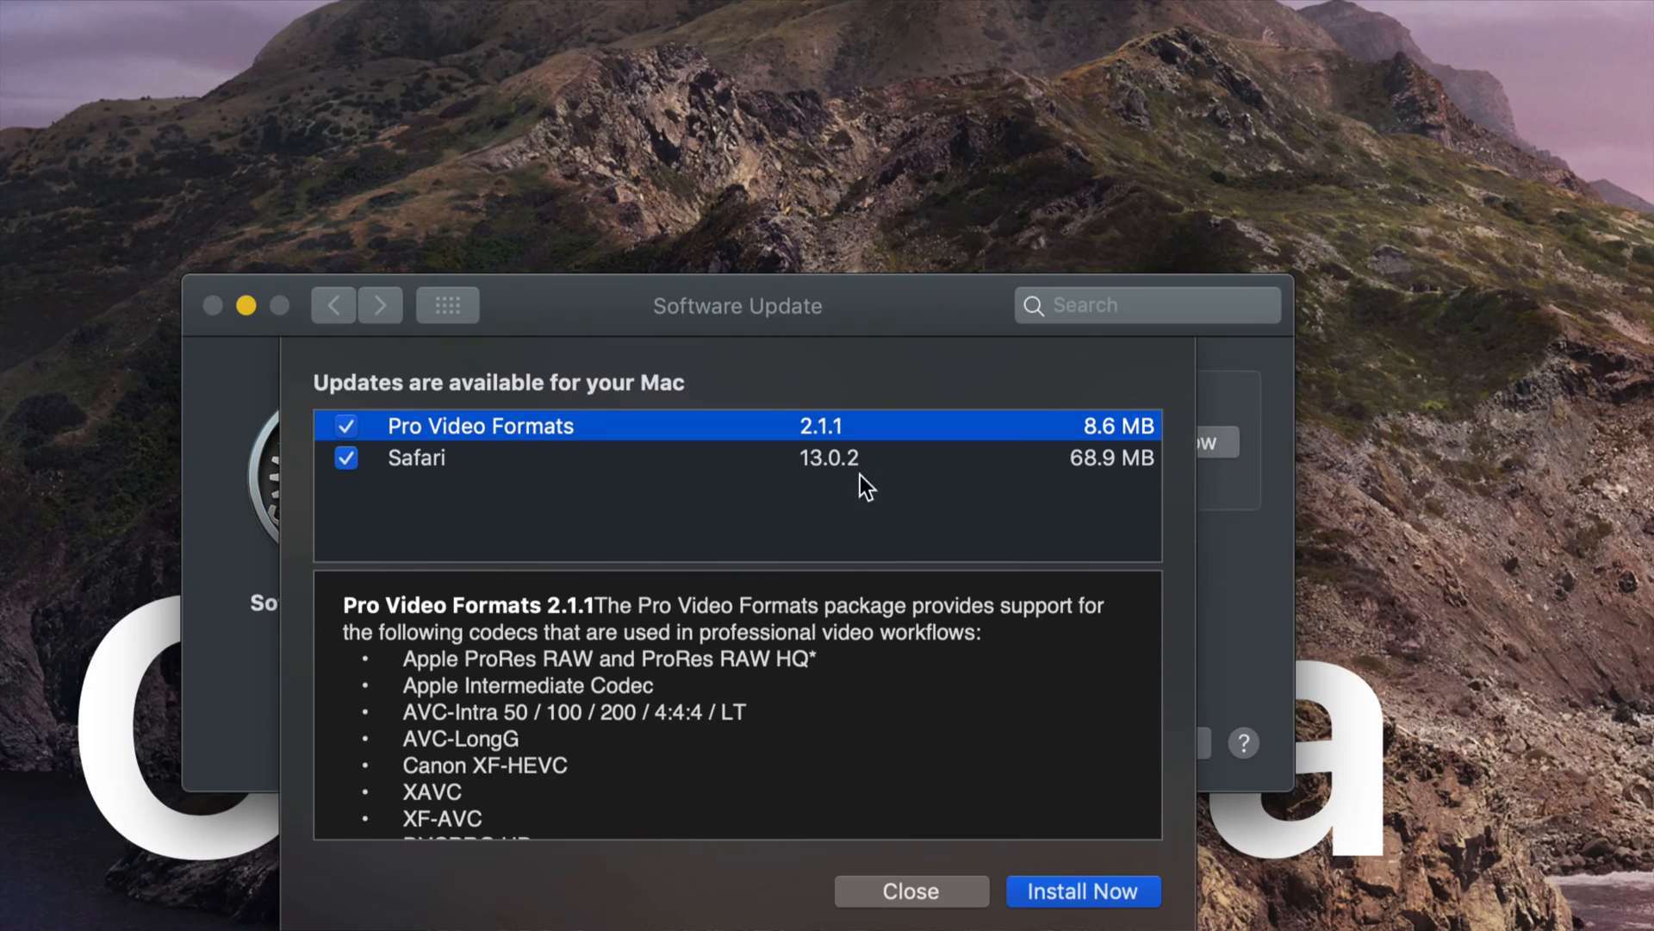
mouse_move(1087, 443)
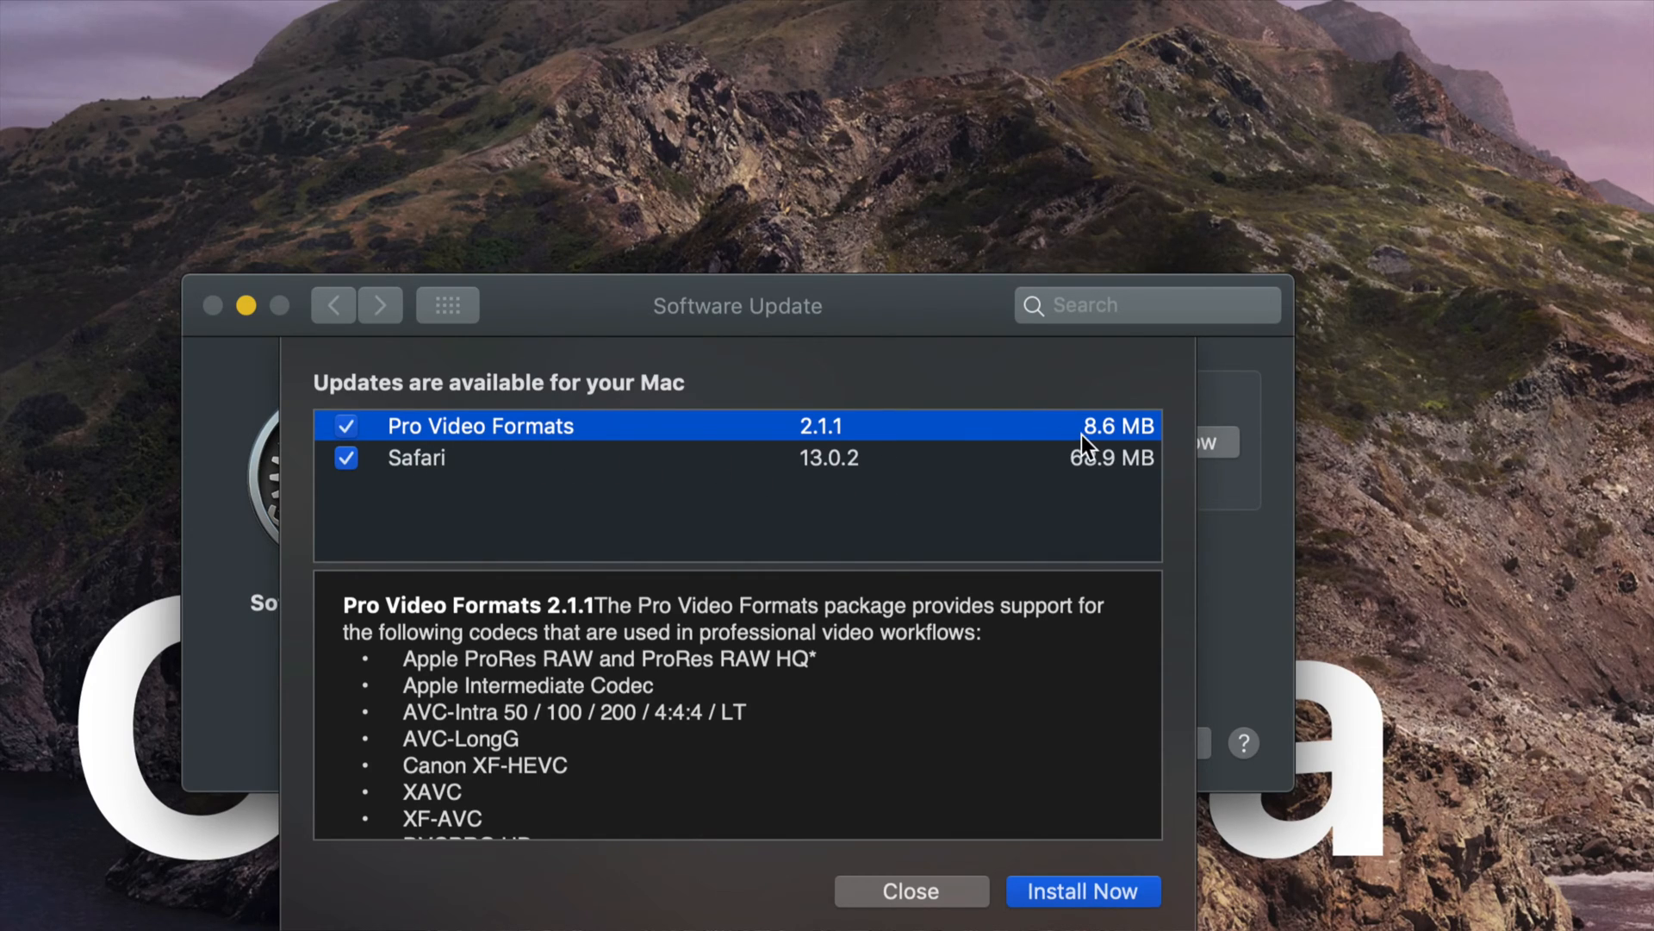
scroll(down, 3)
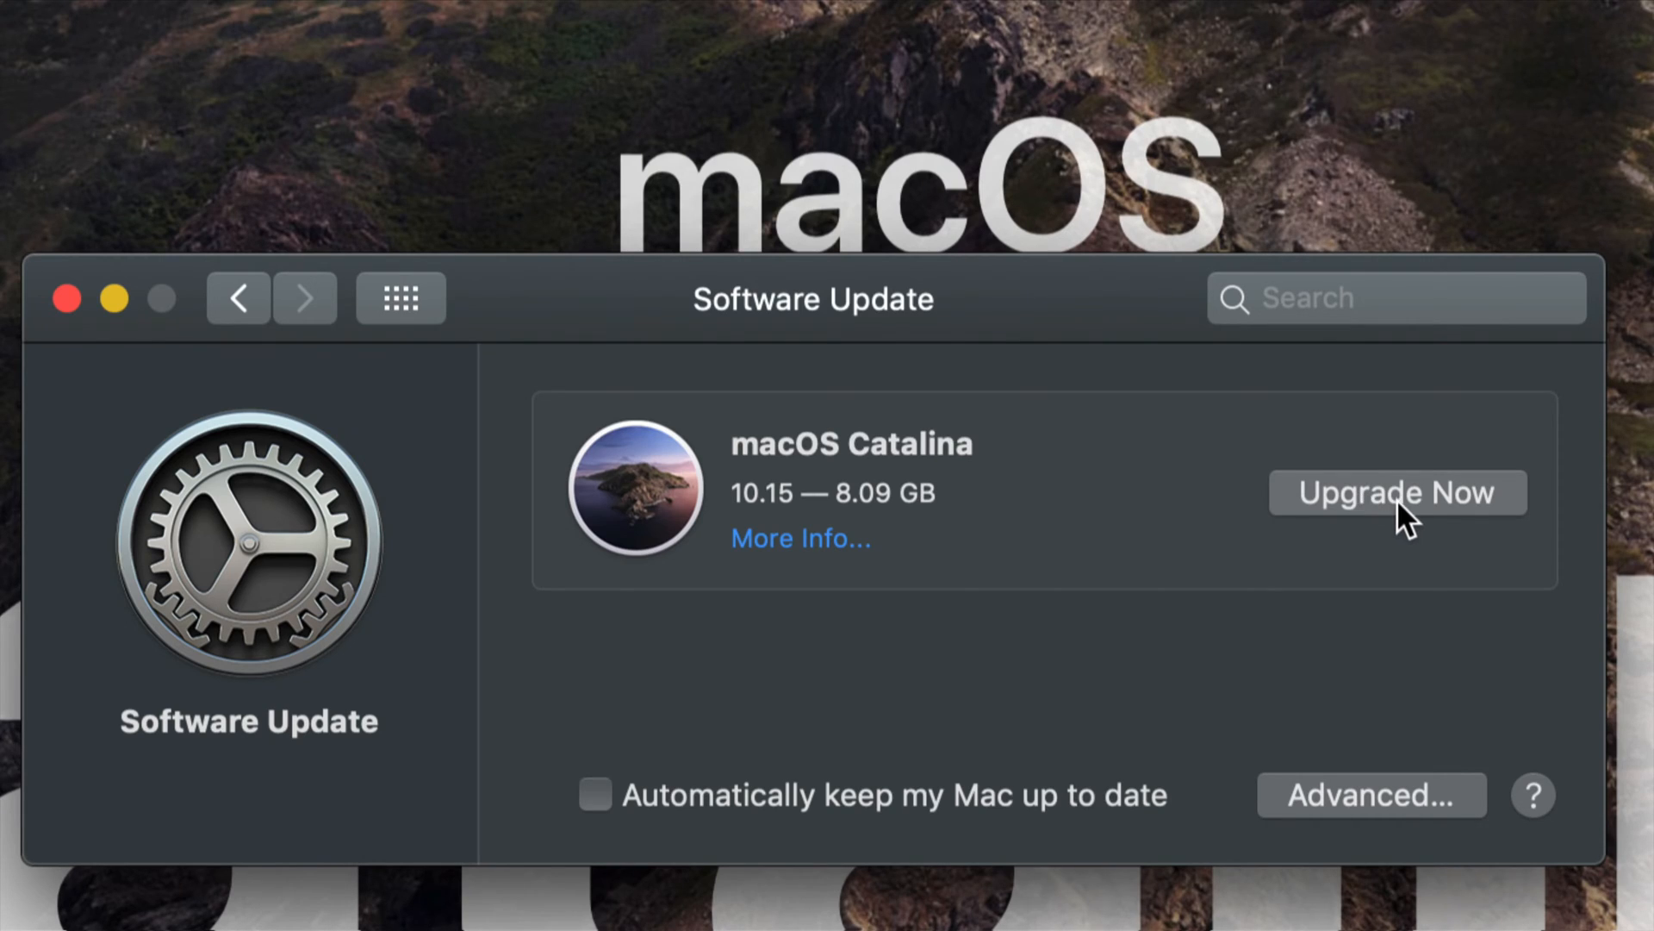
- Choose Upgrade Now to launch the macOS Catalina installer
click(1395, 492)
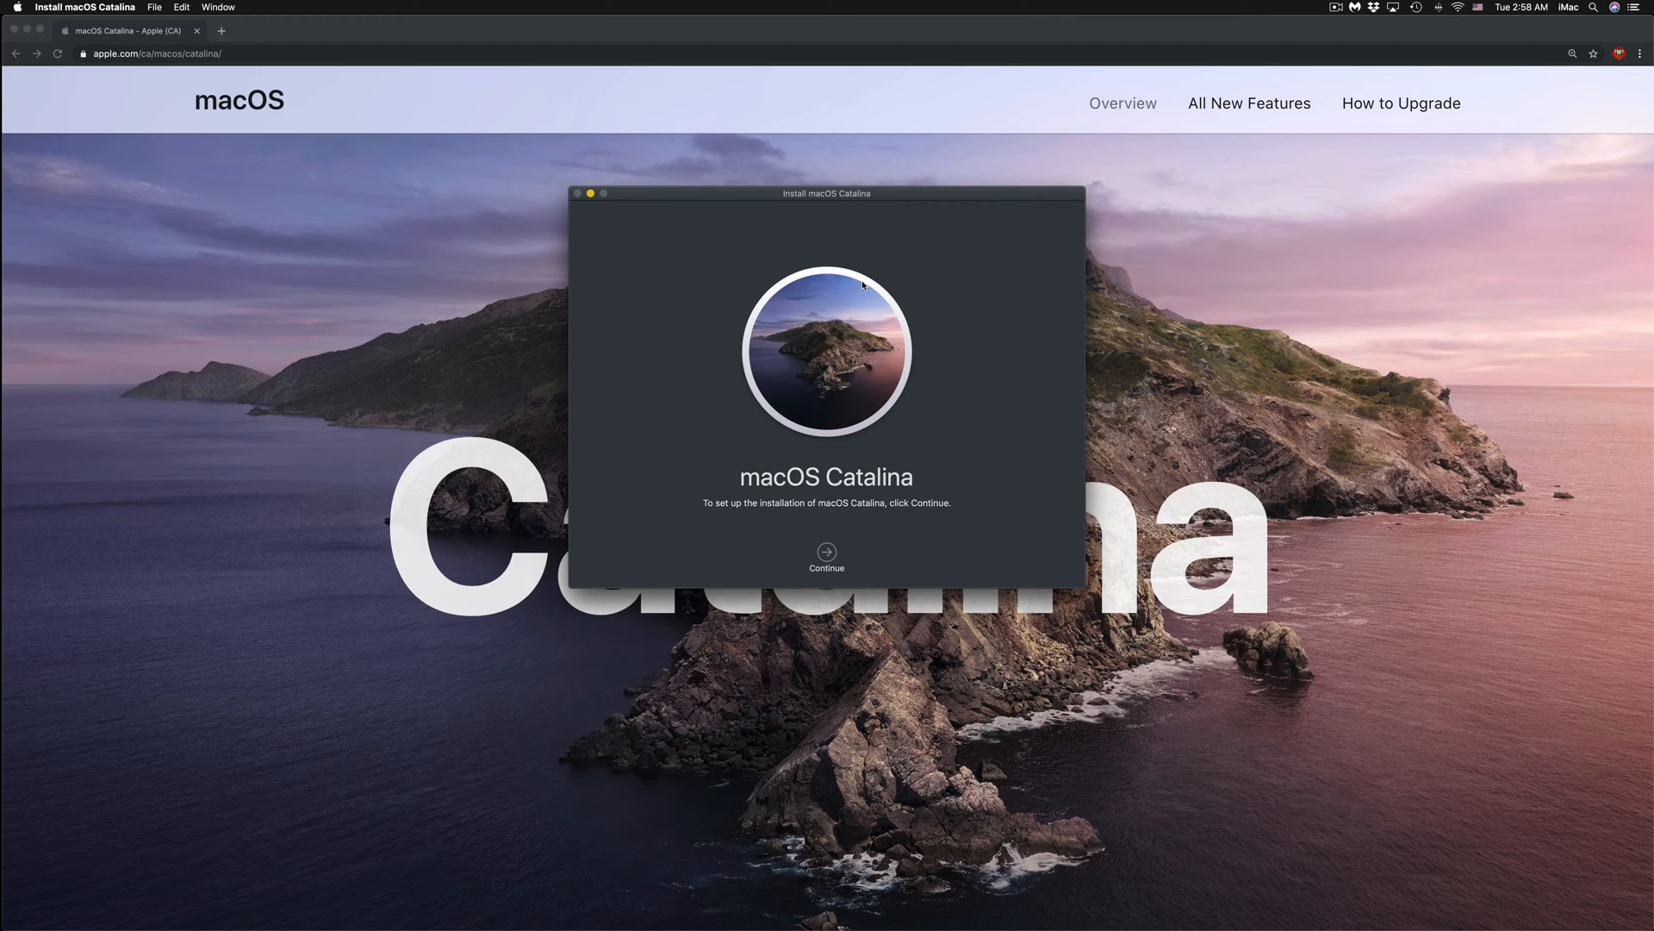
mouse_move(647, 346)
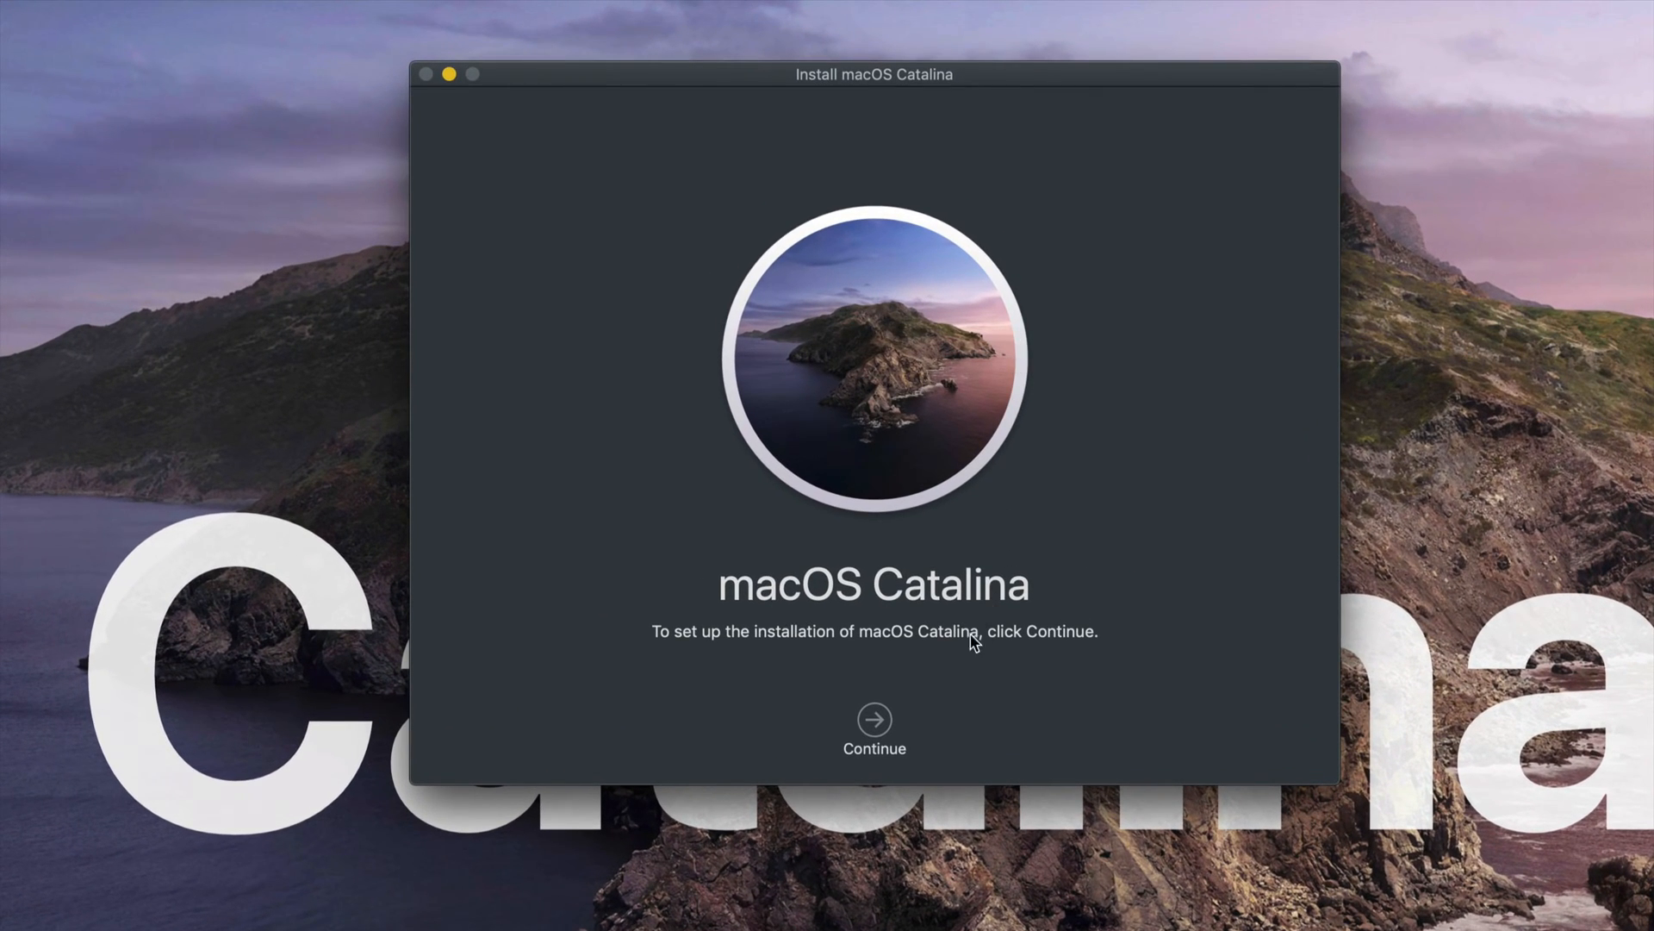
- Continue past the installer welcome and agree to the Catalina software license
click(874, 728)
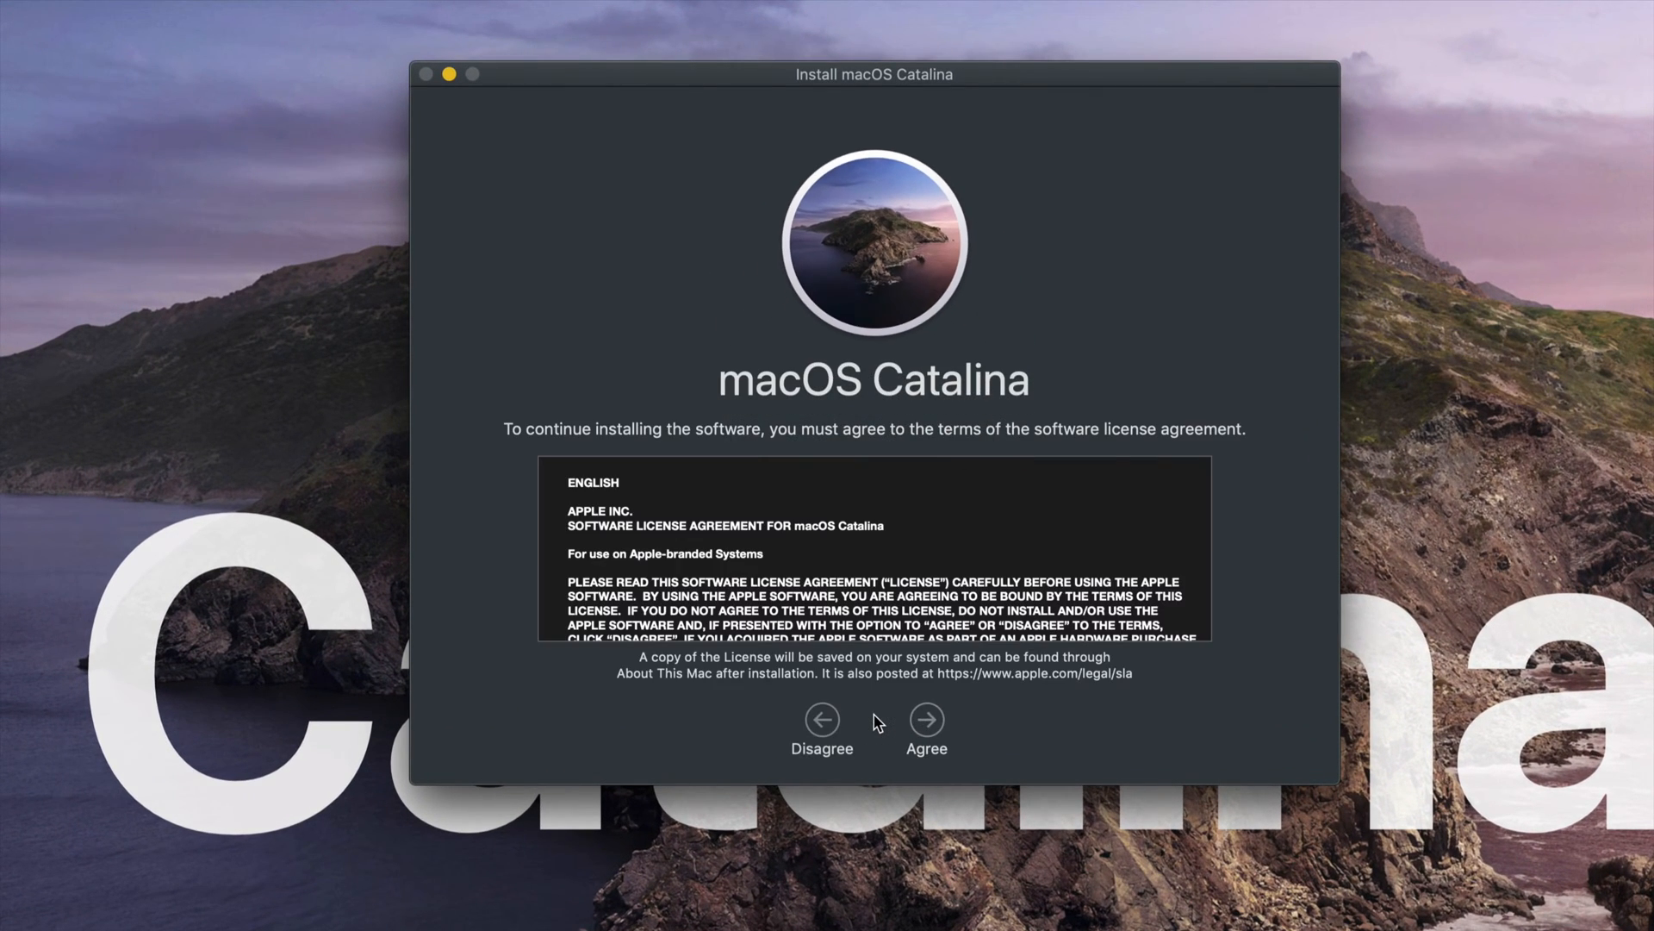
scroll(down, 3)
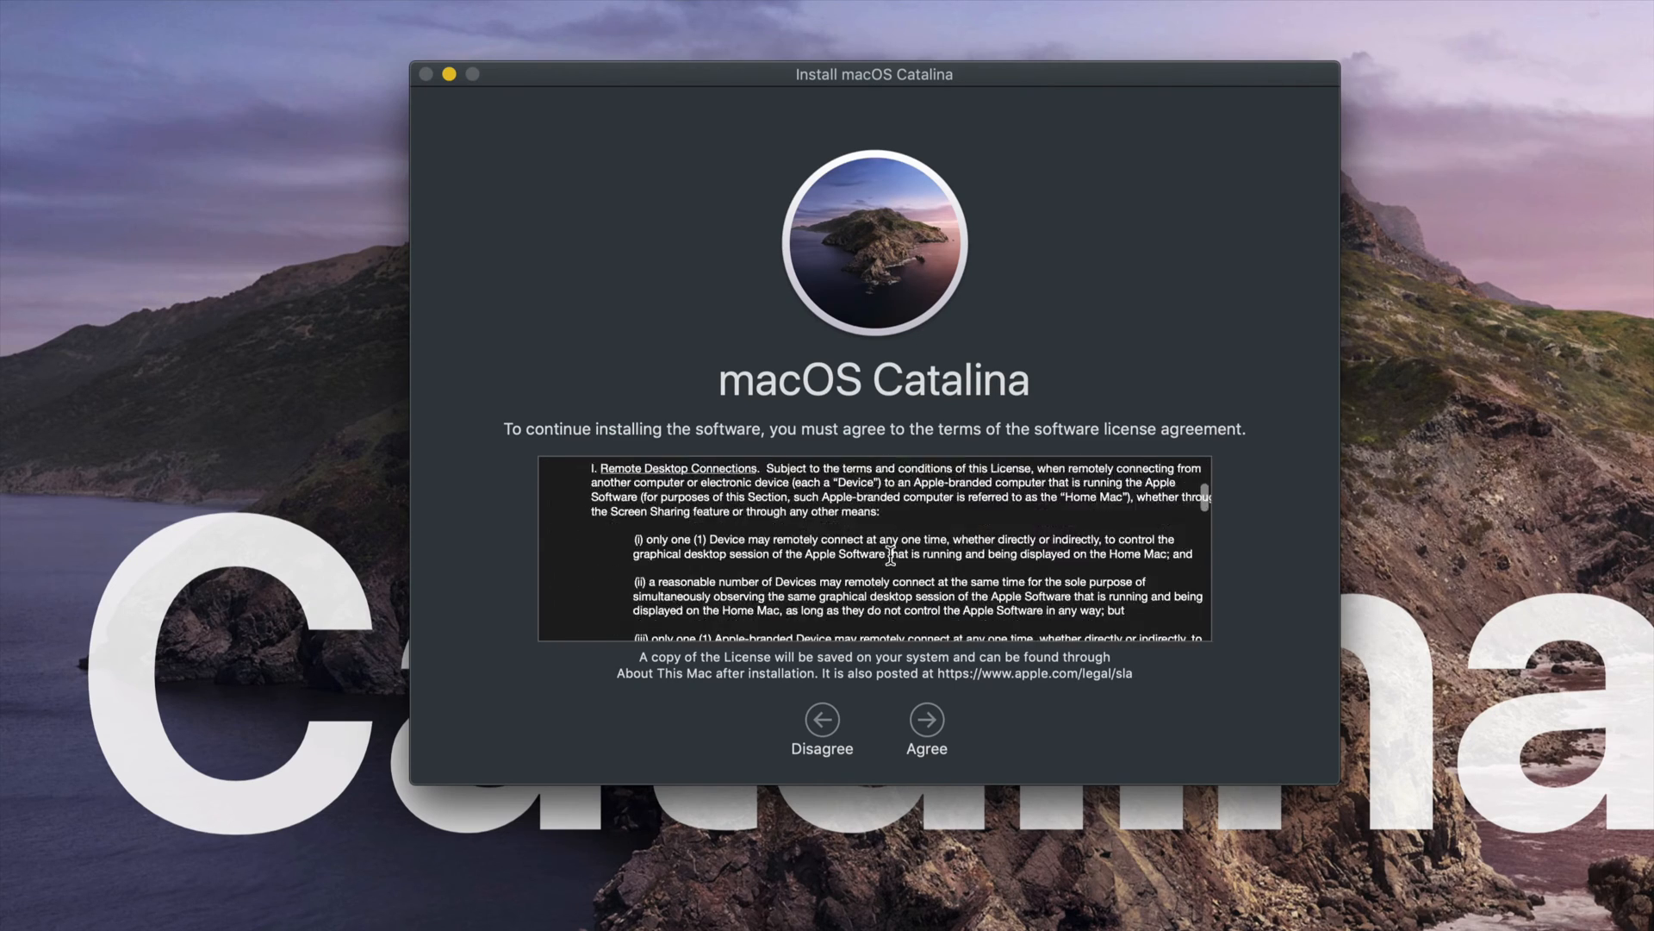
scroll(down, 3)
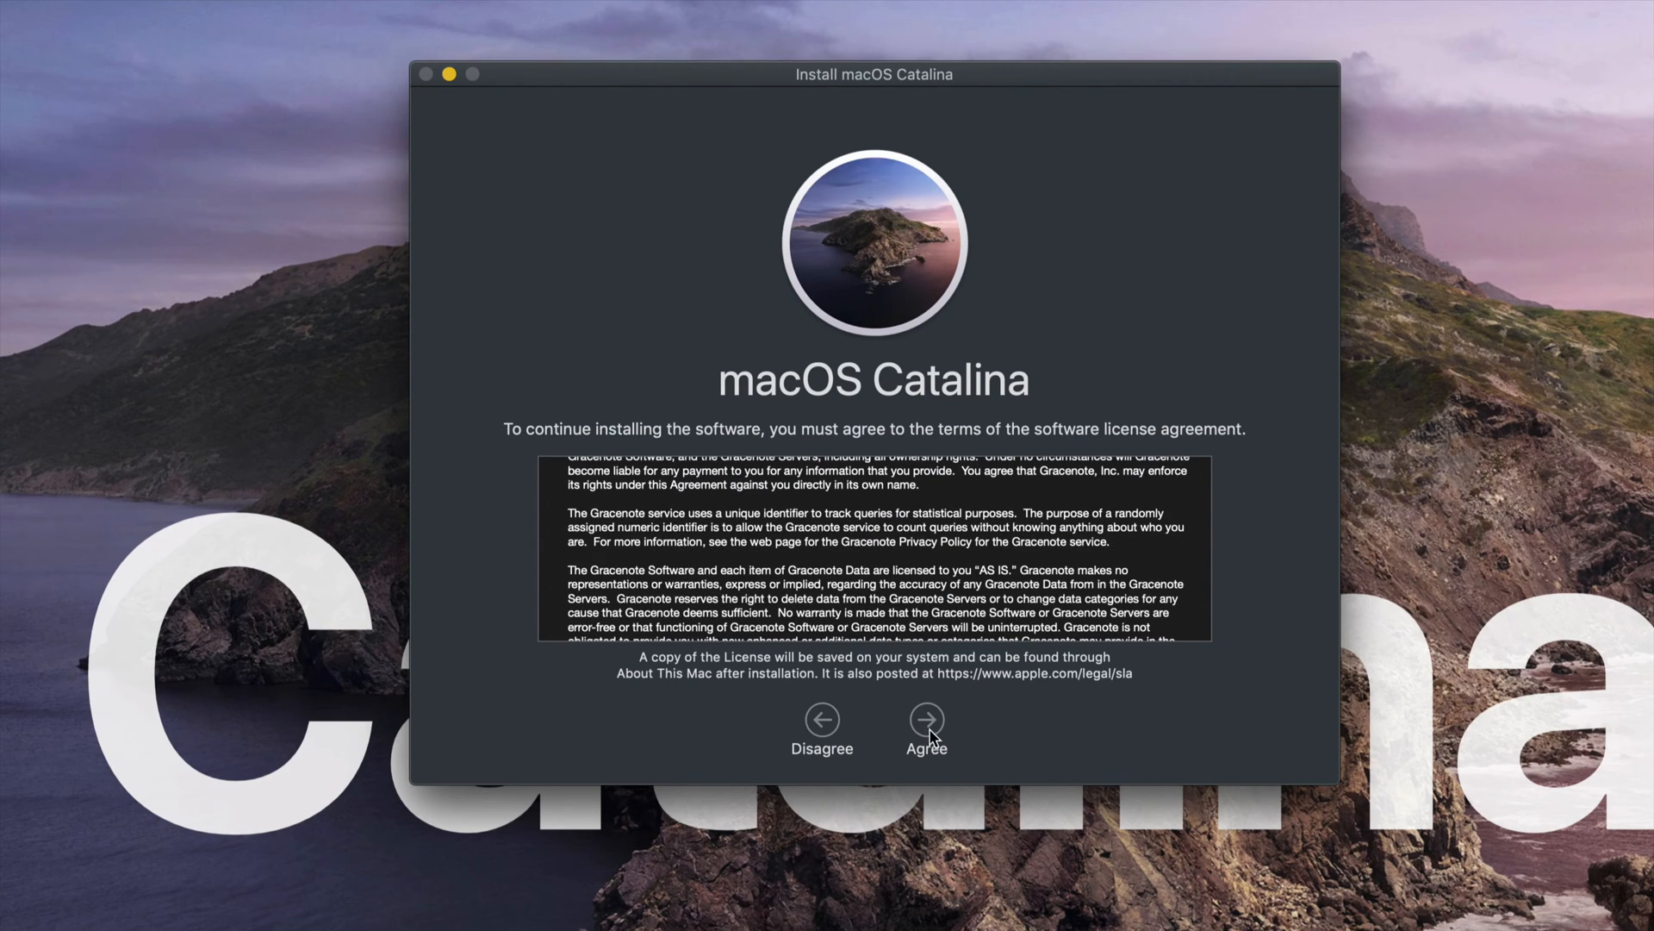
click(925, 728)
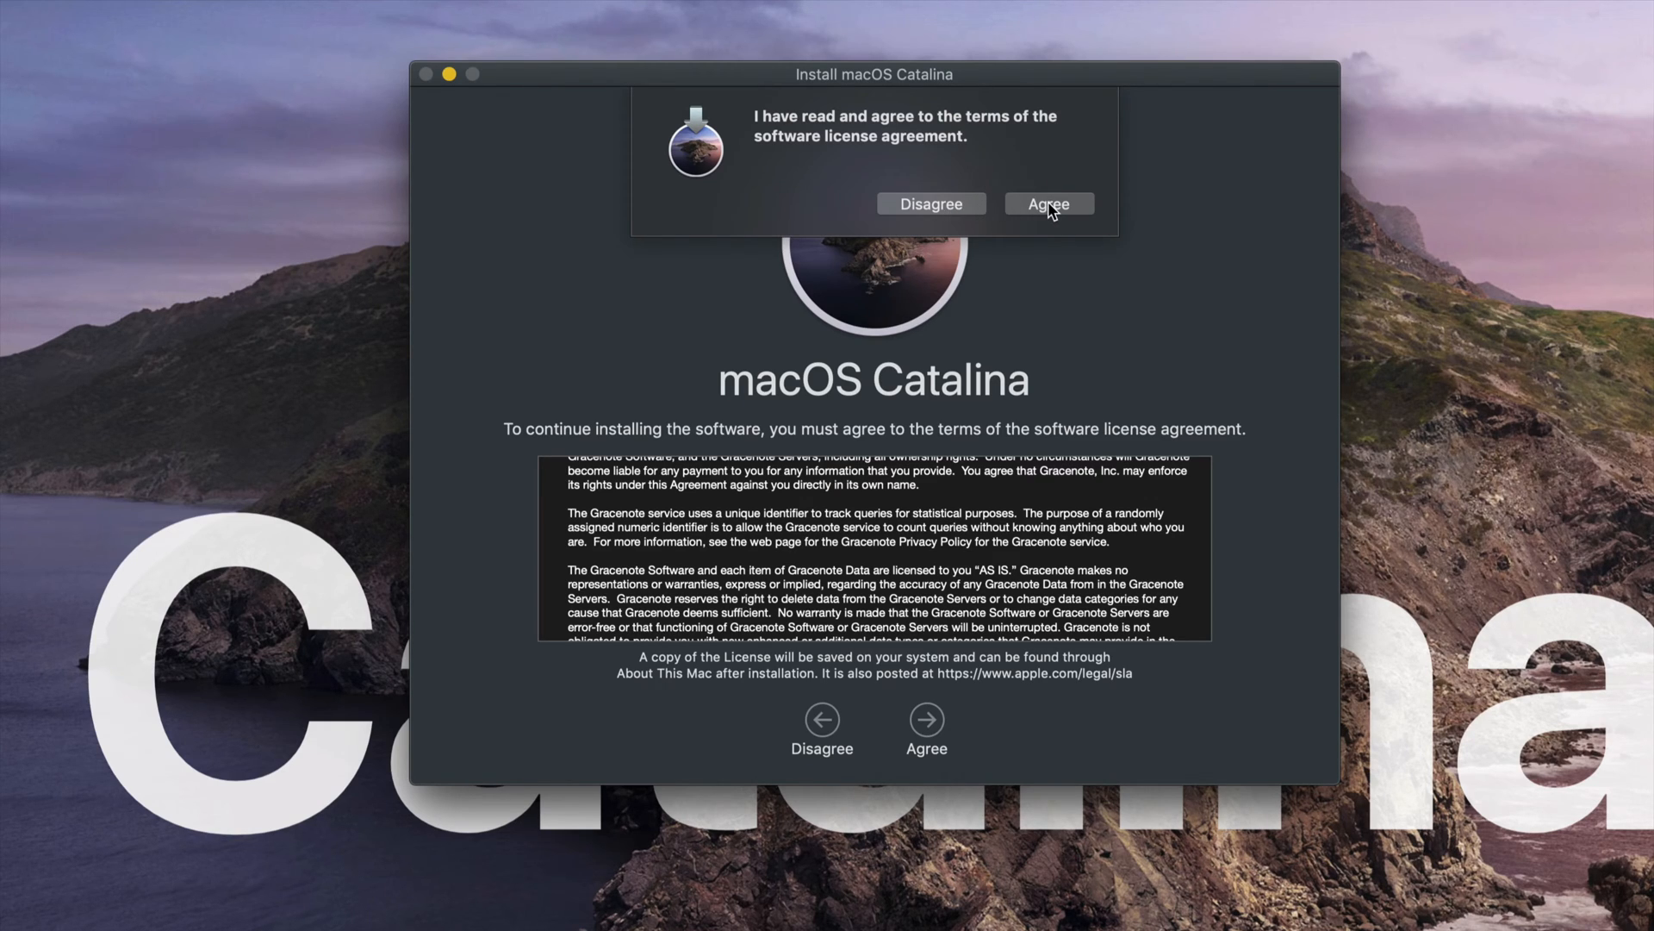
click(1049, 202)
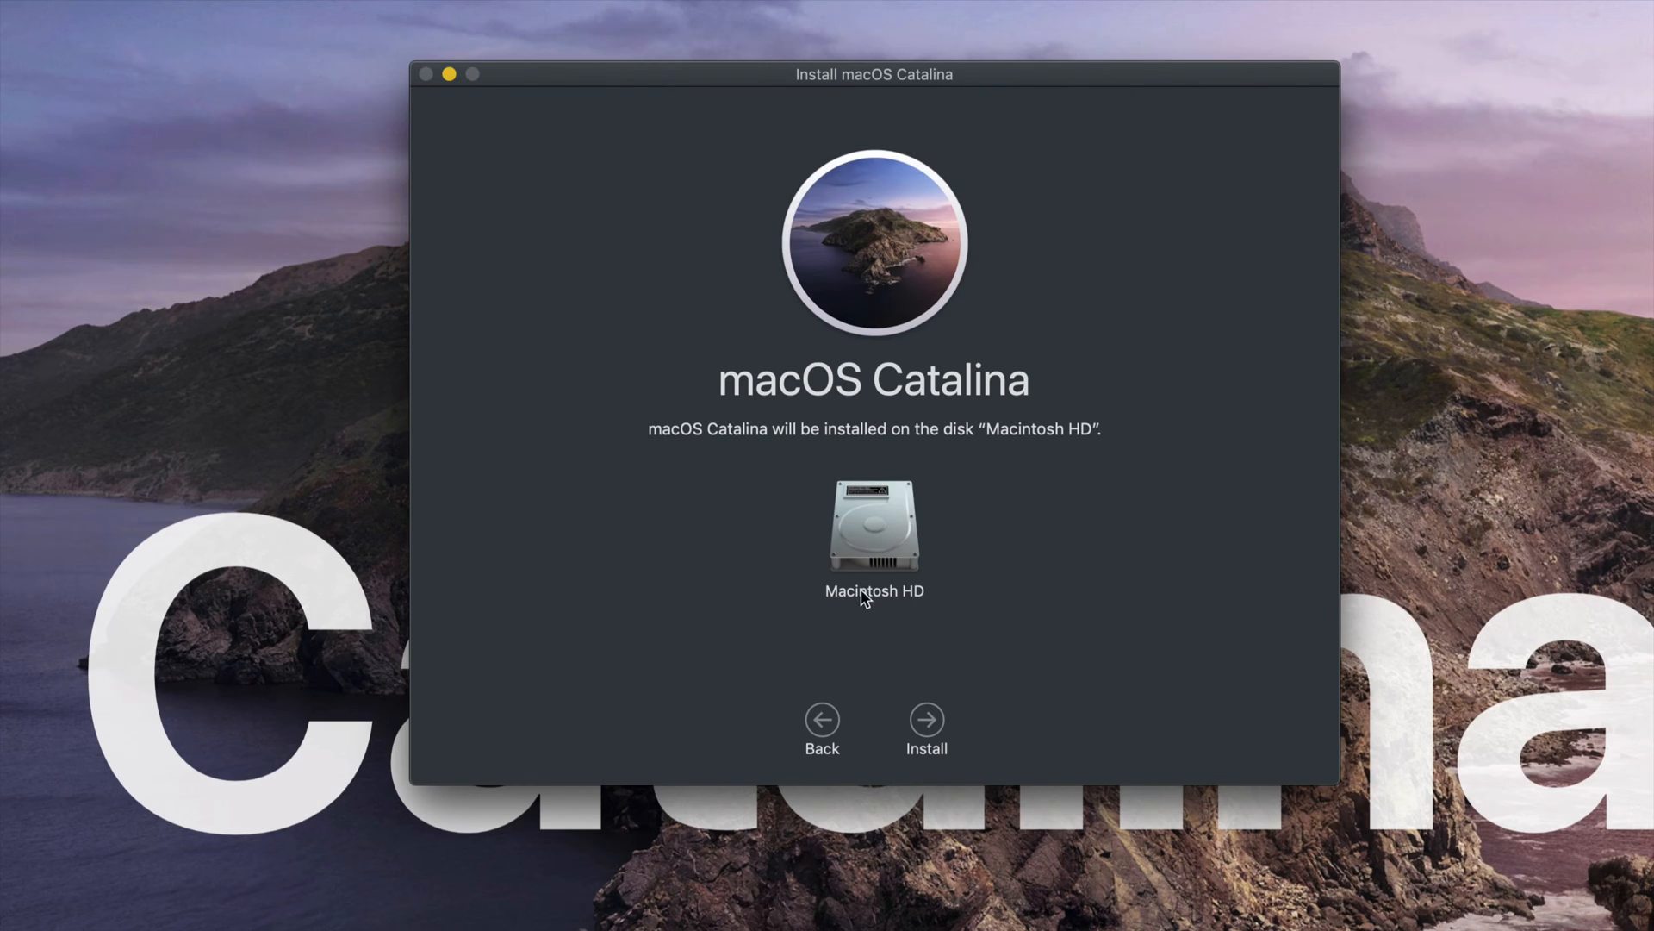
mouse_move(871, 532)
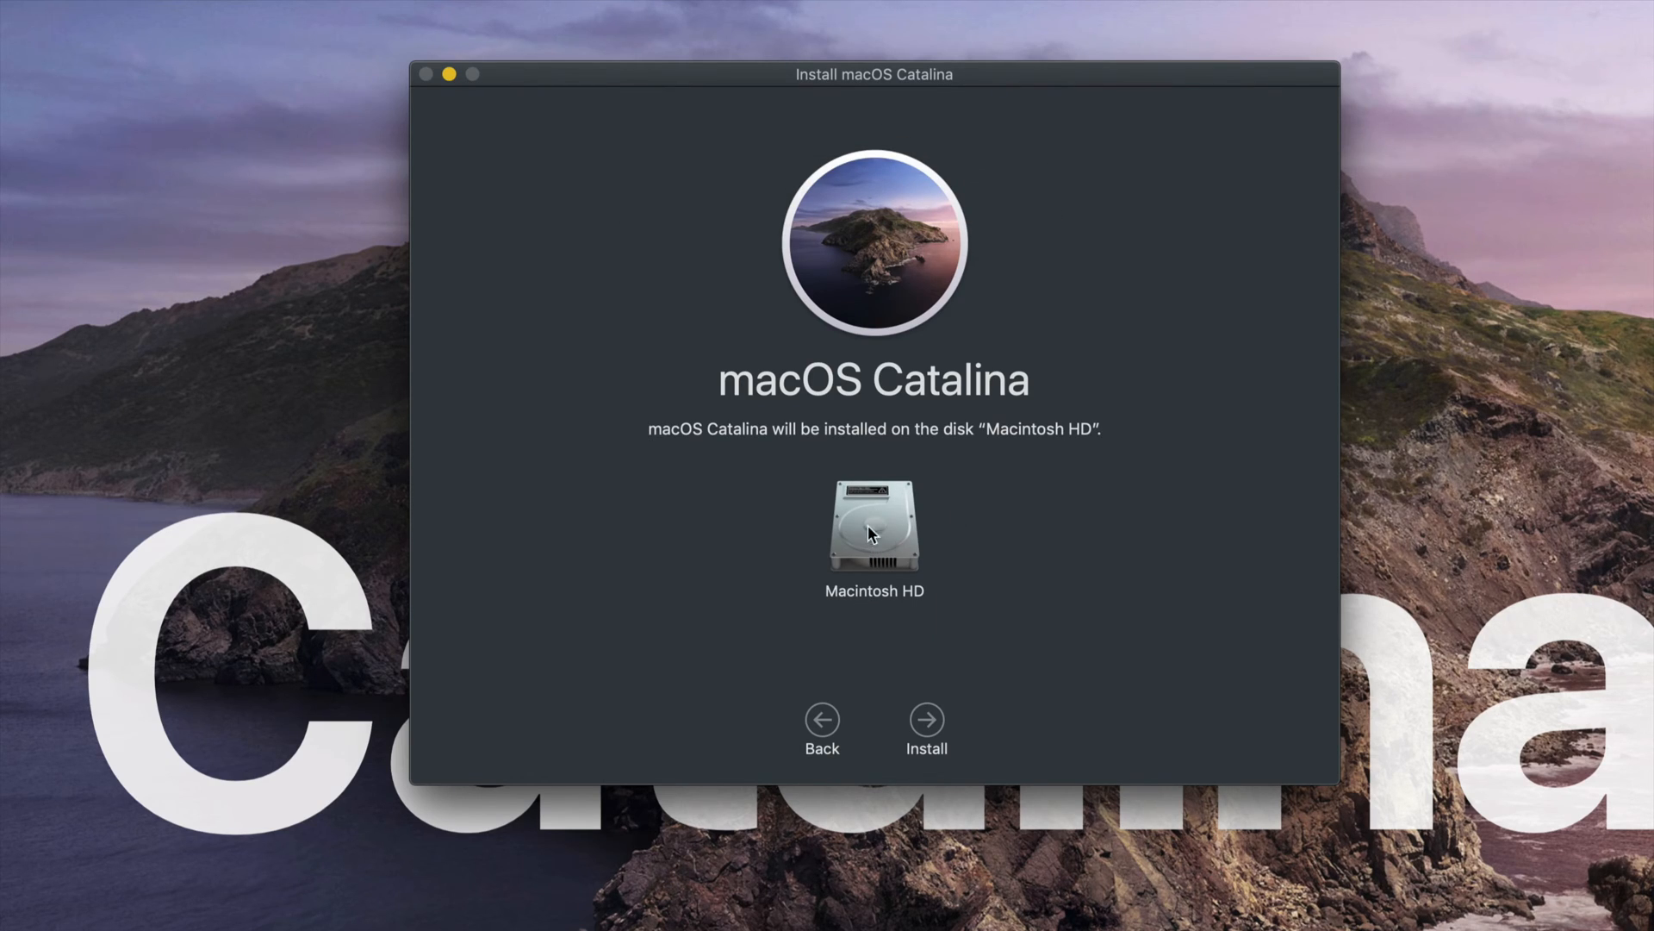
mouse_move(951, 670)
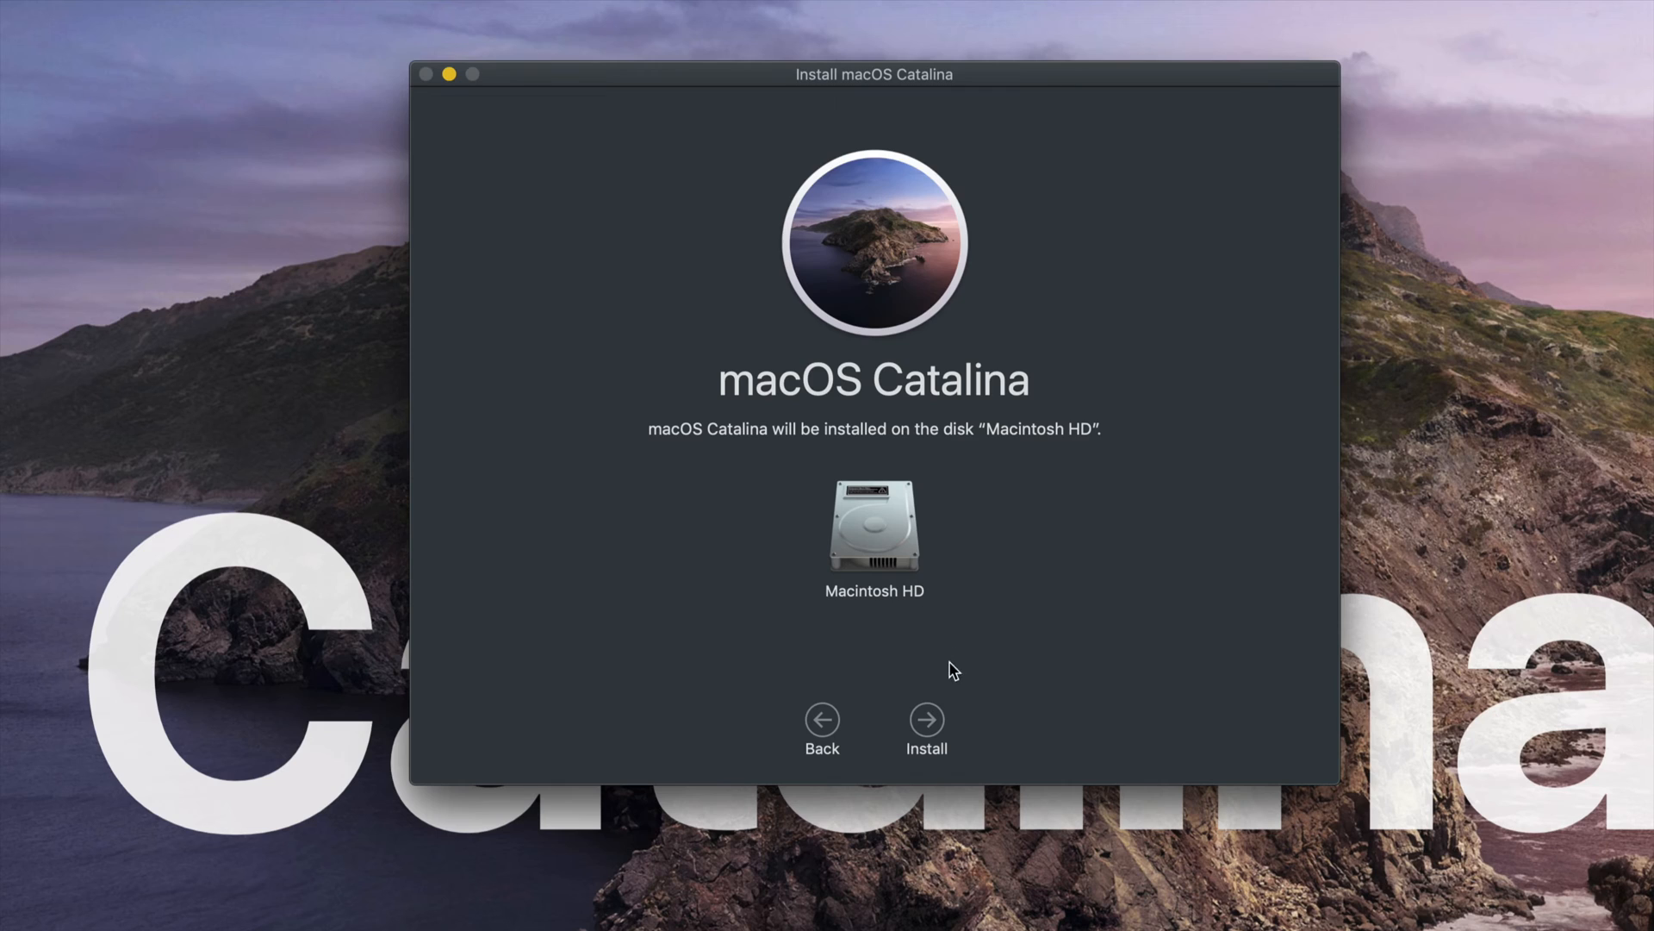
- Begin installing Catalina onto Macintosh HD, reaching the administrator password prompt
click(926, 719)
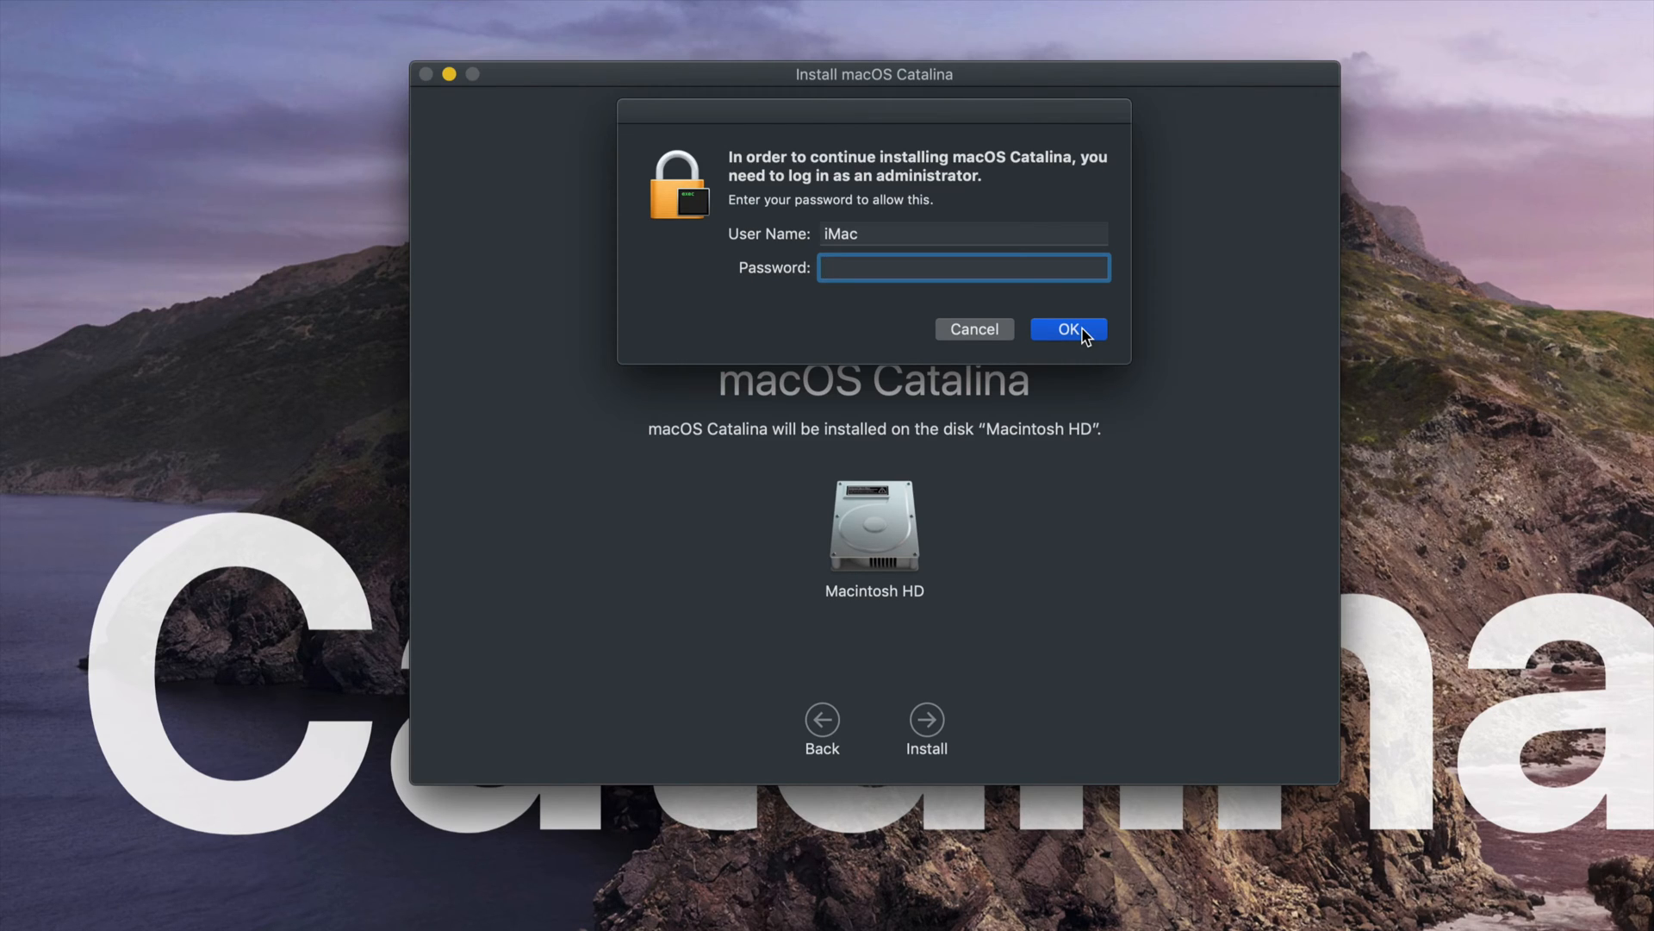
- Authorize the installation with the administrator password so file copying begins
click(1068, 329)
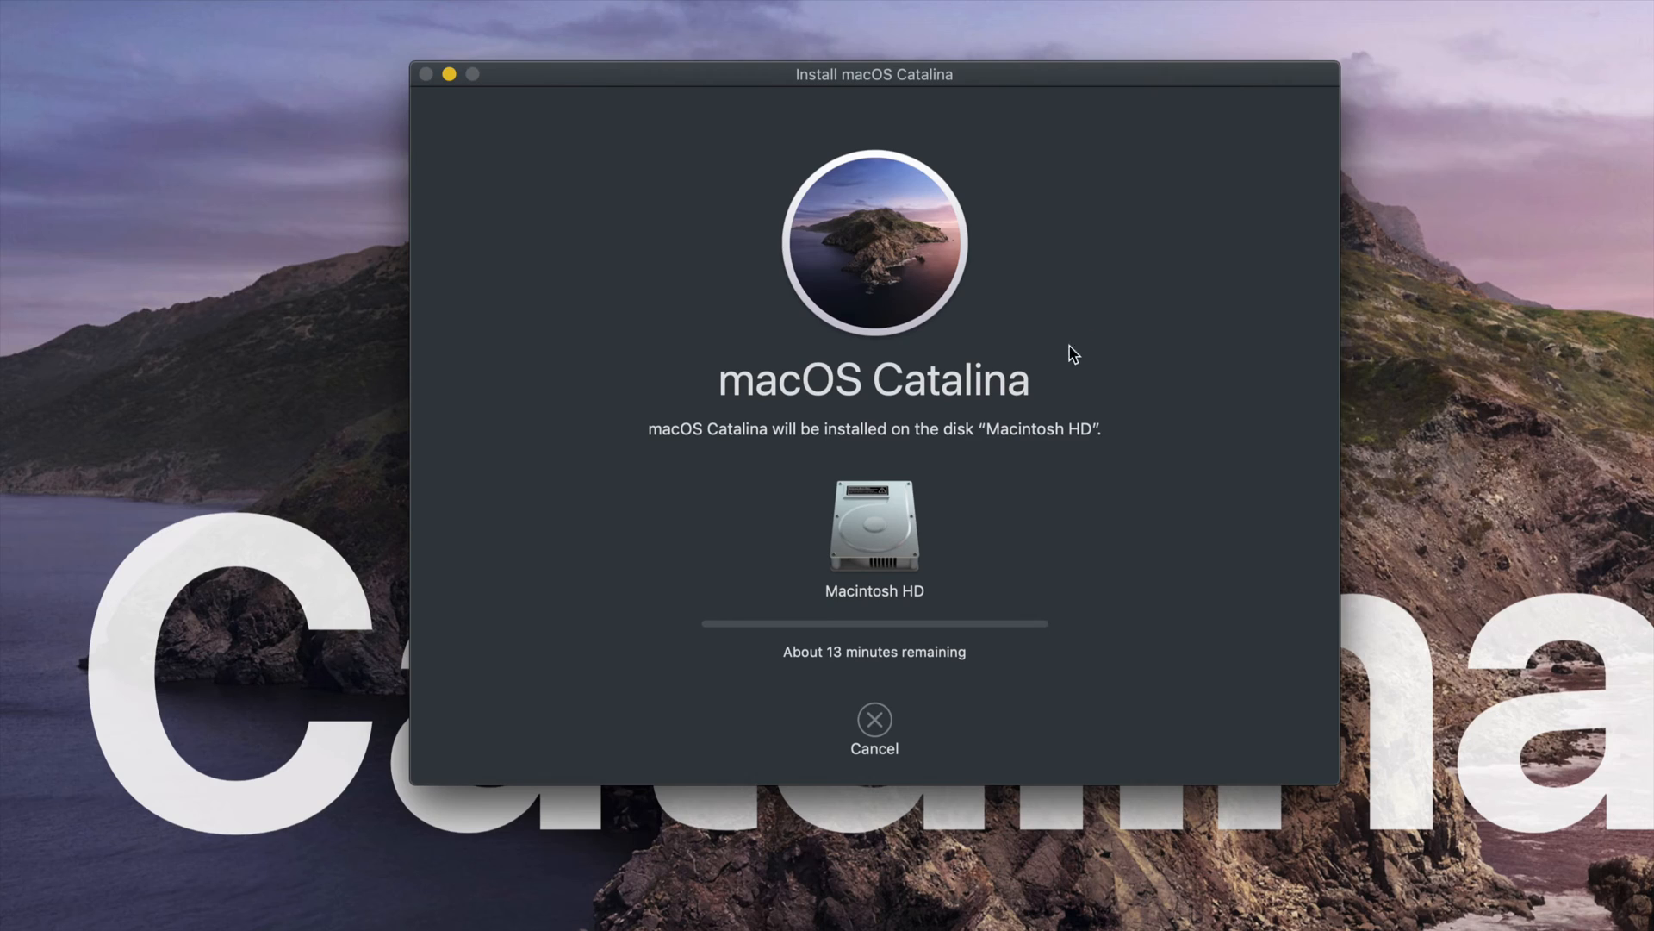
mouse_move(1010, 620)
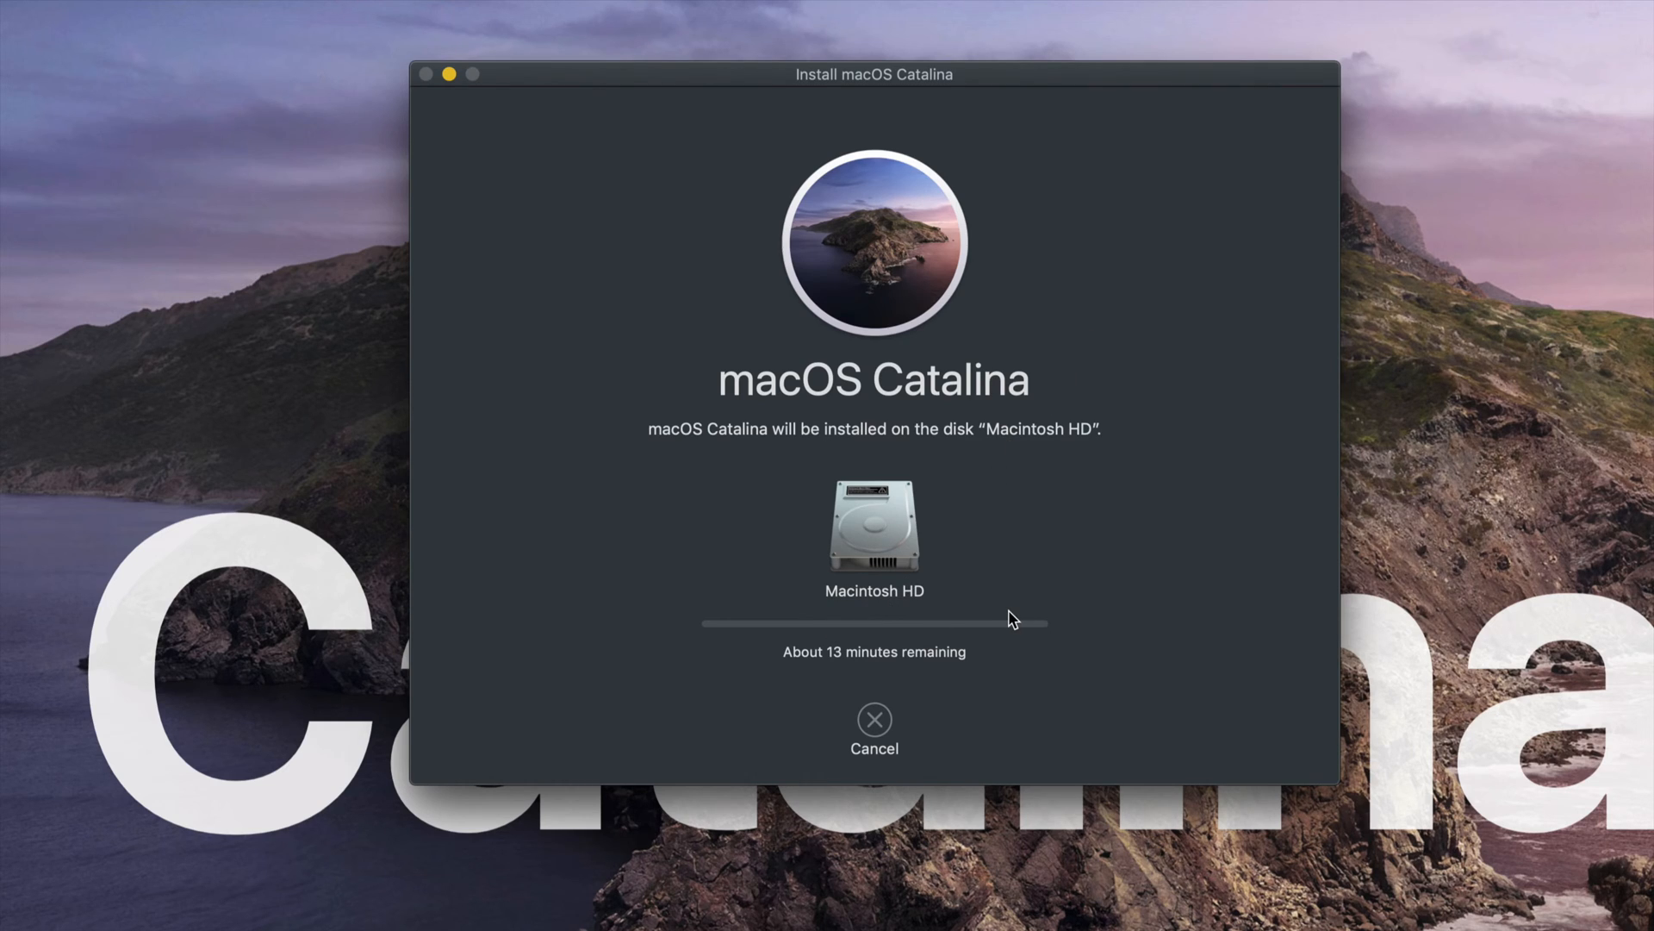
mouse_move(969, 77)
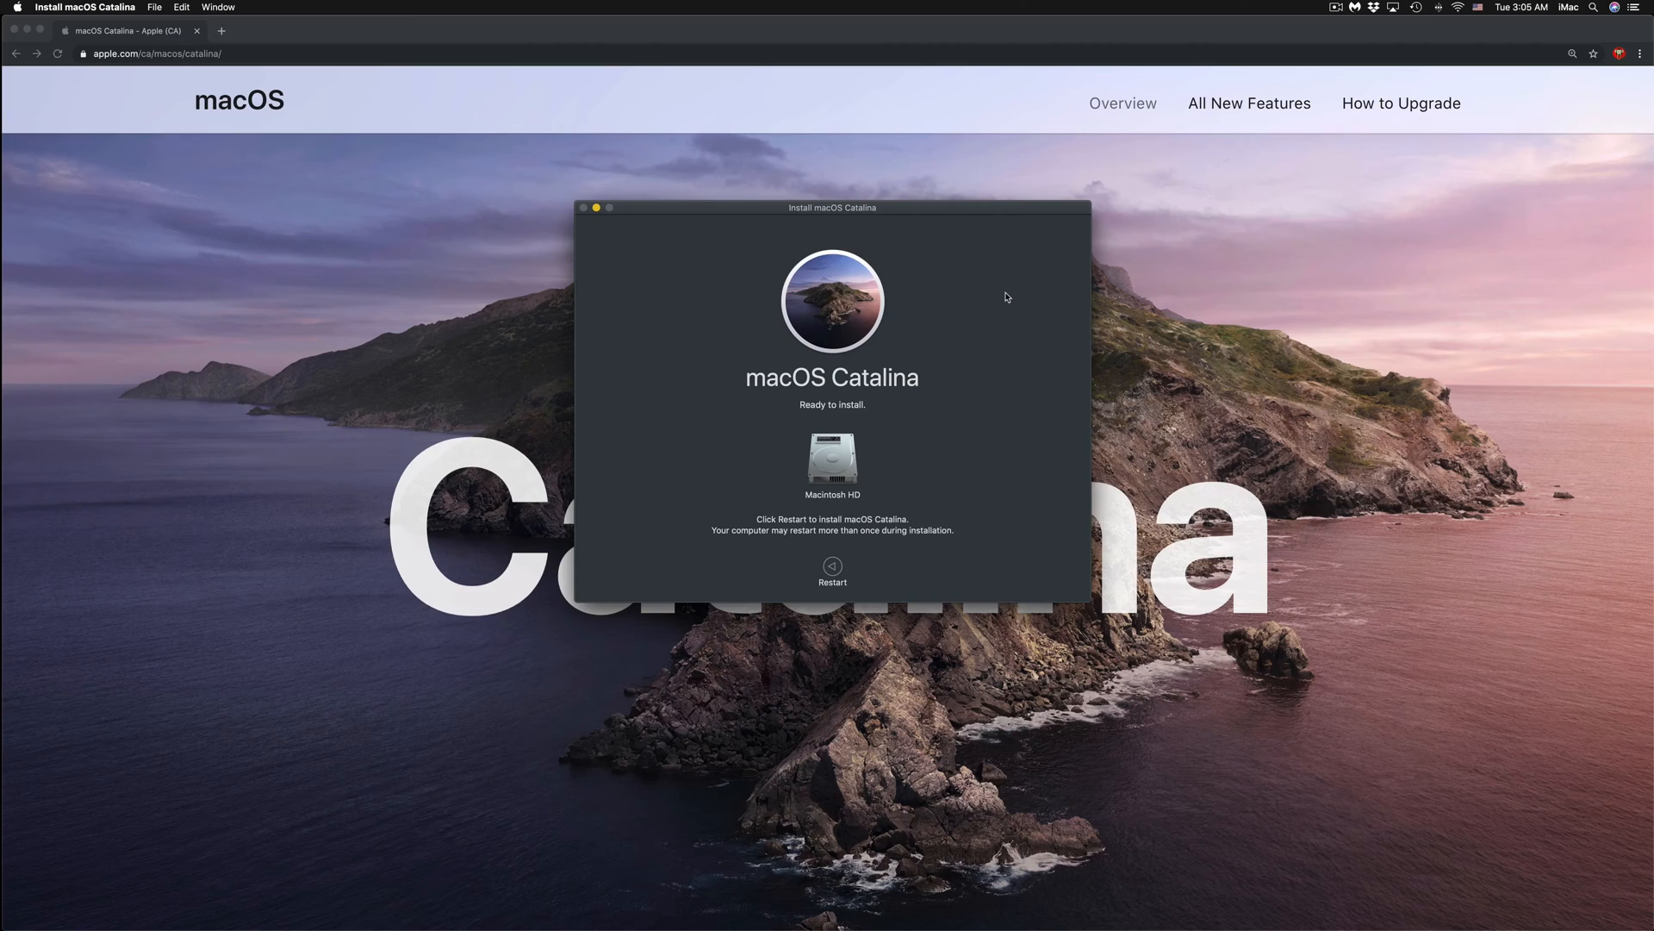
mouse_move(904, 434)
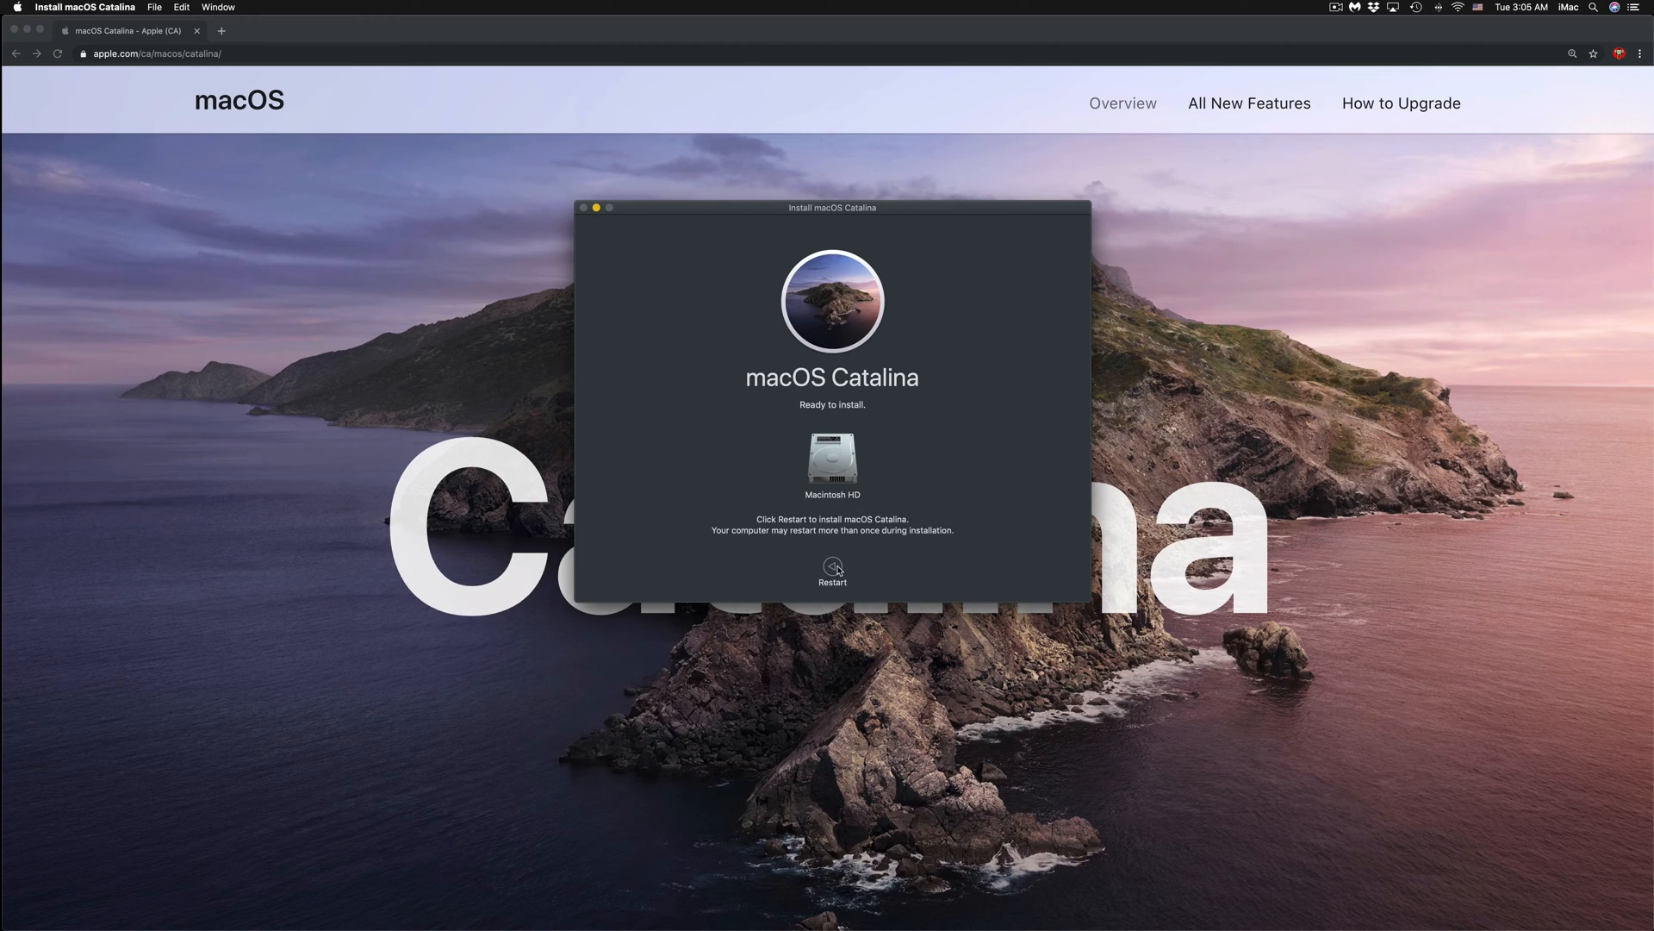
- Restart the Mac so the Catalina installation proceeds to the setup assistant
click(832, 567)
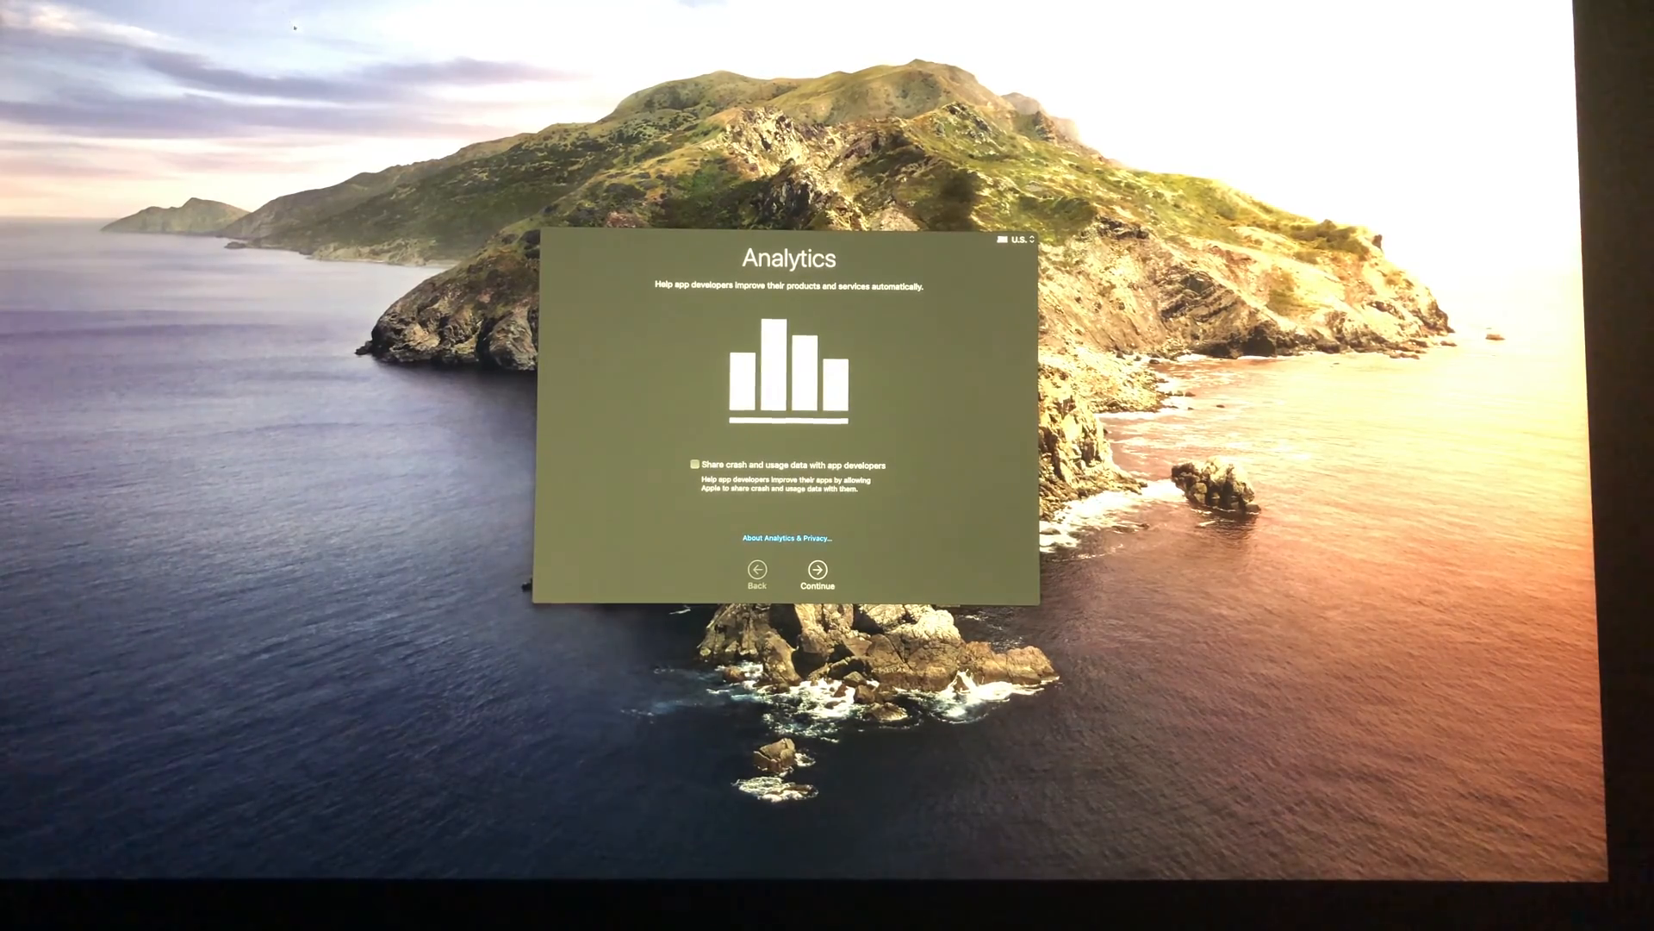
- Enable 'Share crash and usage data with app developers' and continue past Analytics to finish setup
click(695, 464)
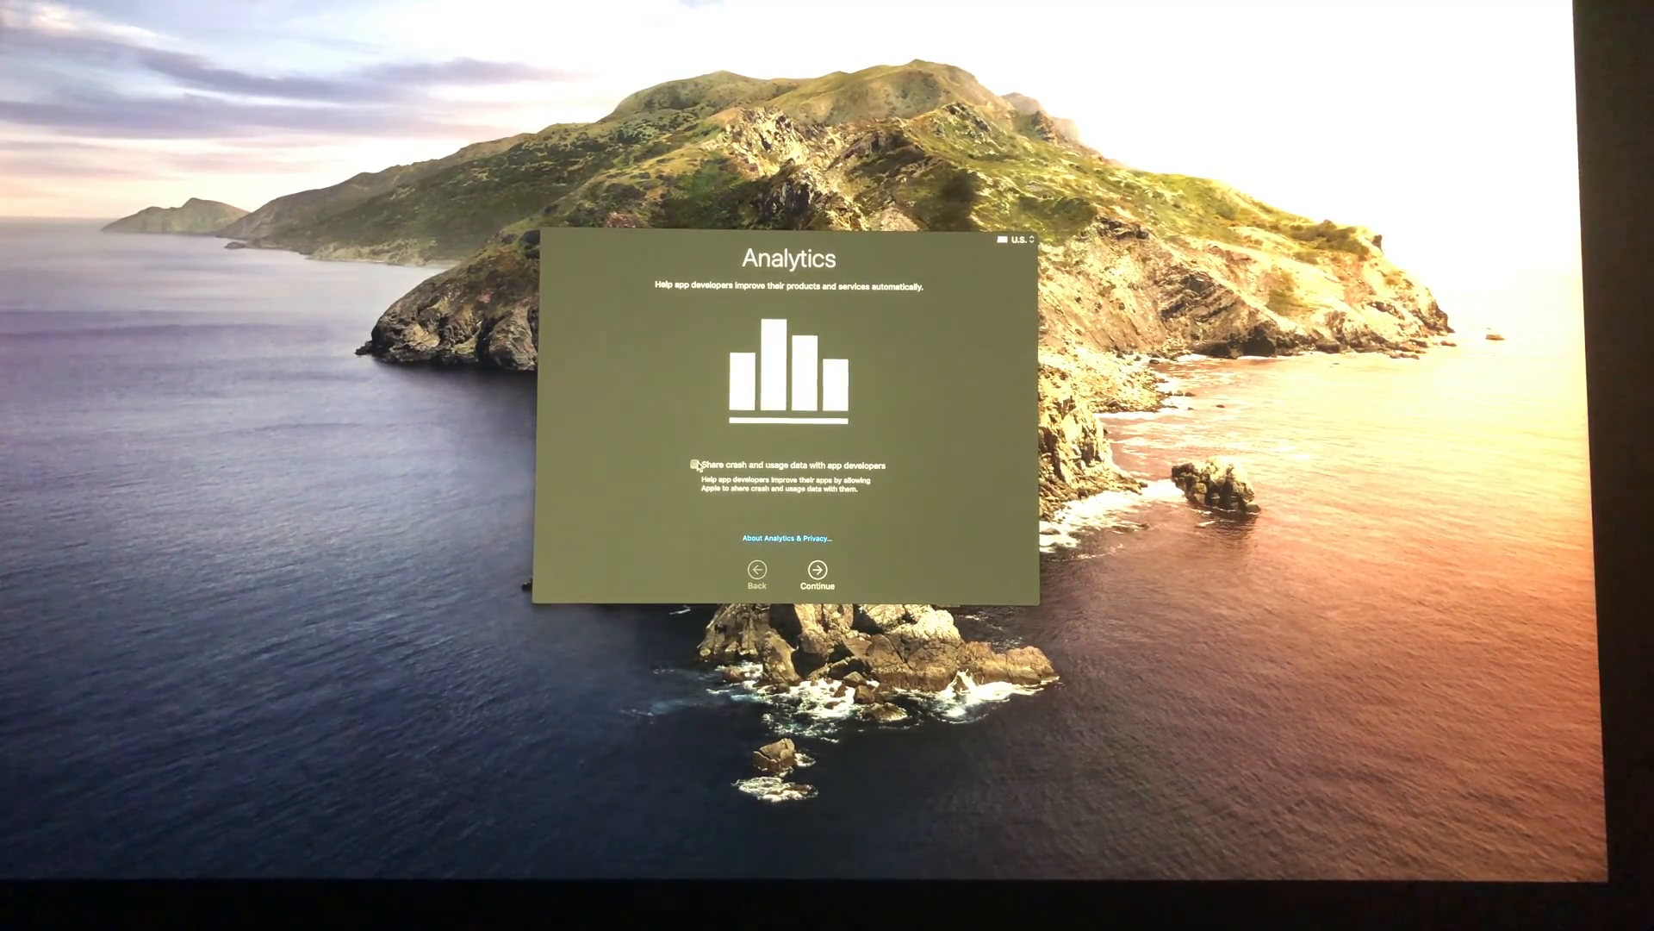
click(694, 465)
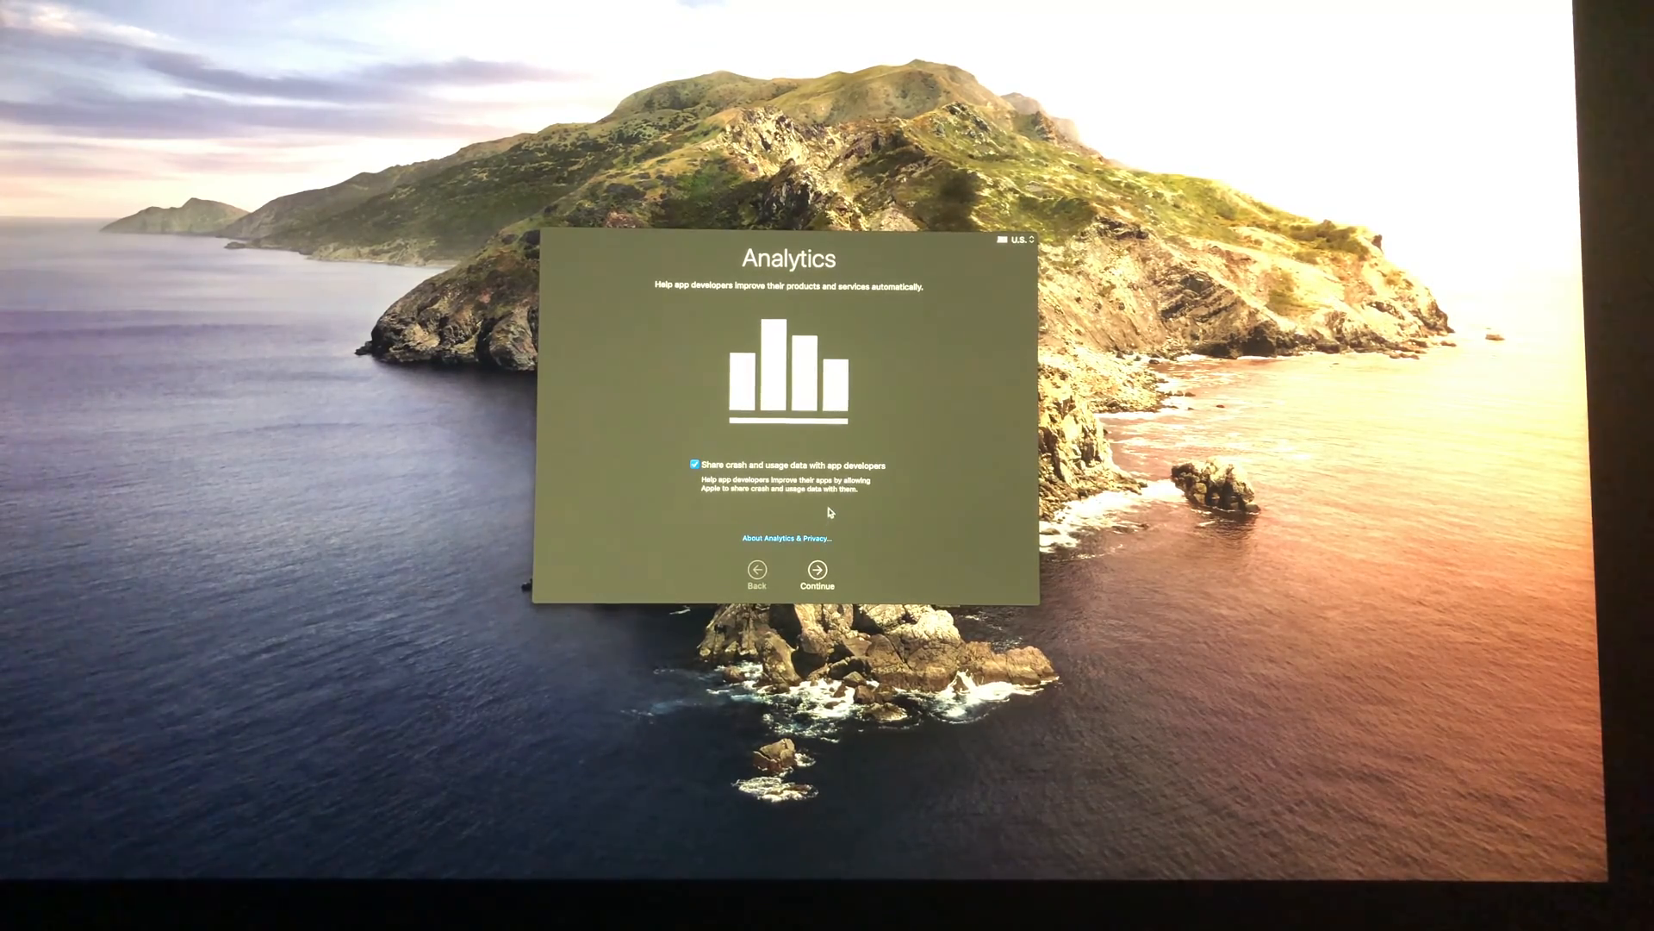
click(816, 574)
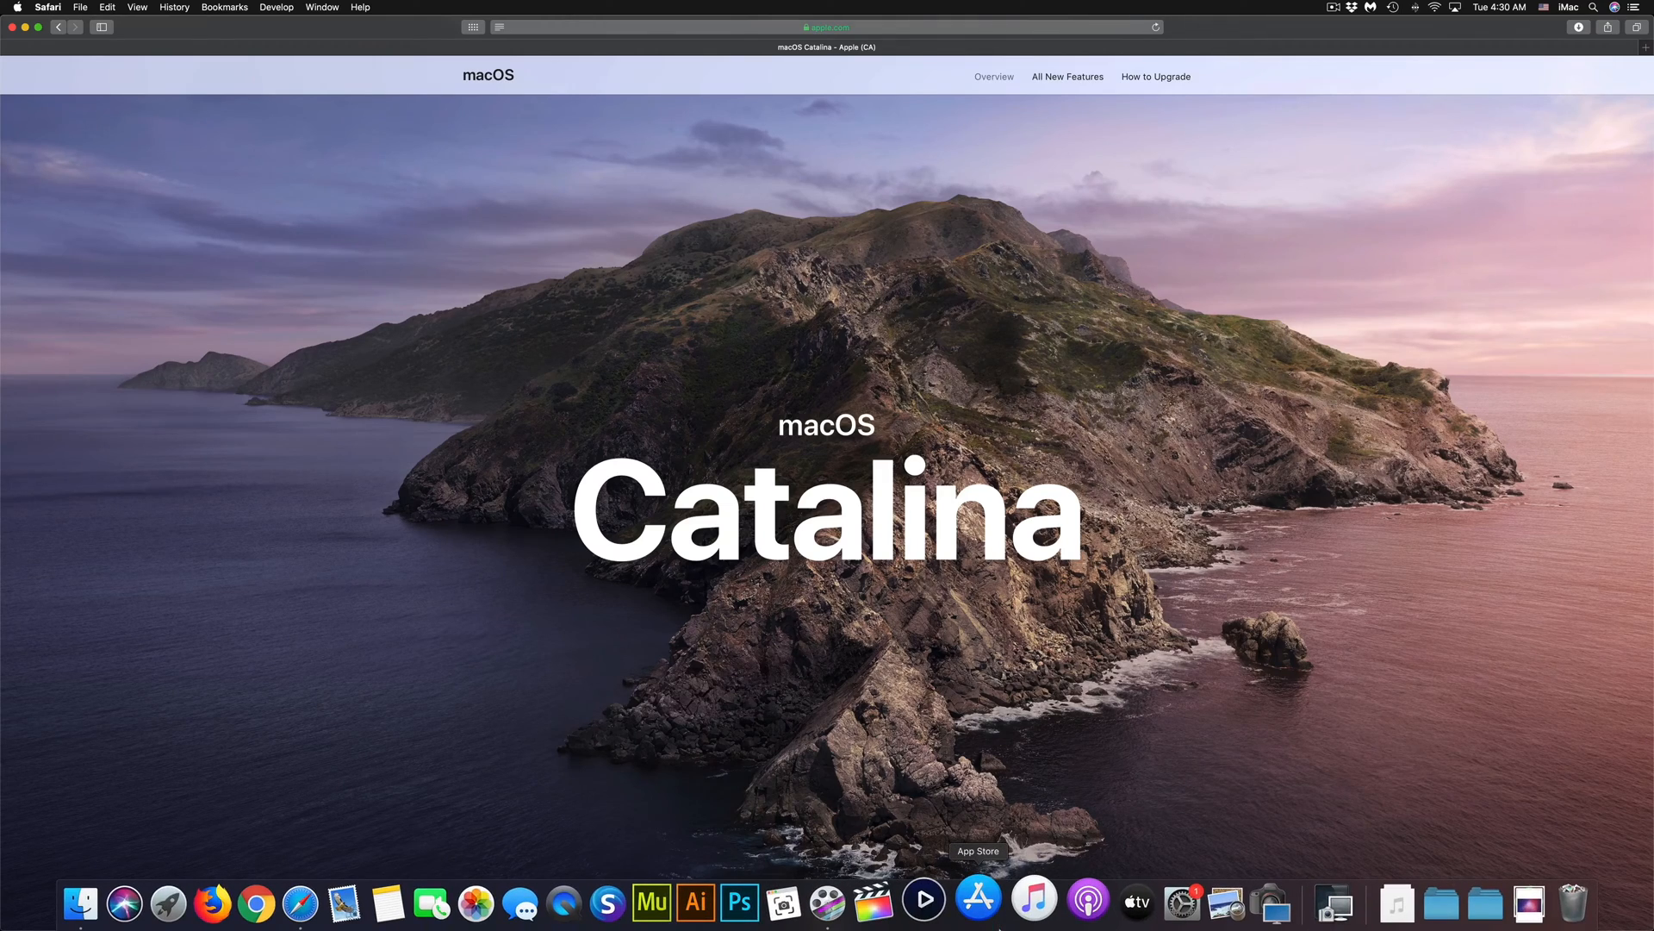
mouse_move(1066, 897)
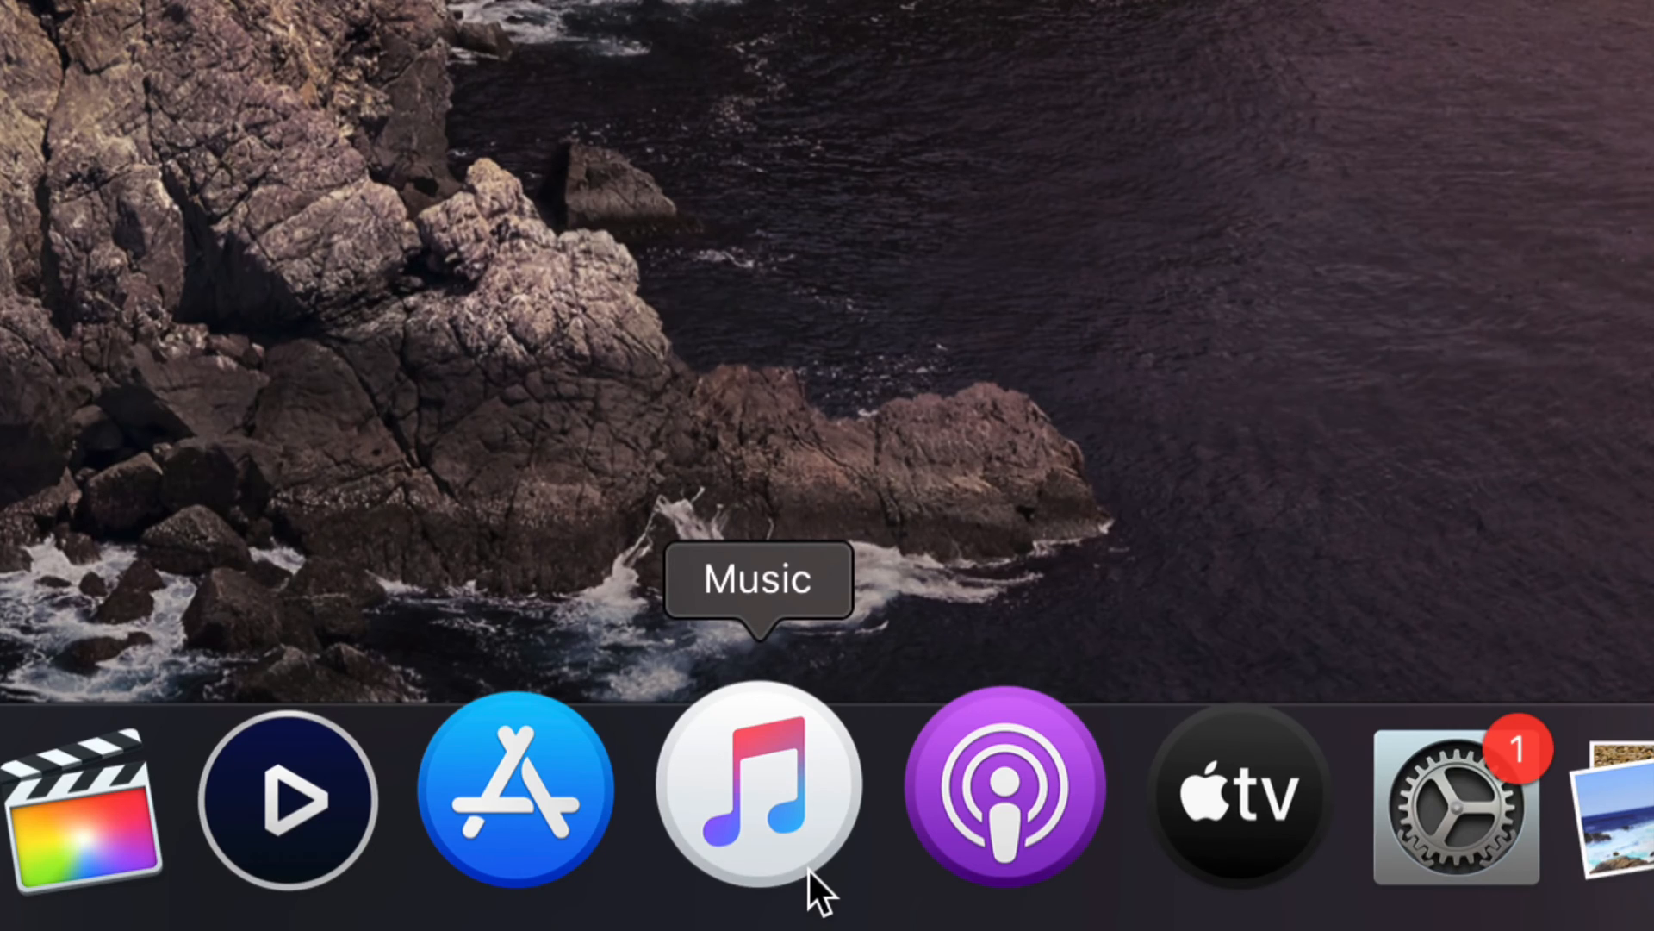
mouse_move(786, 866)
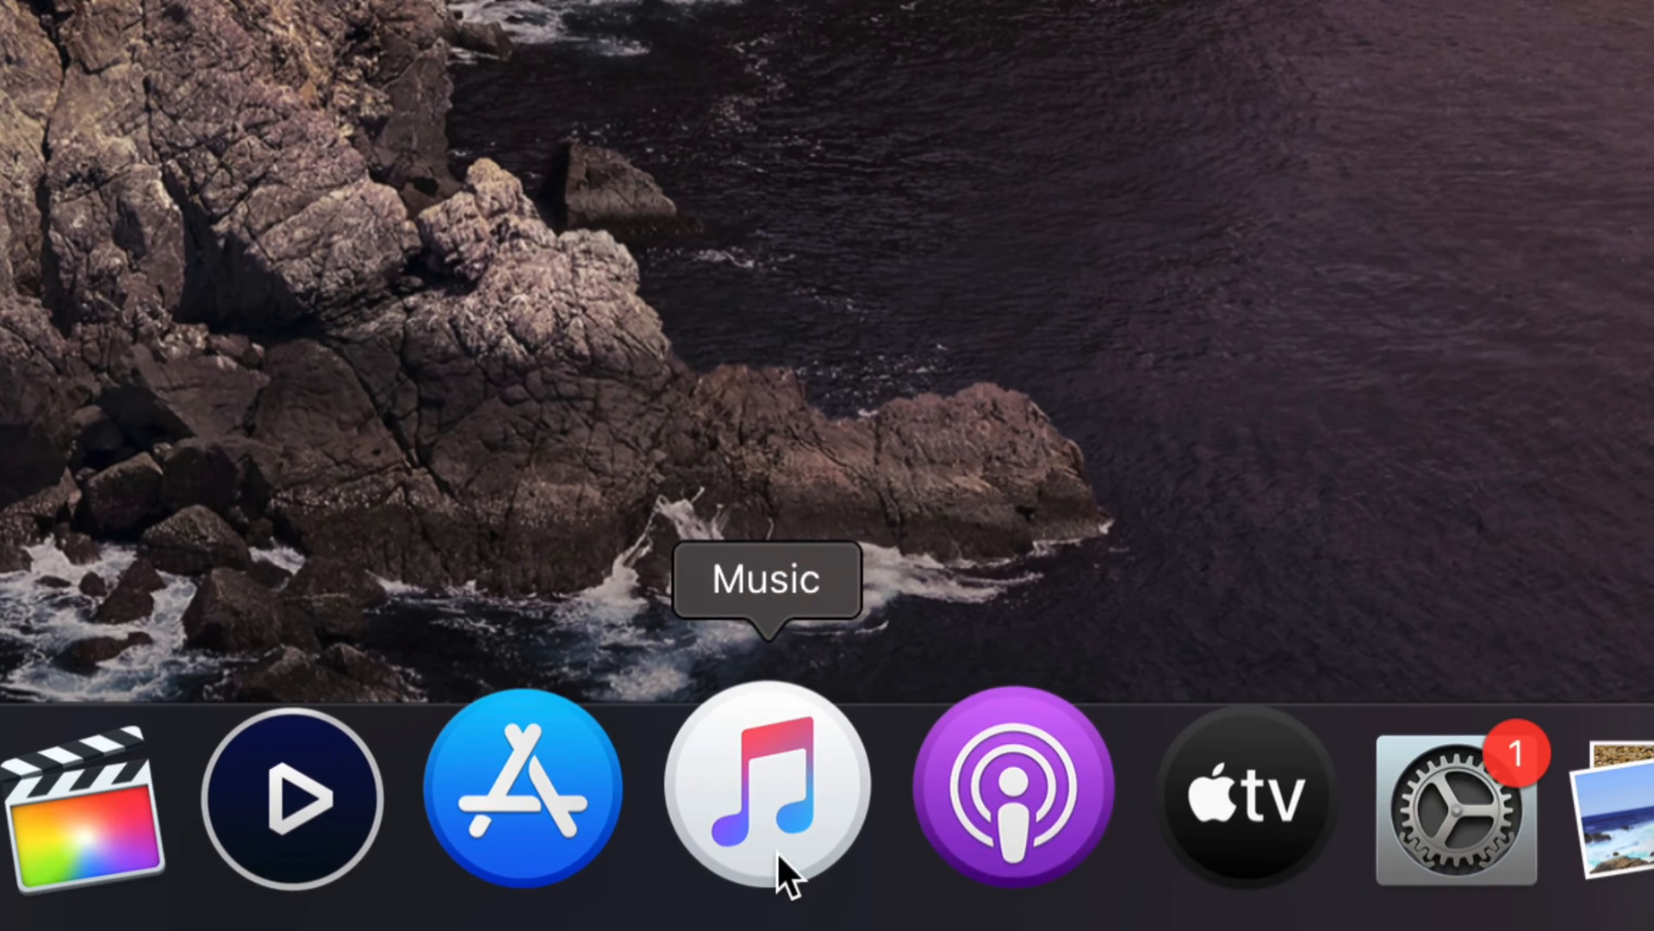
mouse_move(1164, 818)
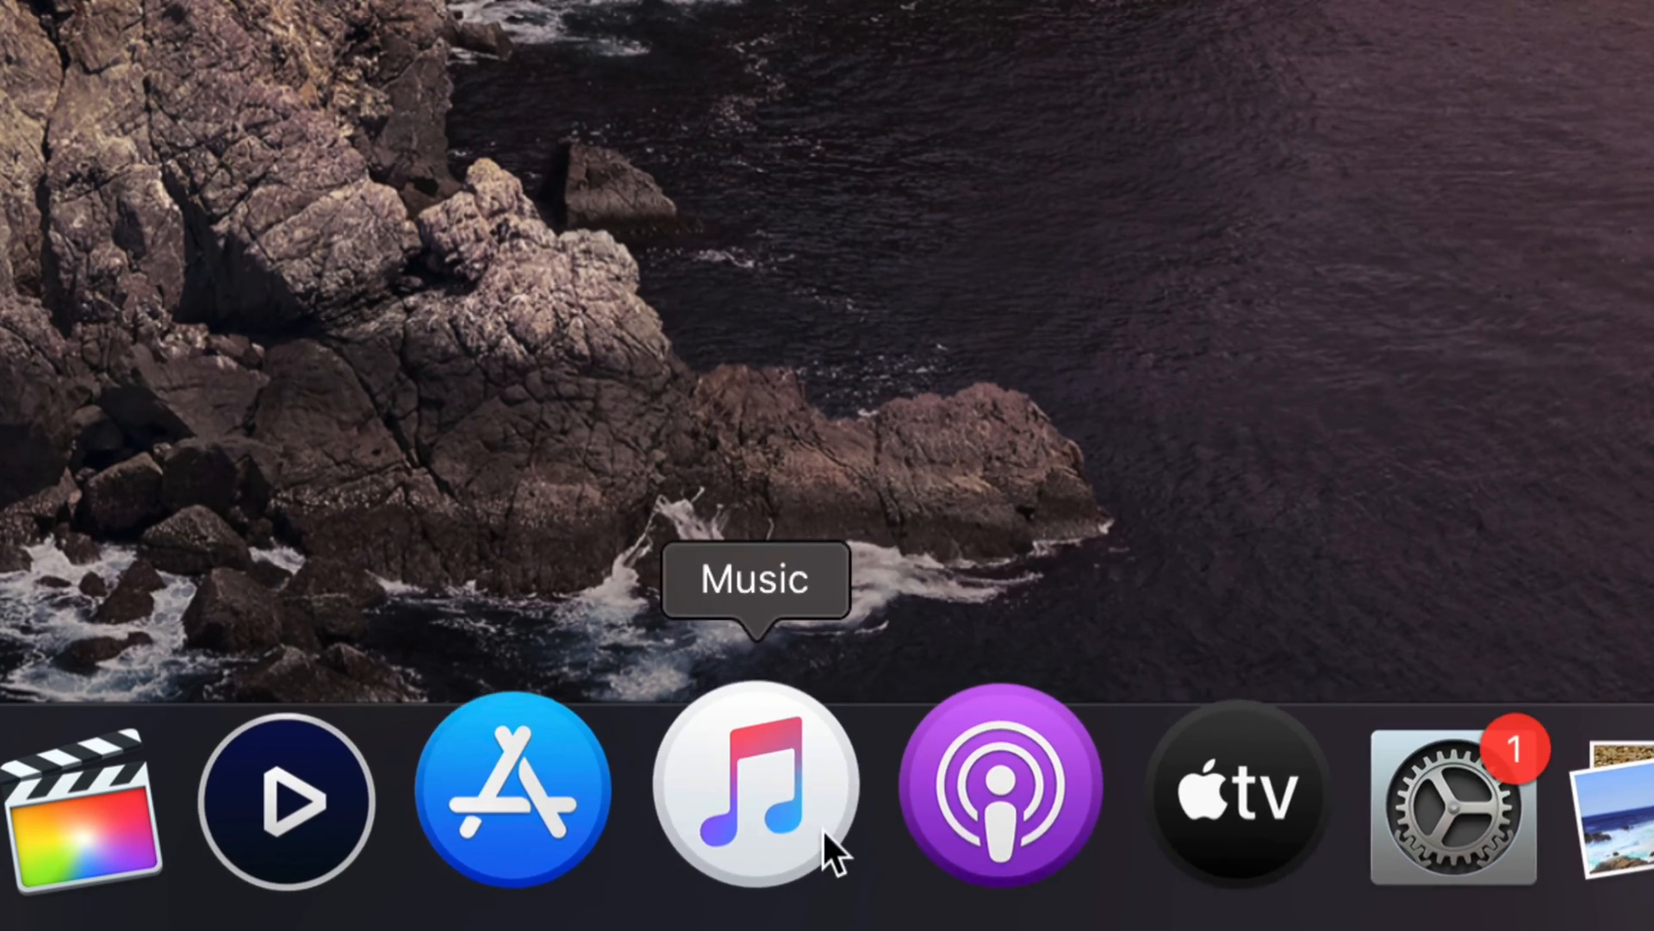
mouse_move(1143, 844)
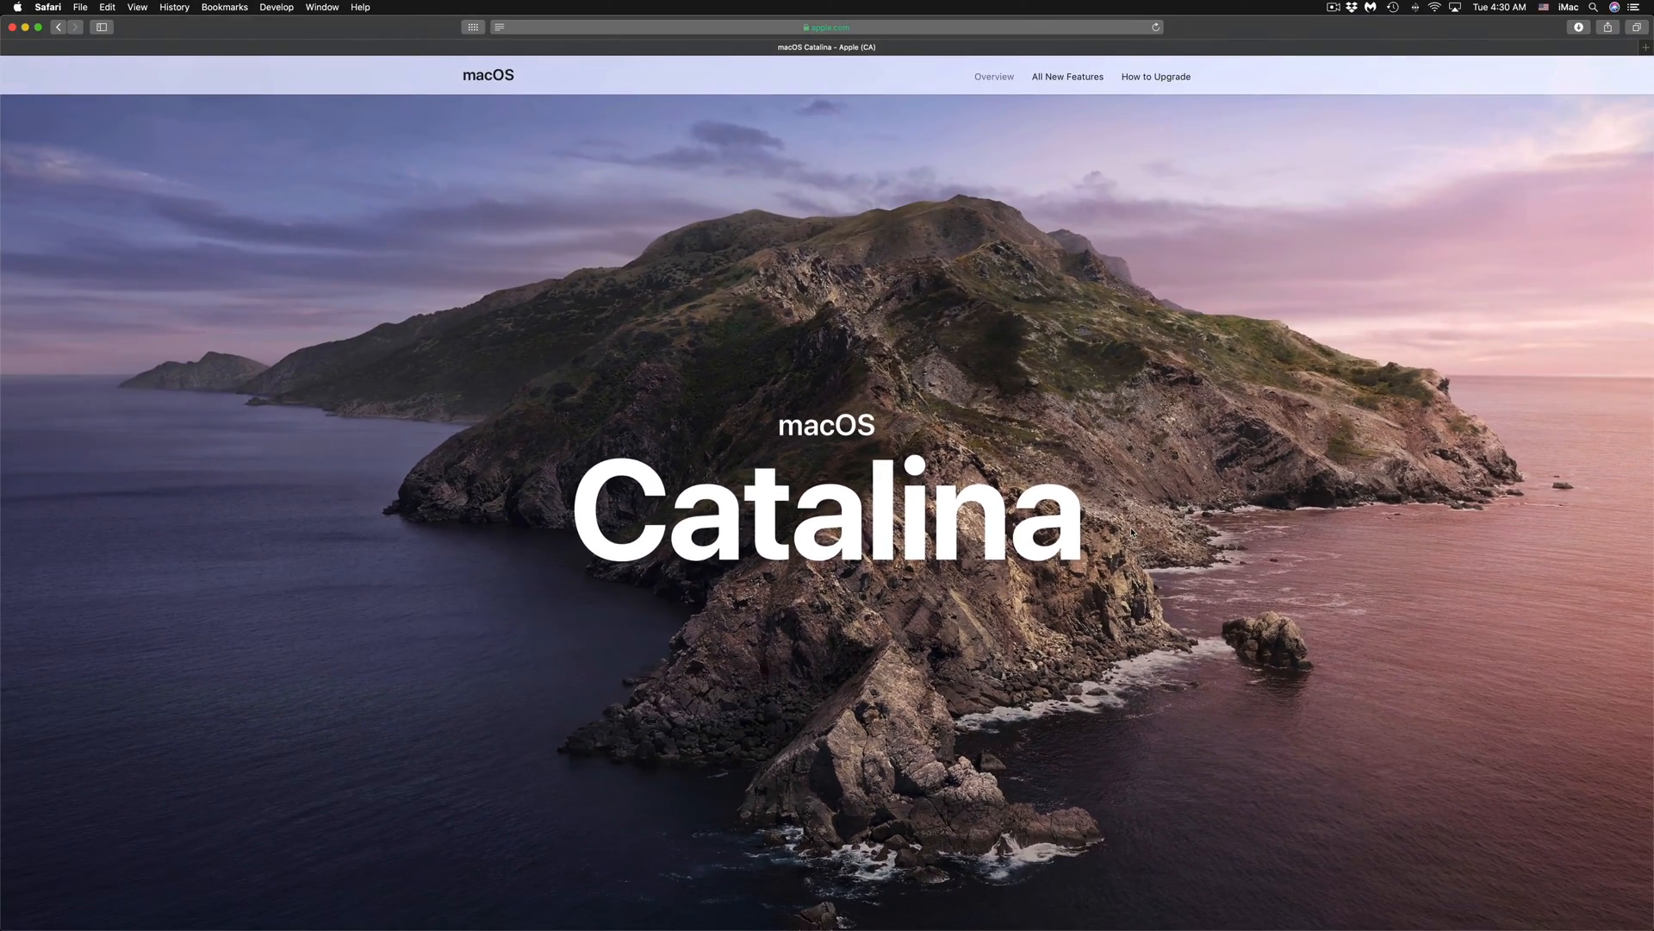
mouse_move(1181, 433)
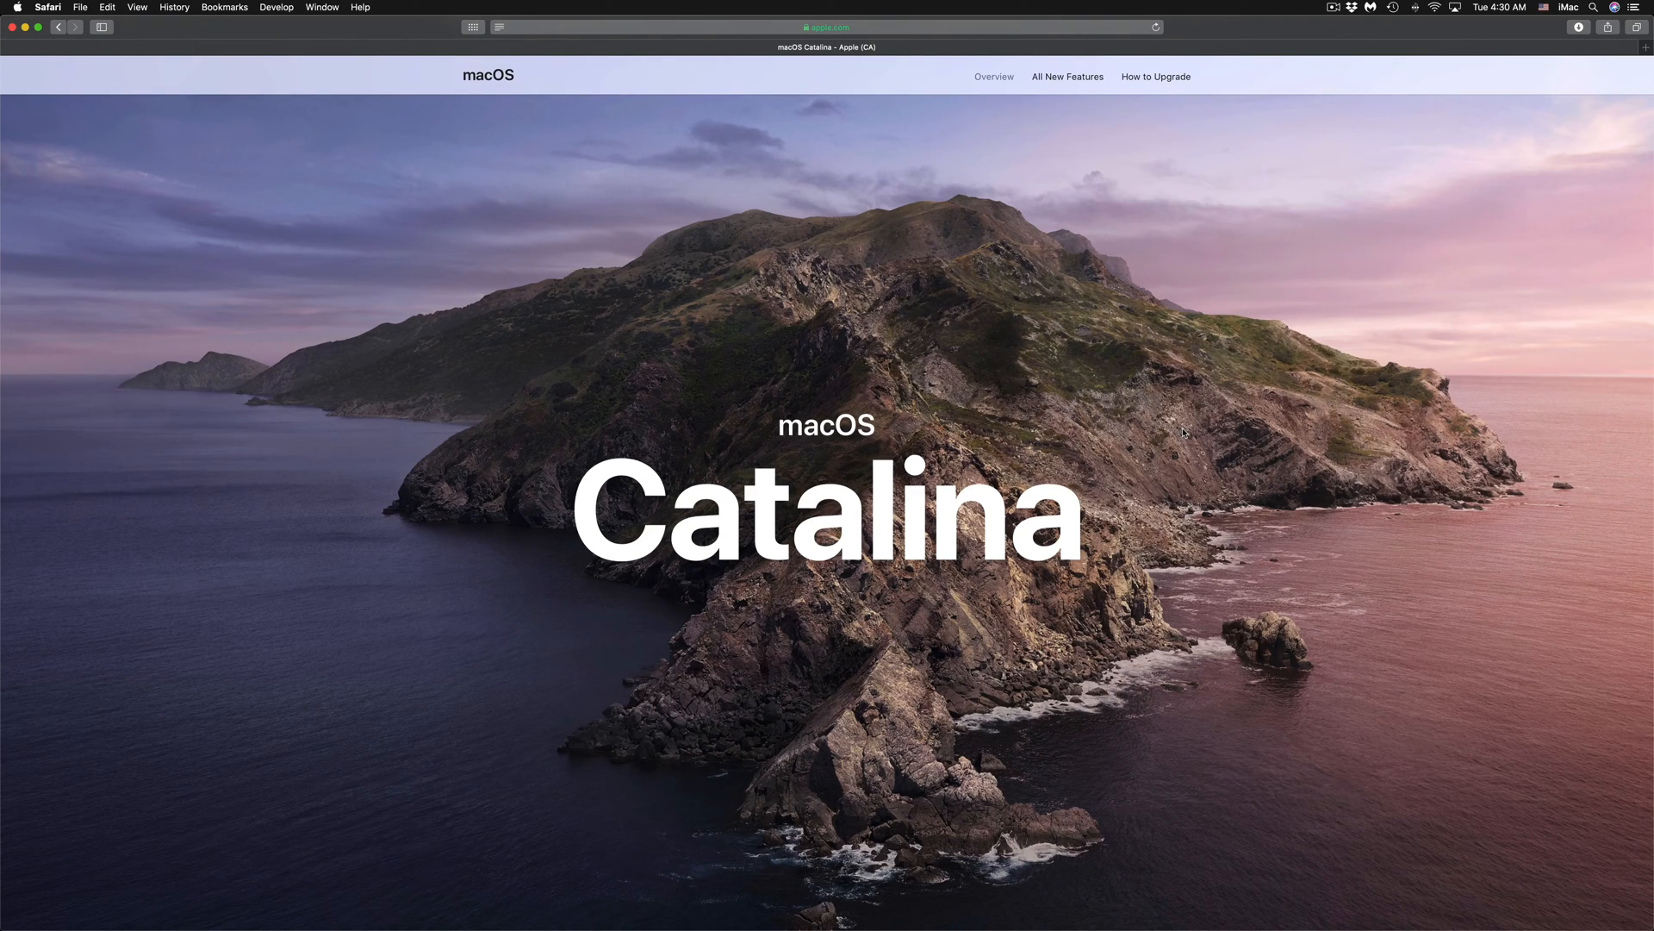